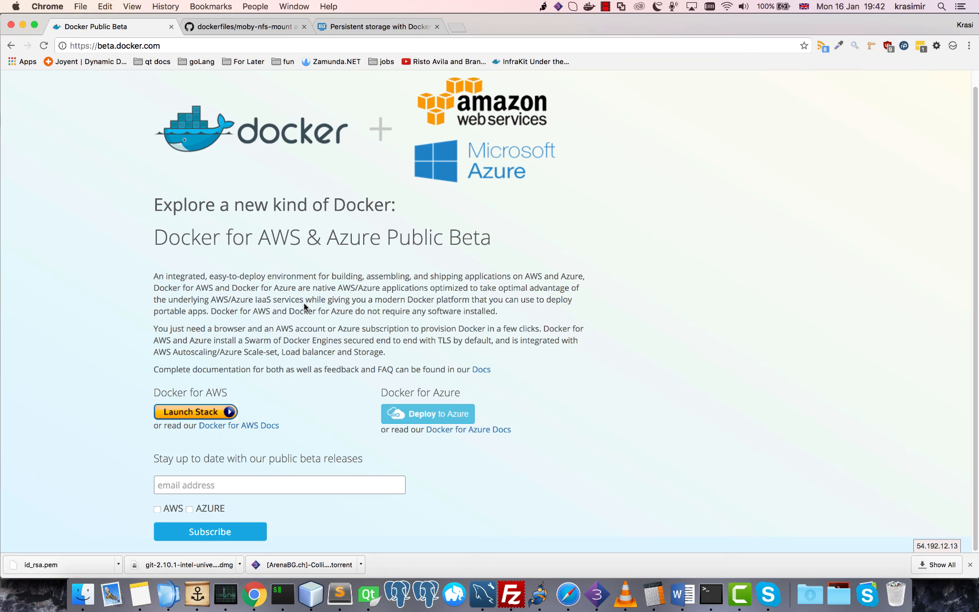
mouse_move(189, 395)
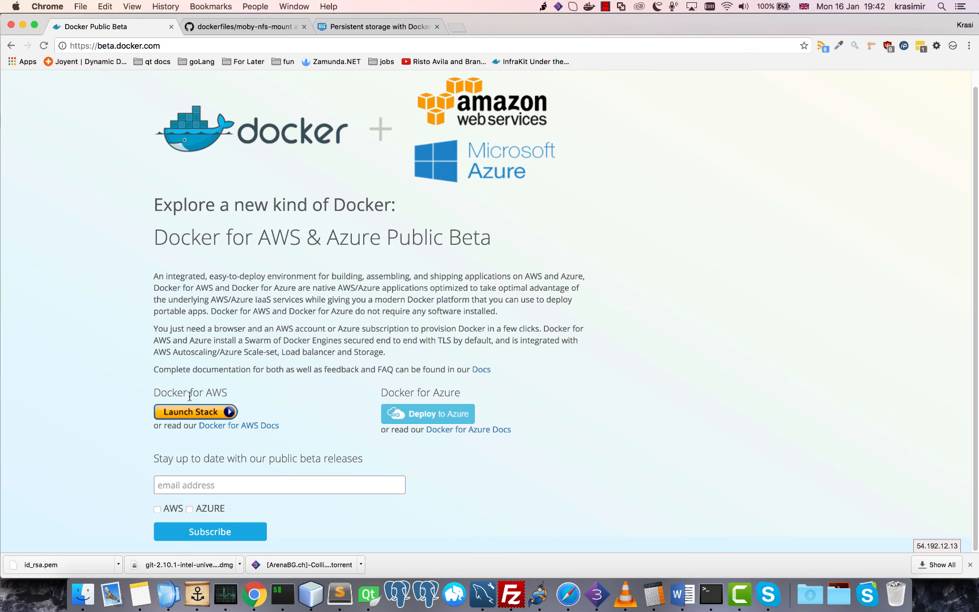
Launch the Docker for AWS template and set the swarm to one manager and two workers.
click(195, 412)
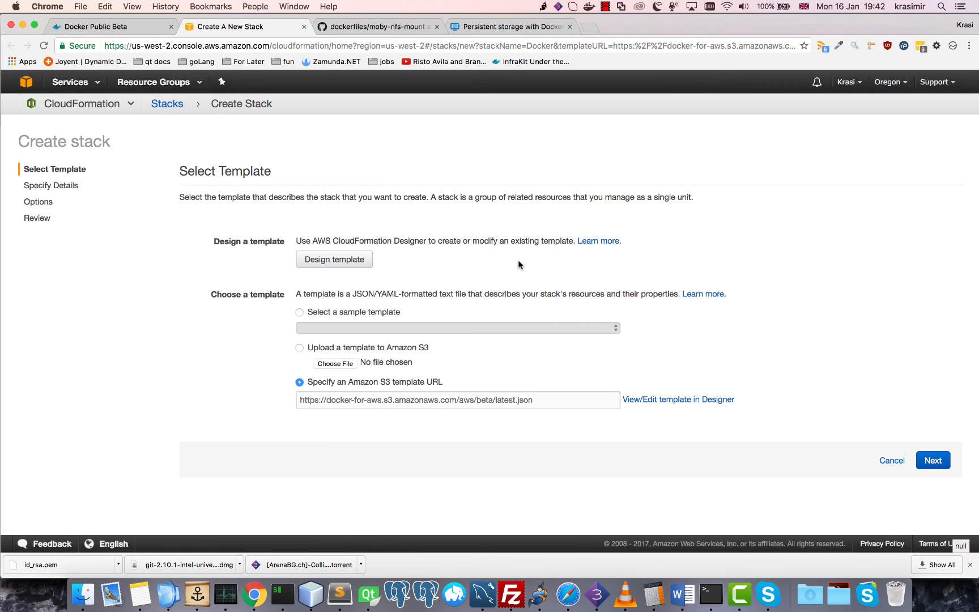
click(932, 460)
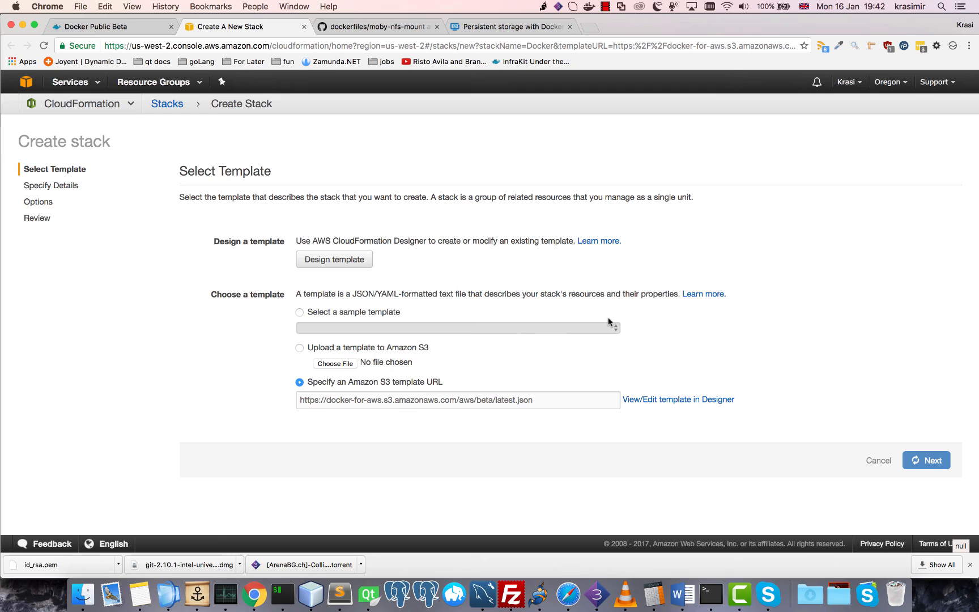
click(926, 460)
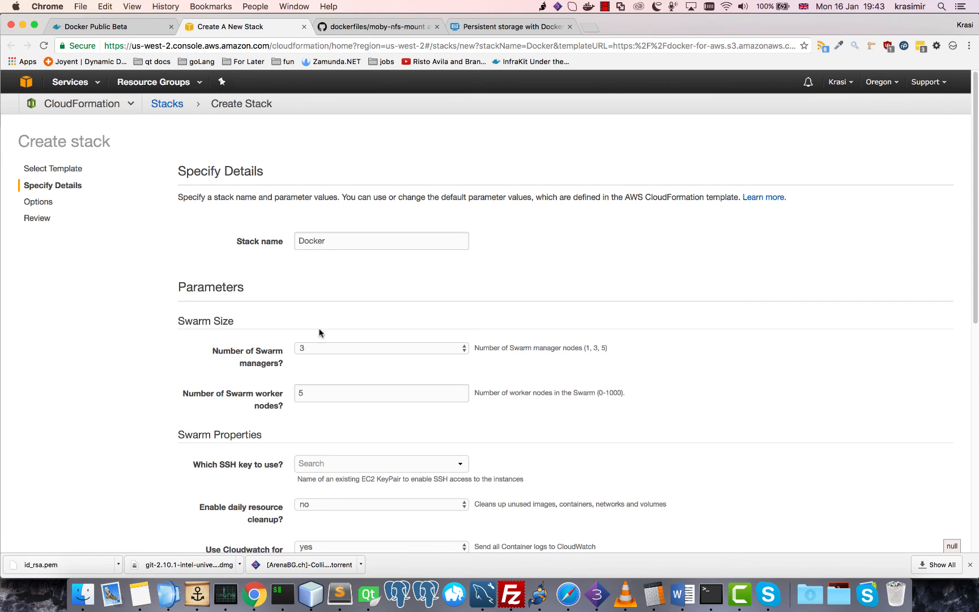
click(380, 348)
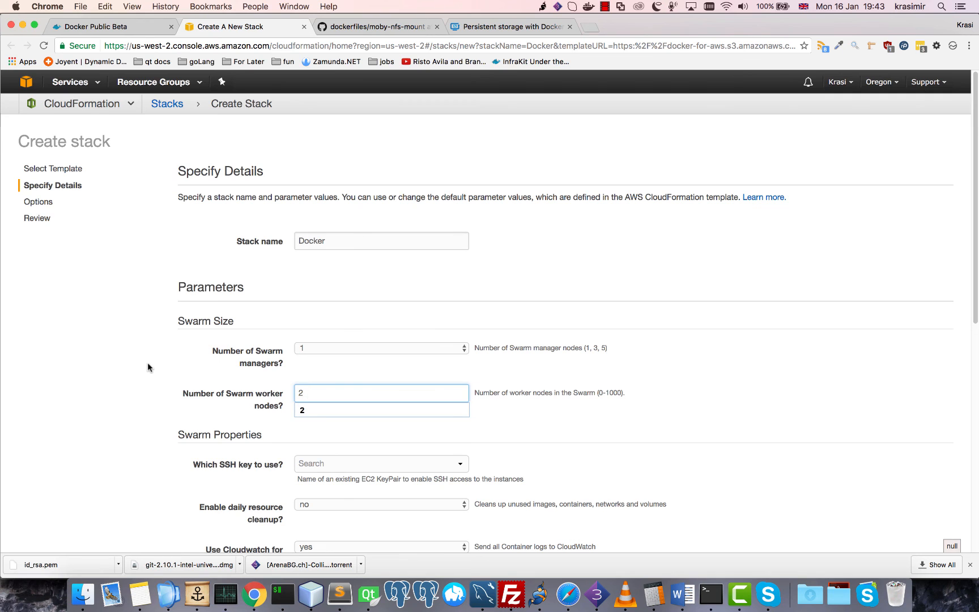
scroll(down, 3)
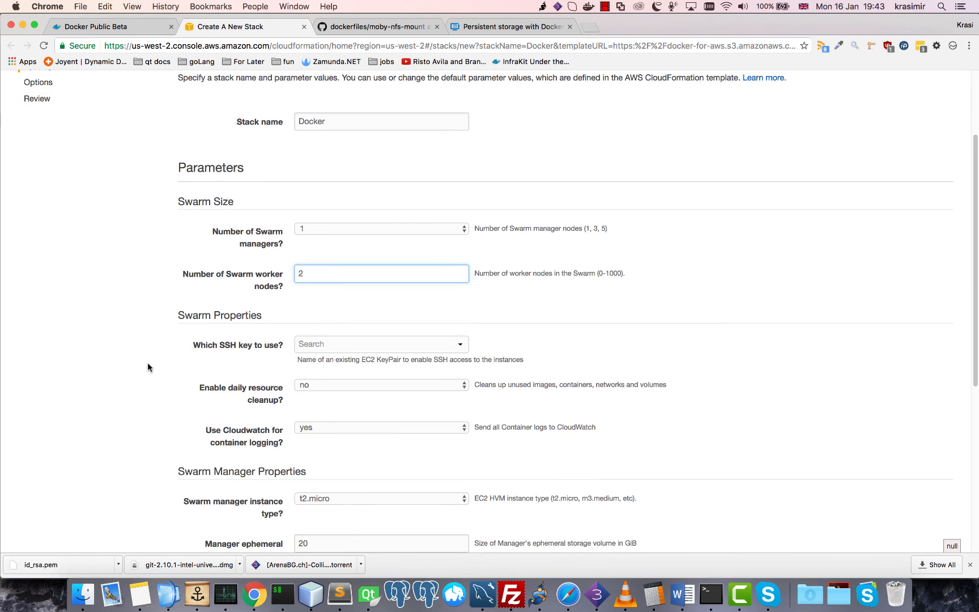
scroll(down, 3)
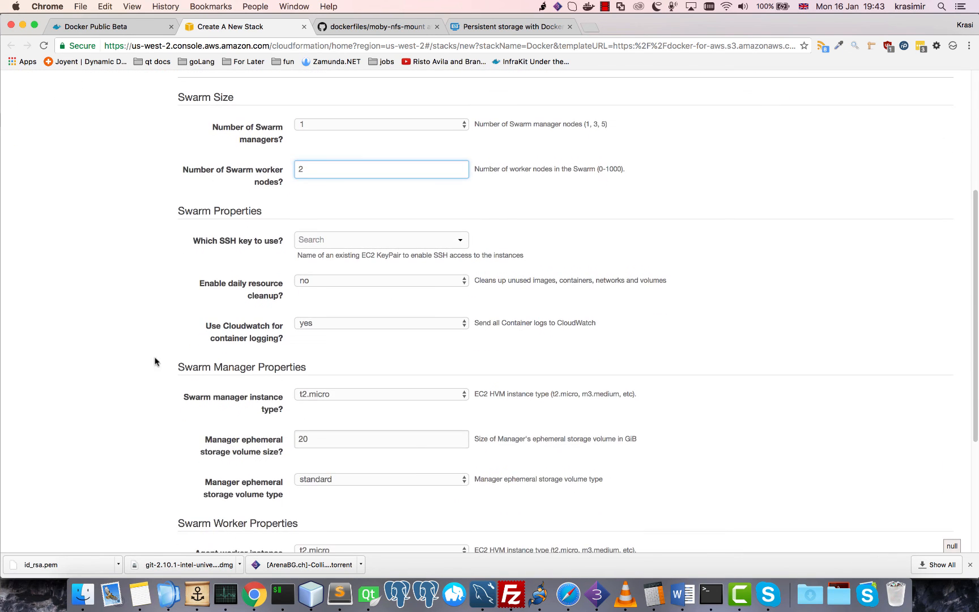
scroll(up, 3)
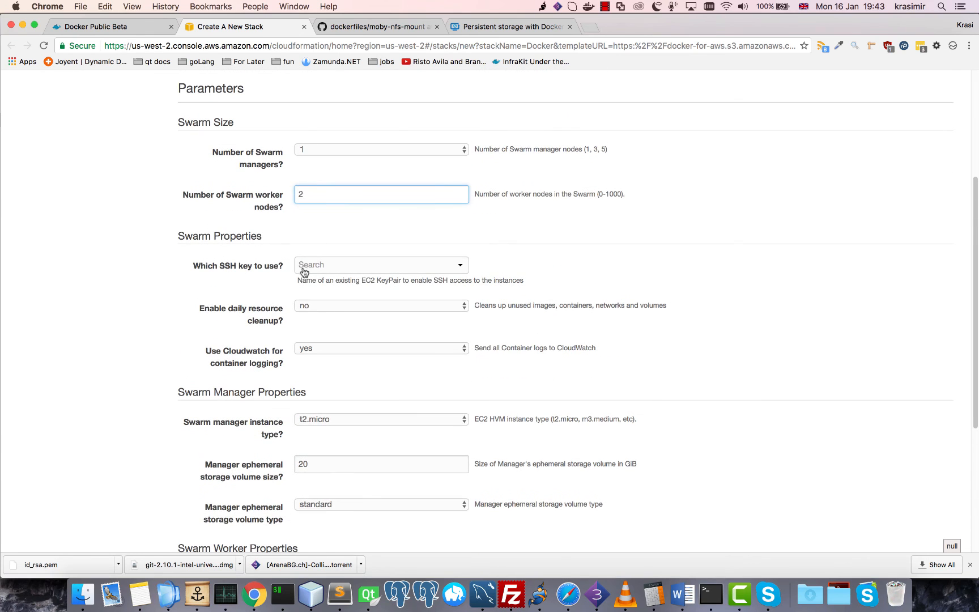
Choose the SSH key pair, acknowledge IAM resource creation, and create the stack.
click(380, 264)
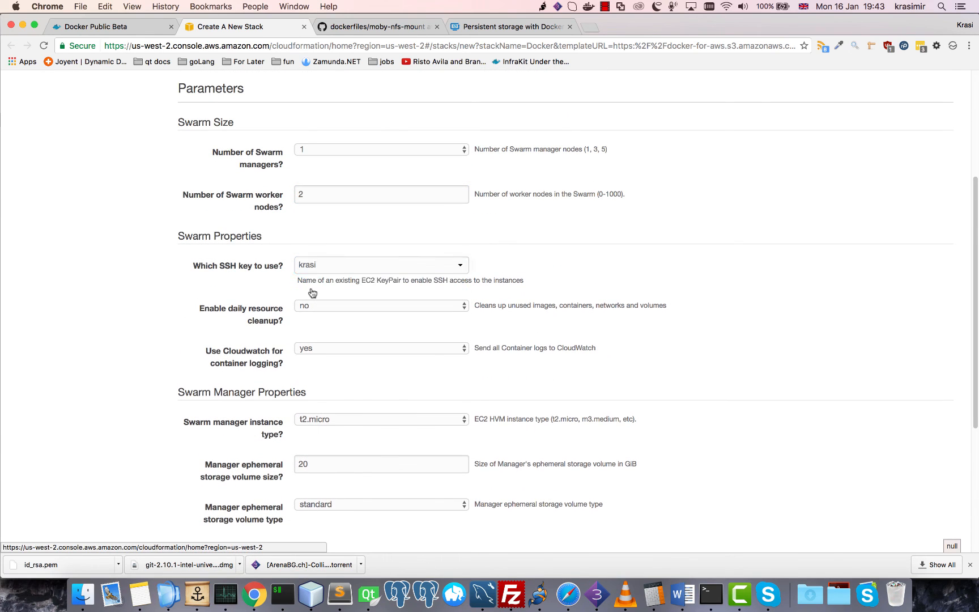
scroll(down, 3)
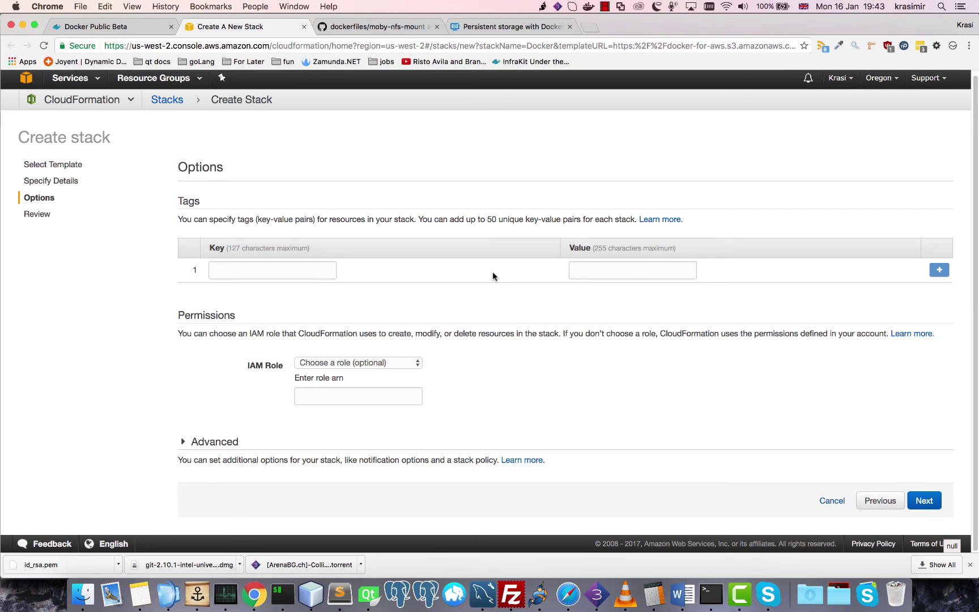
click(923, 500)
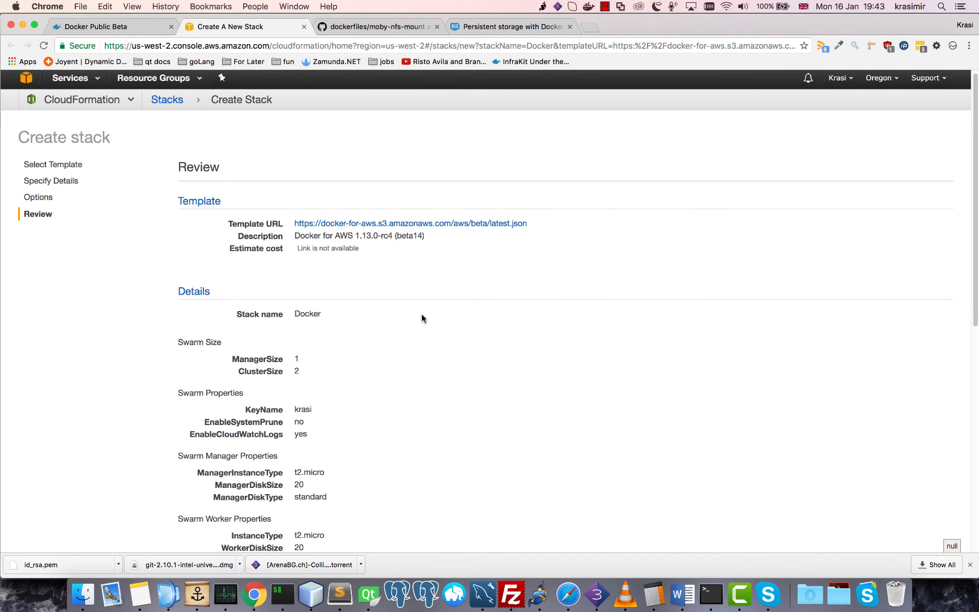
scroll(down, 3)
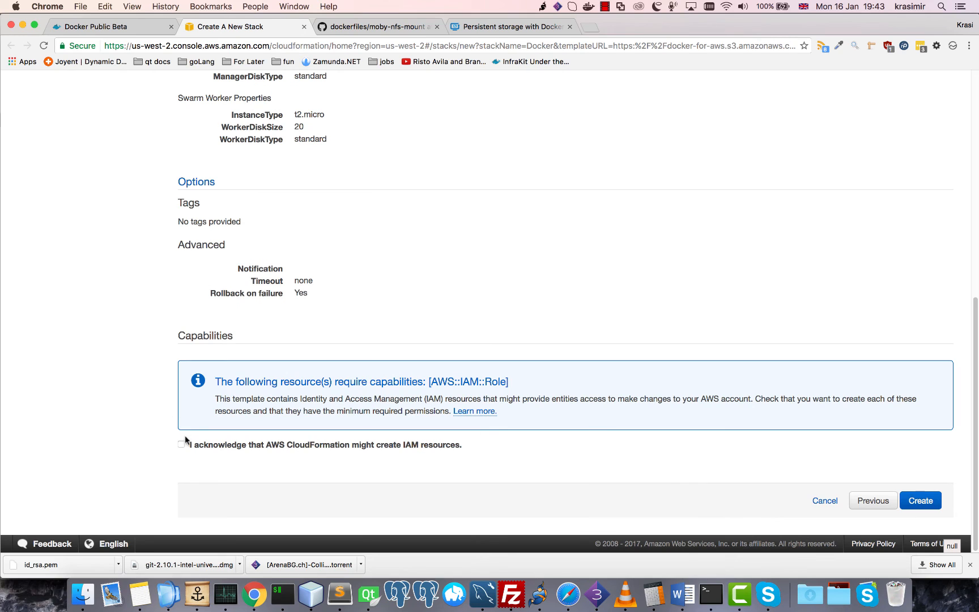
click(181, 444)
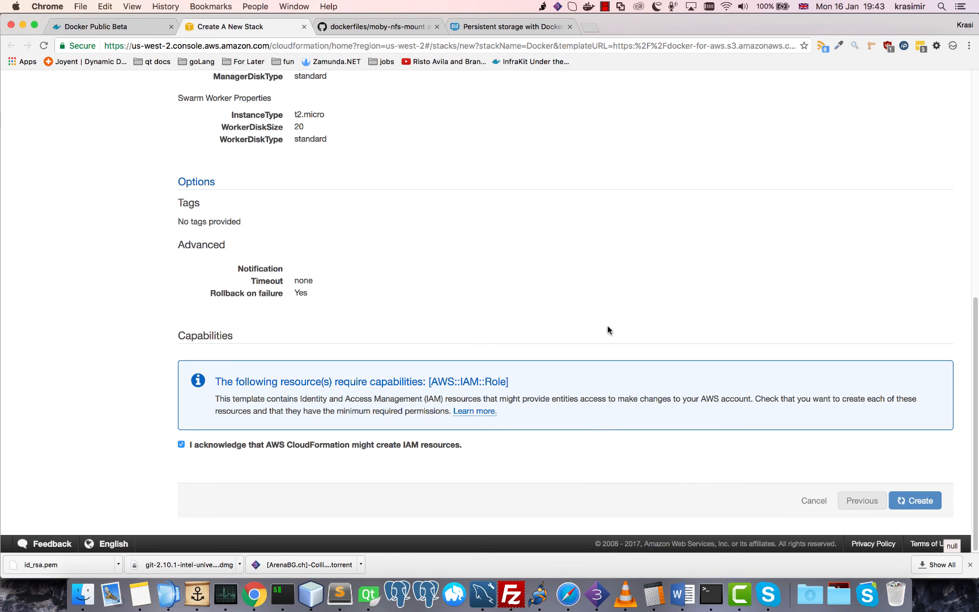
click(914, 500)
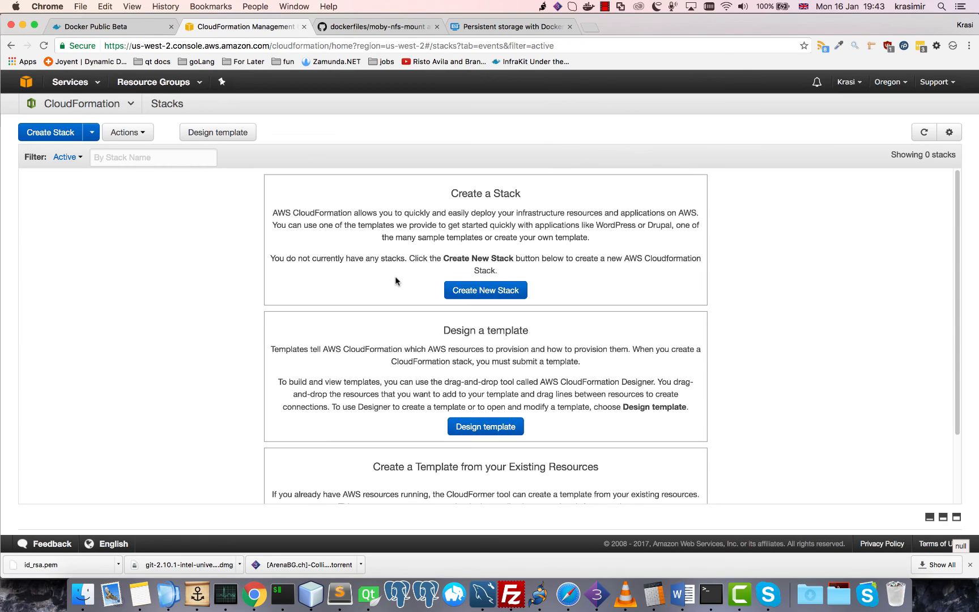
Confirm DockerSwarm reached CREATE_COMPLETE, then go to EFS via the Services menu.
click(924, 131)
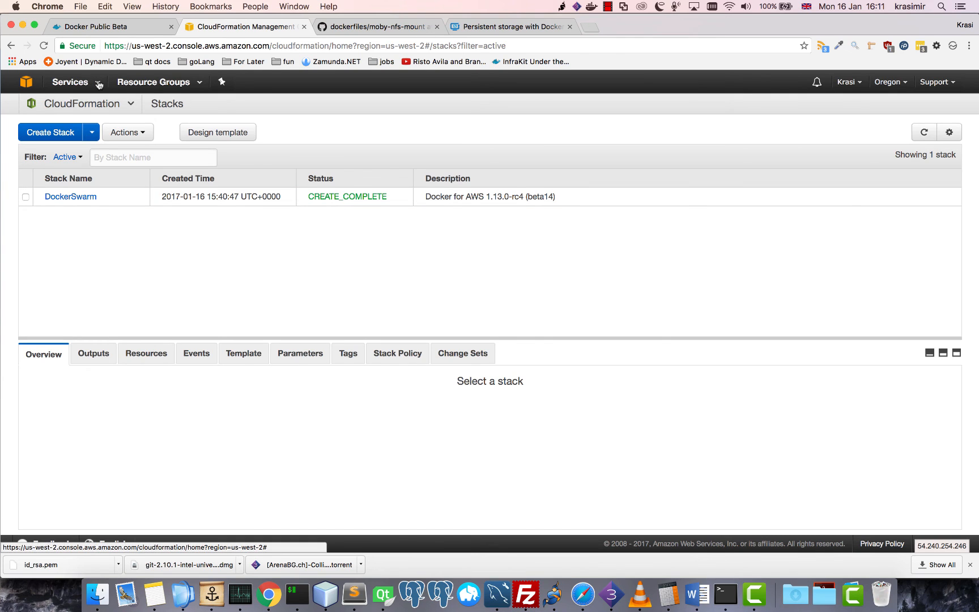
click(70, 82)
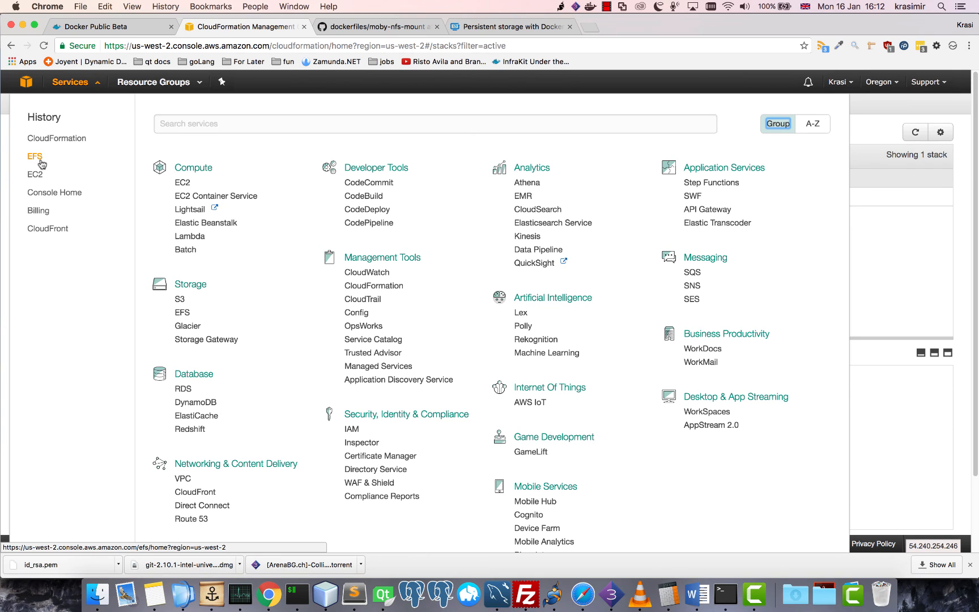
click(35, 156)
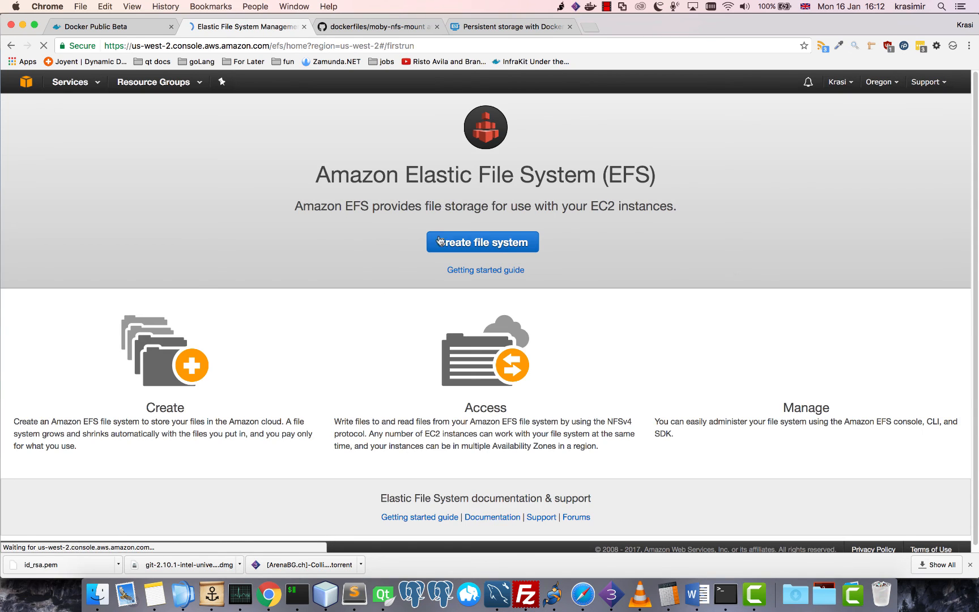
Start a new file system in DockerSwarm-VPC with nfs security groups on its mount targets.
click(482, 241)
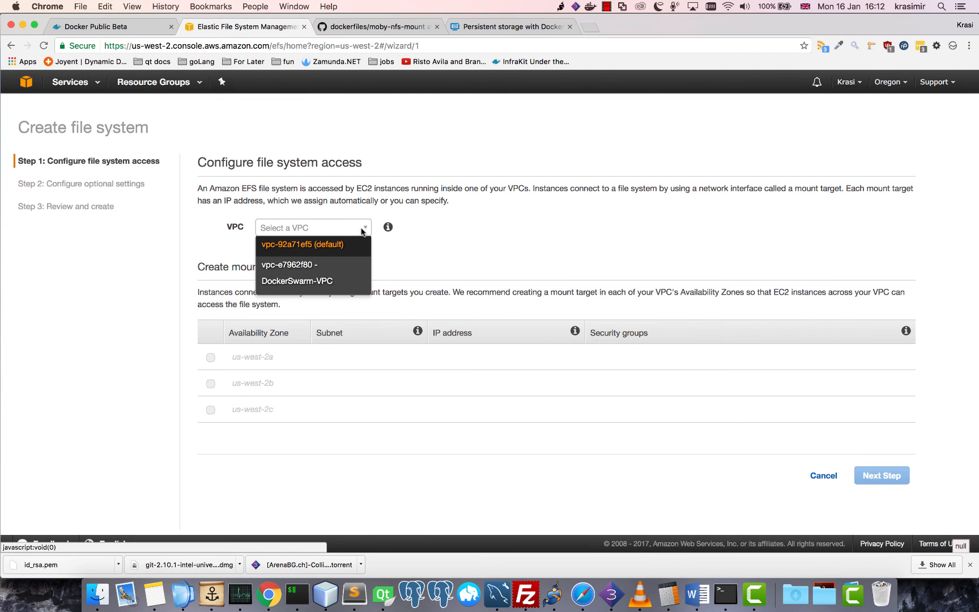
mouse_move(267, 273)
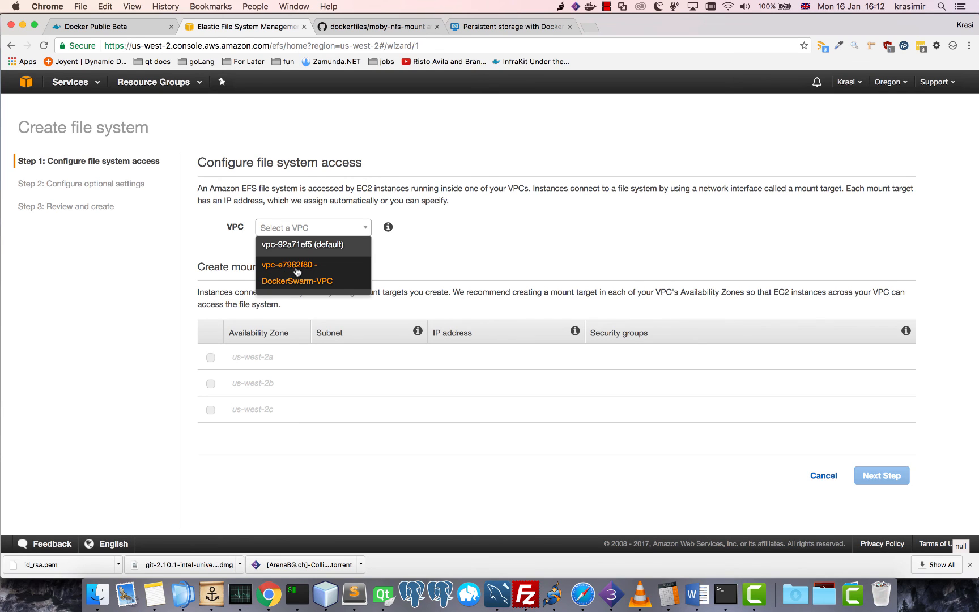
click(296, 273)
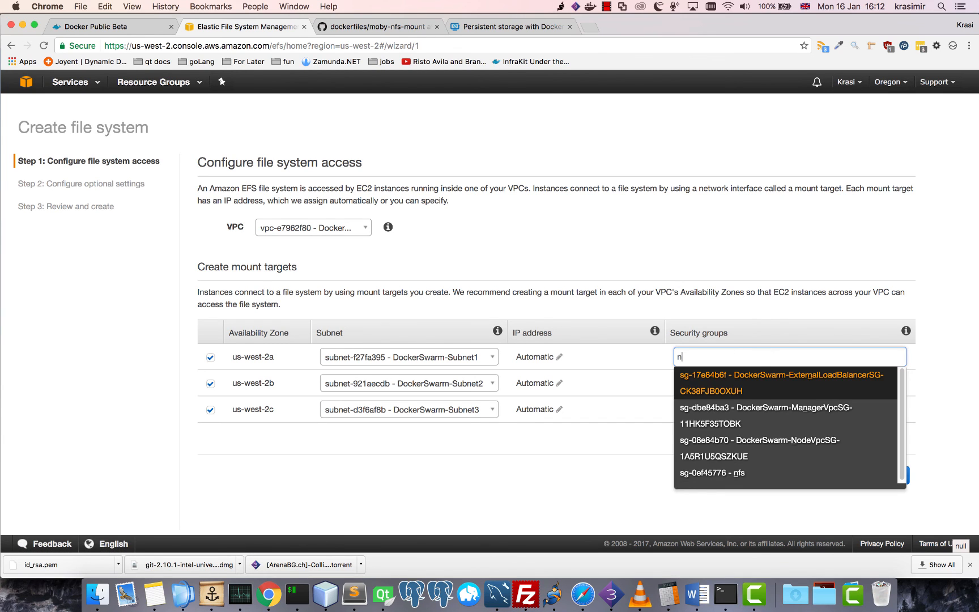
mouse_move(725, 402)
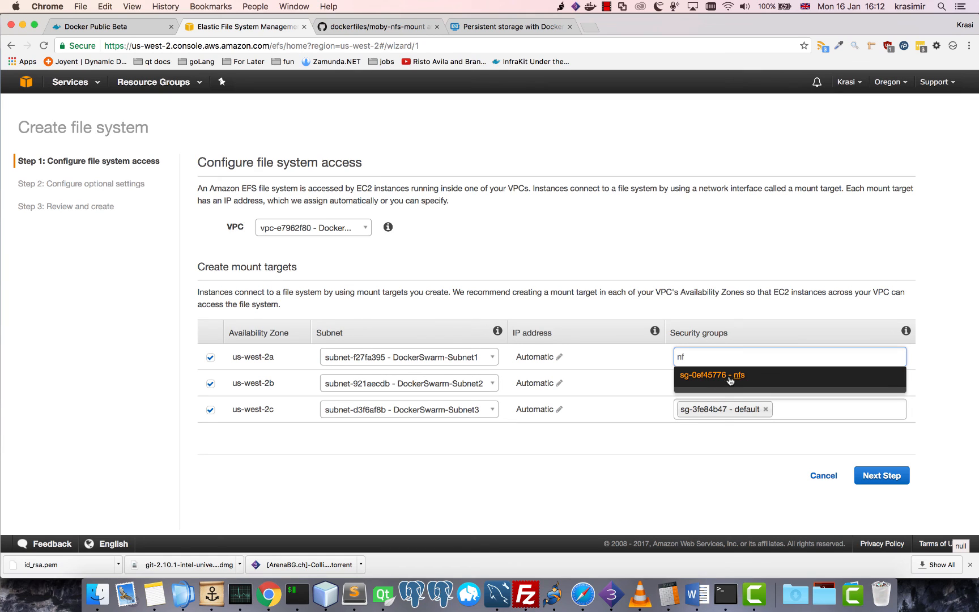
click(710, 374)
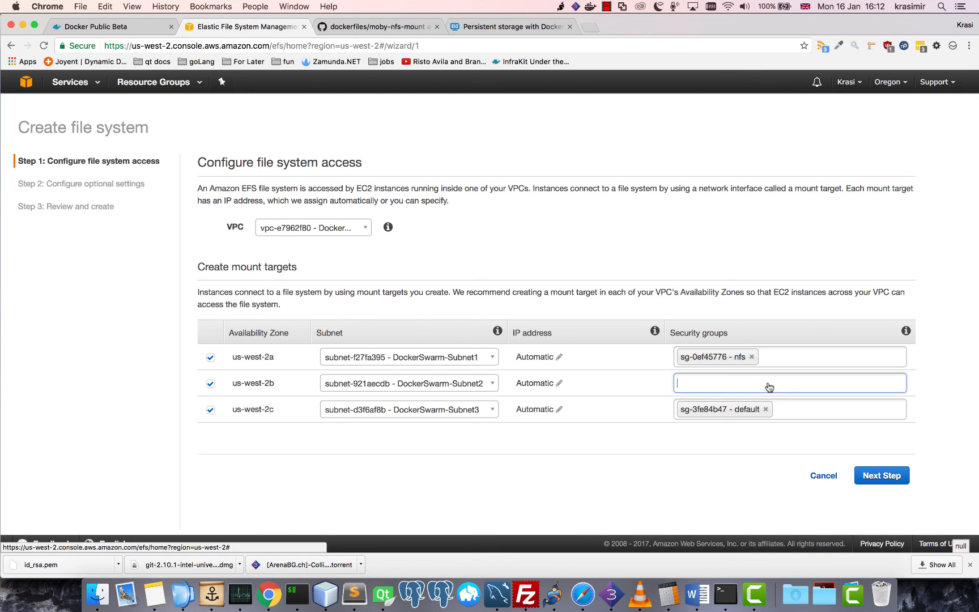
click(790, 382)
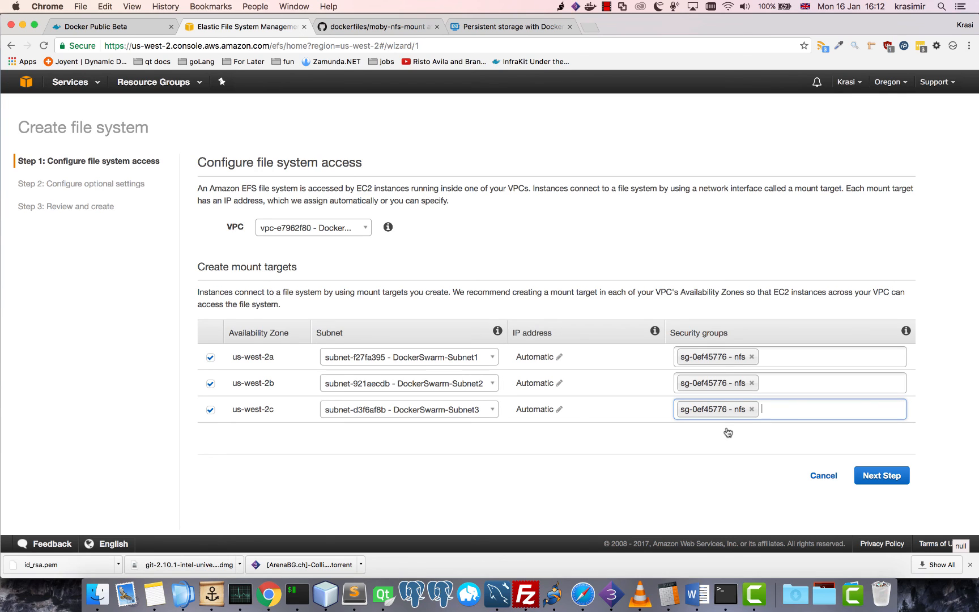
mouse_move(438, 350)
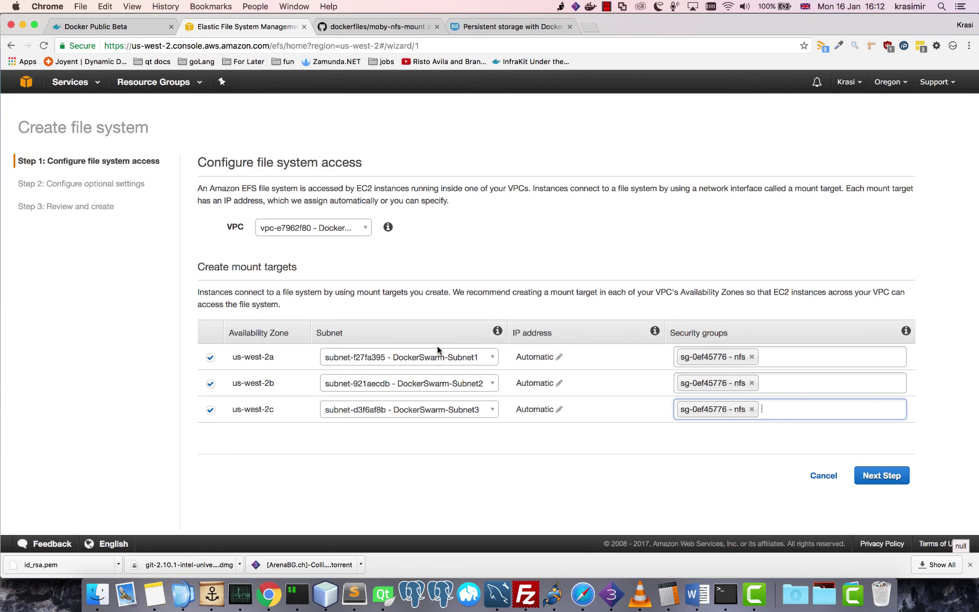
Pass the optional settings and review, then create the file system.
click(881, 474)
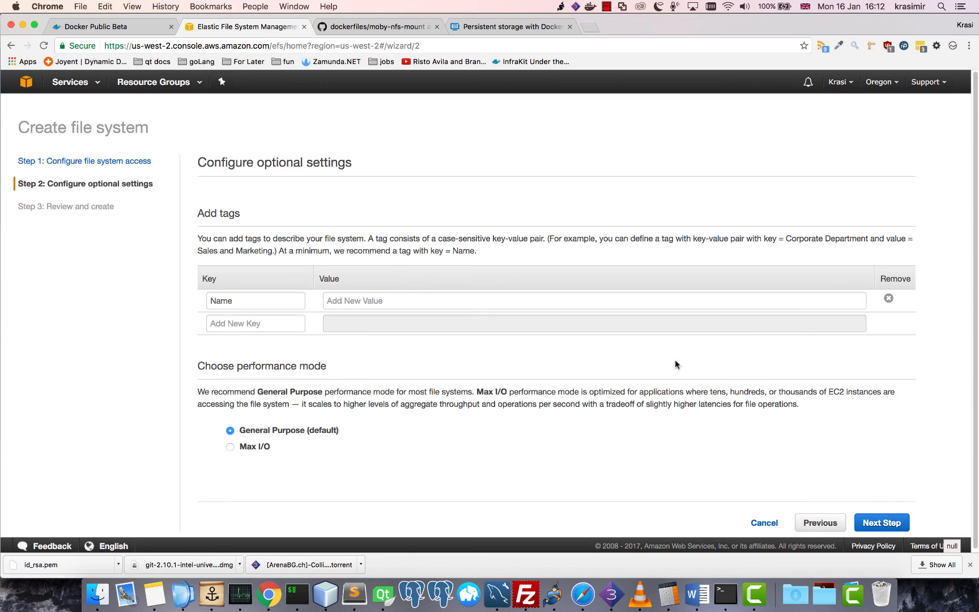
click(881, 523)
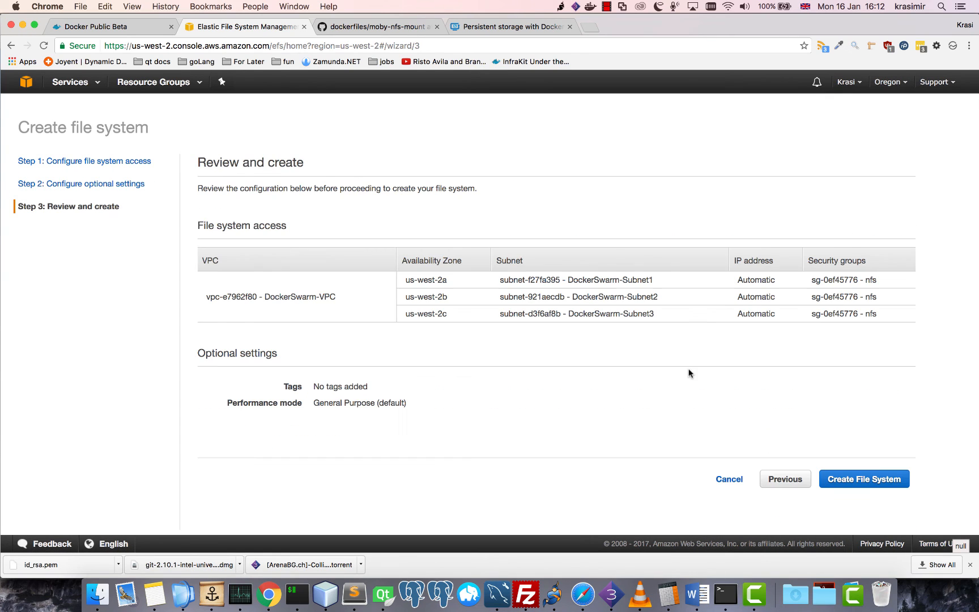
click(863, 479)
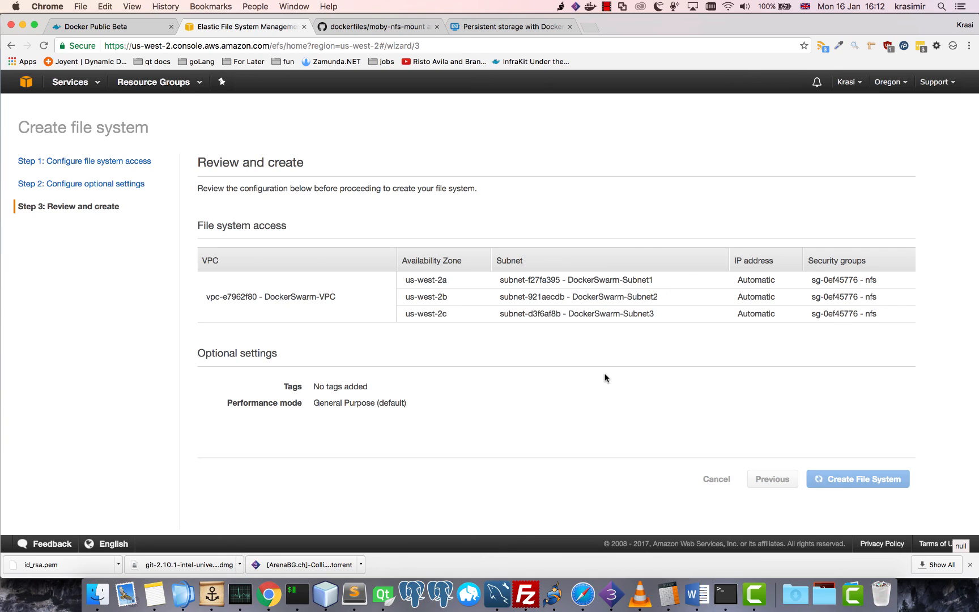
click(857, 478)
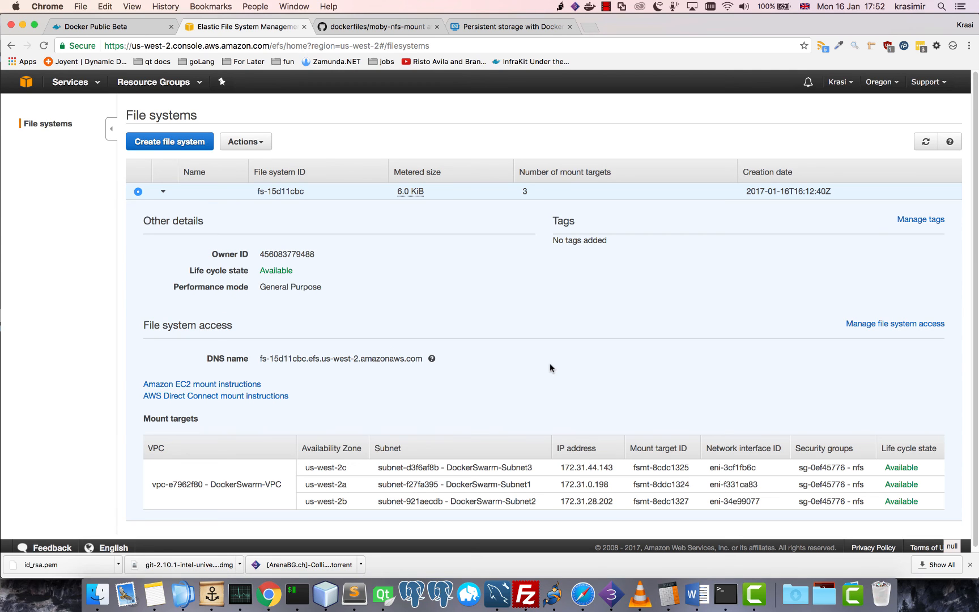
mouse_move(230, 236)
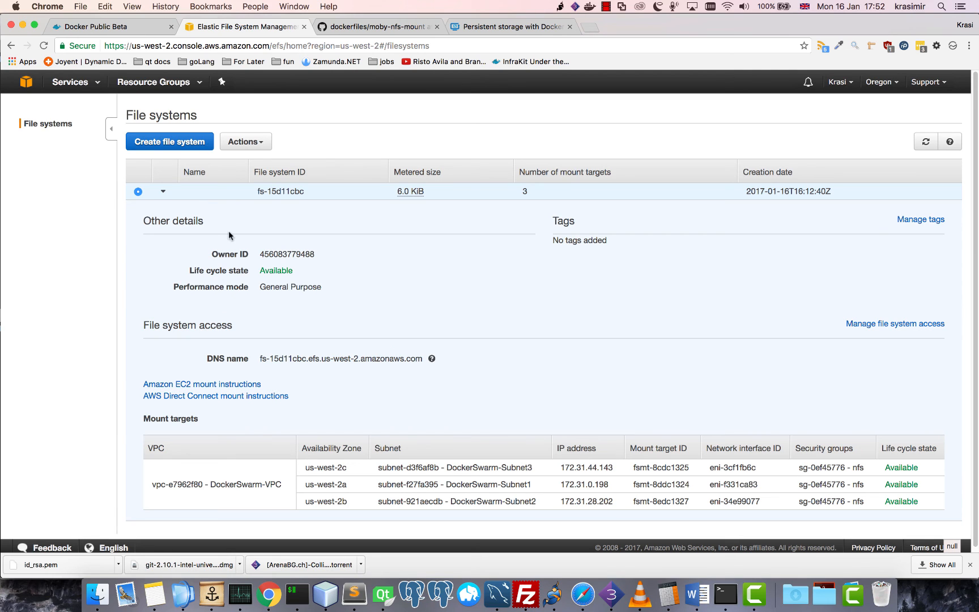
Select DockerSwarm-Manager among running EC2 instances and highlight its public IP.
click(69, 82)
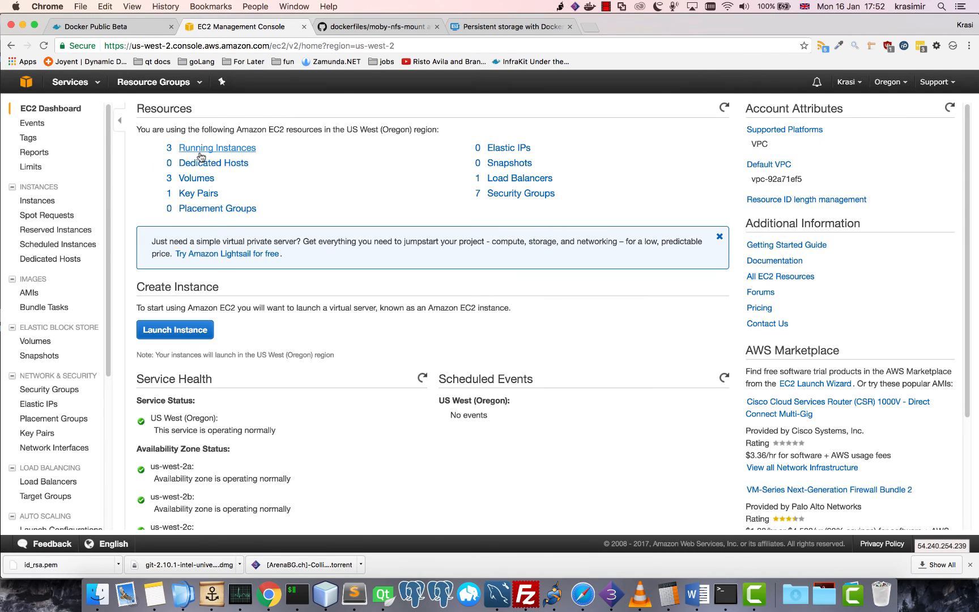
click(217, 148)
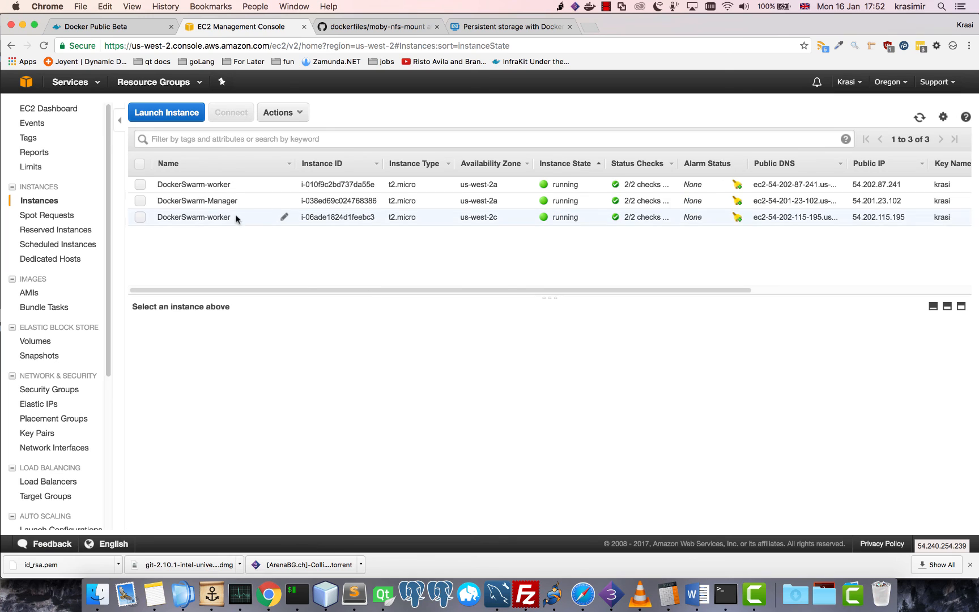
click(196, 201)
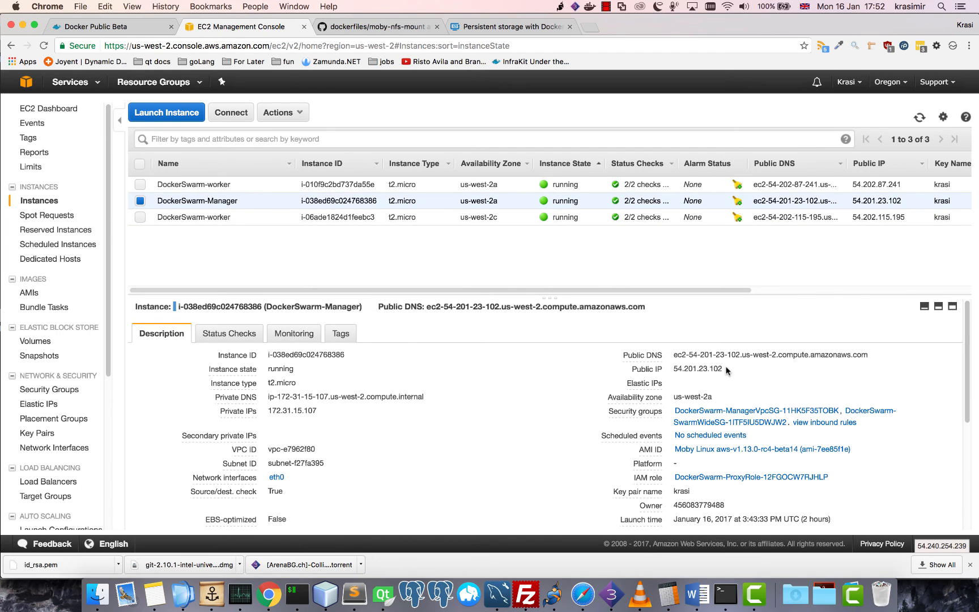
double_click(696, 369)
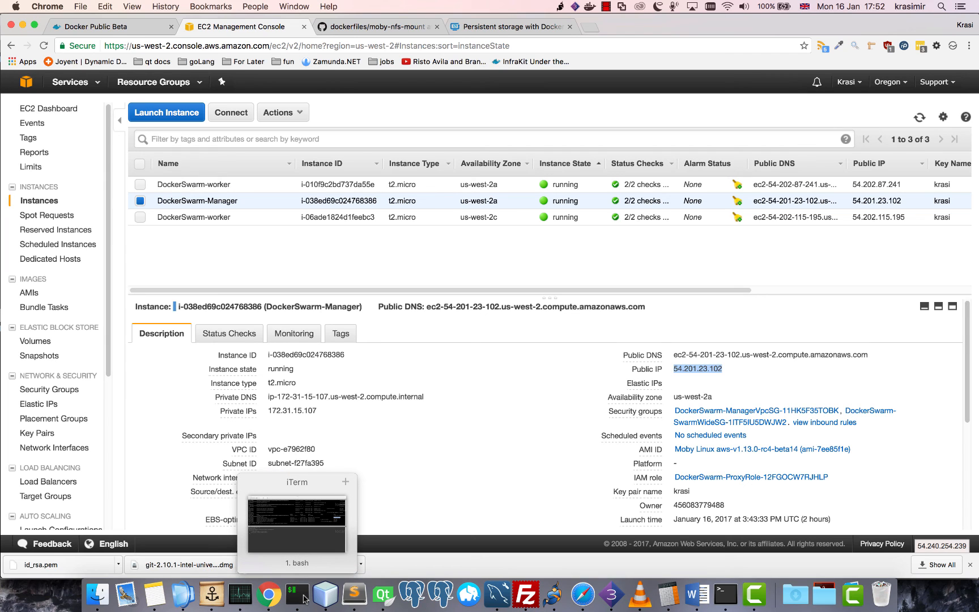
click(297, 523)
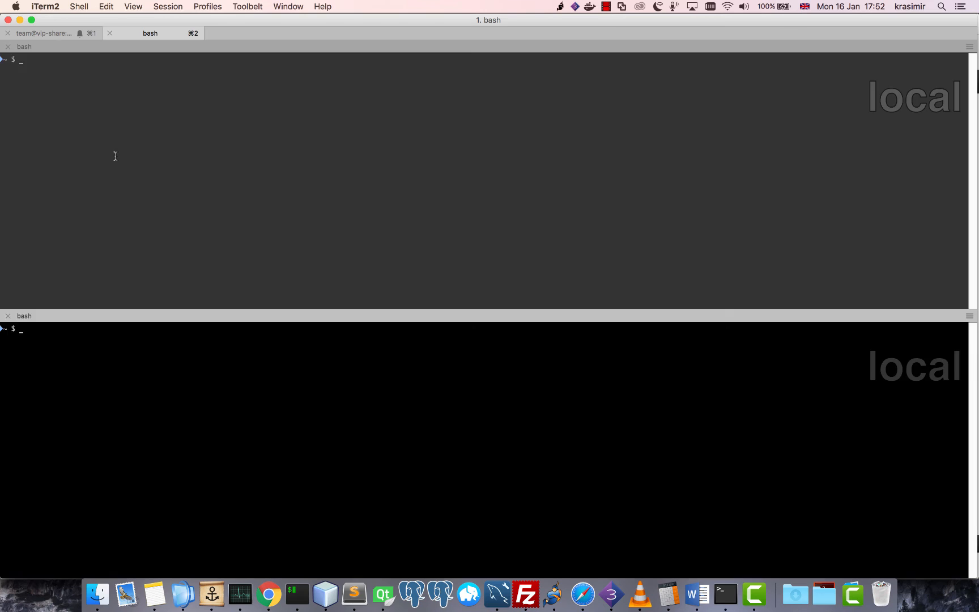
text(s)
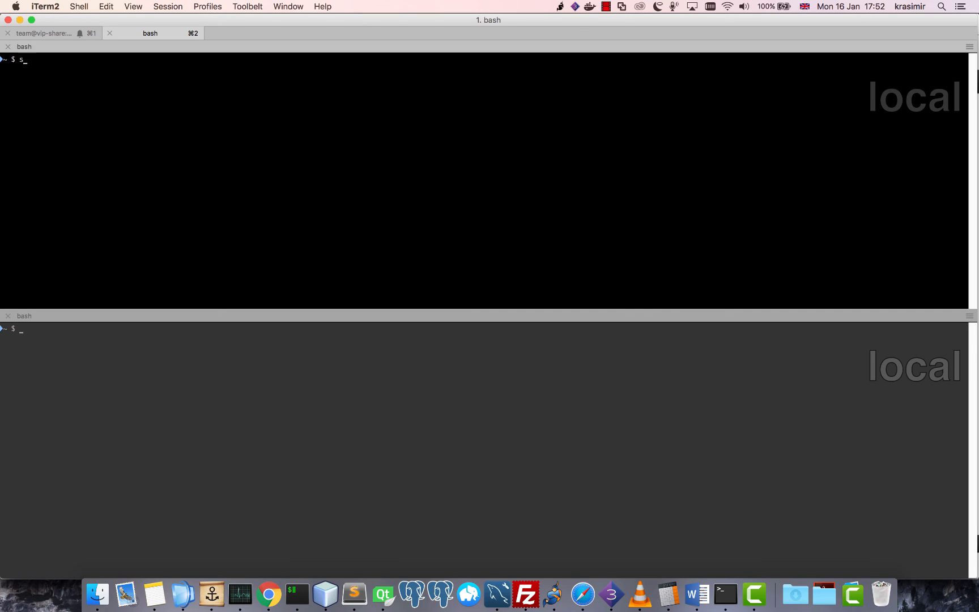
text(sh docker)
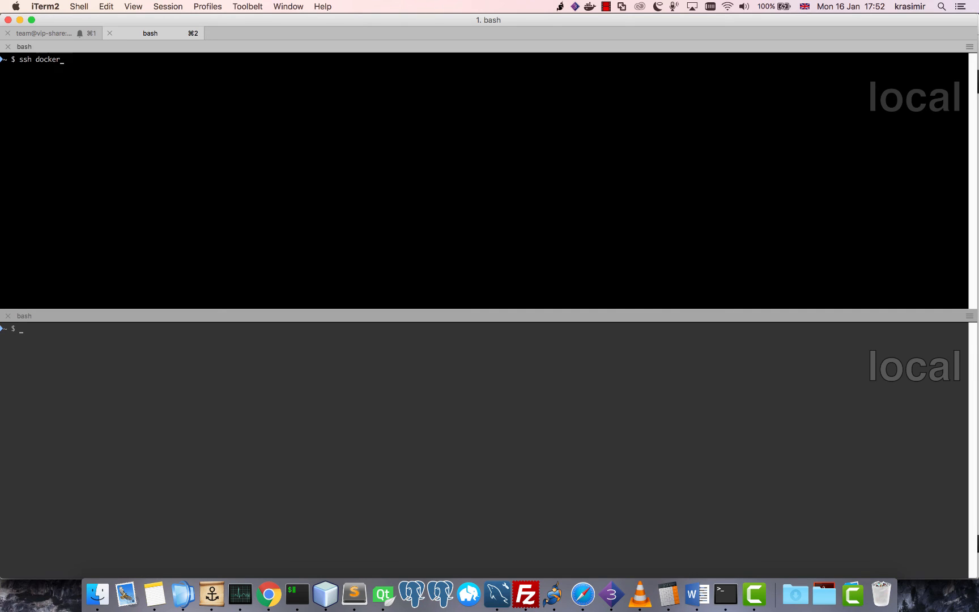
text(@54.201.23.102)
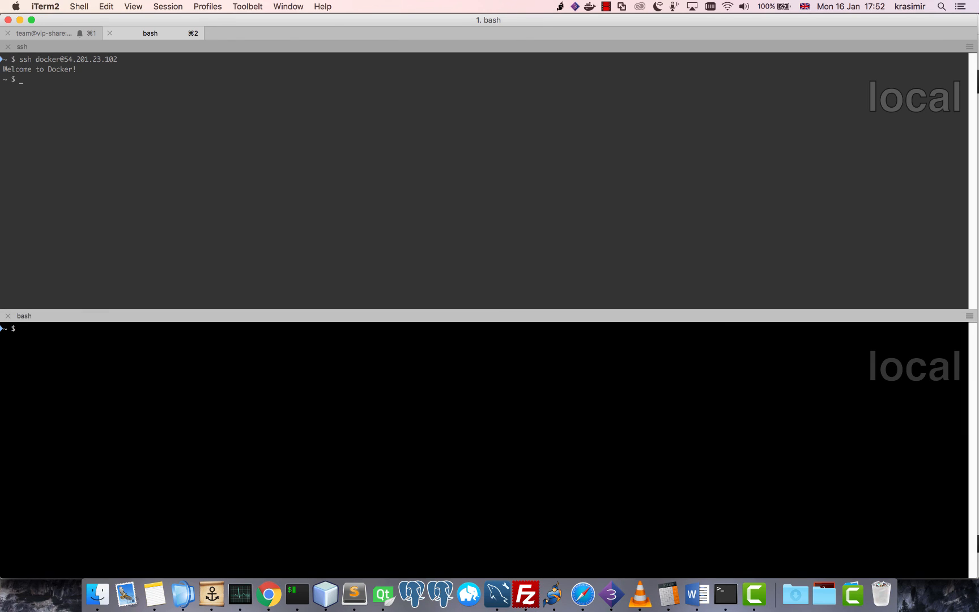
text(ssh docker@54.201.23.102)
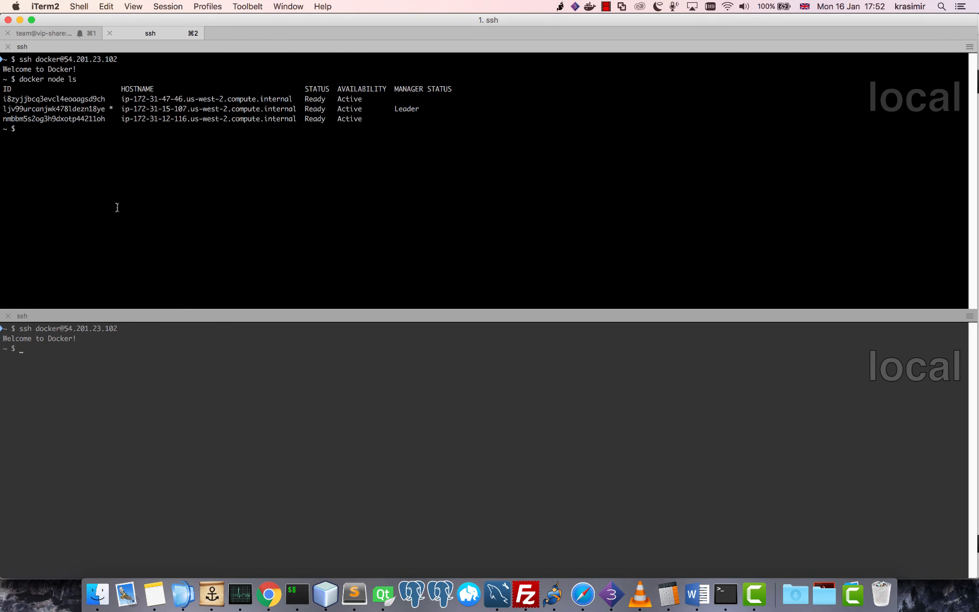
click(268, 592)
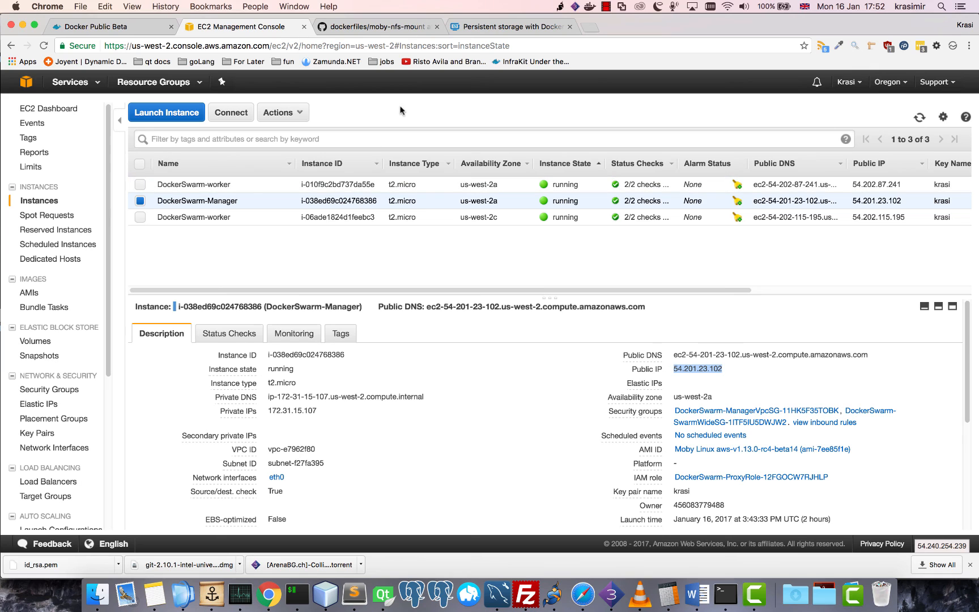
Show the 'Persistent storage with Docker' blog post tab in Chrome.
click(520, 26)
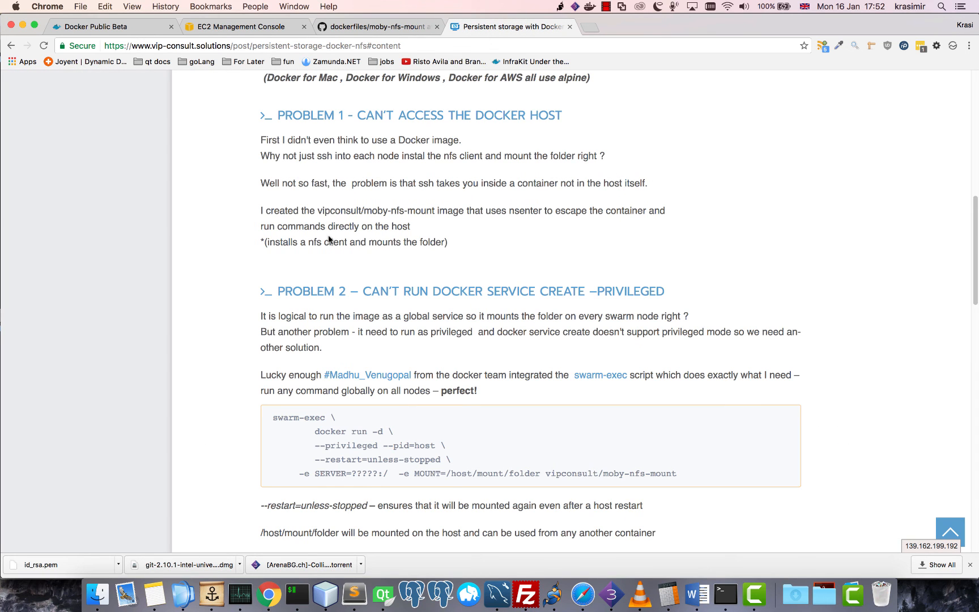
mouse_move(291, 183)
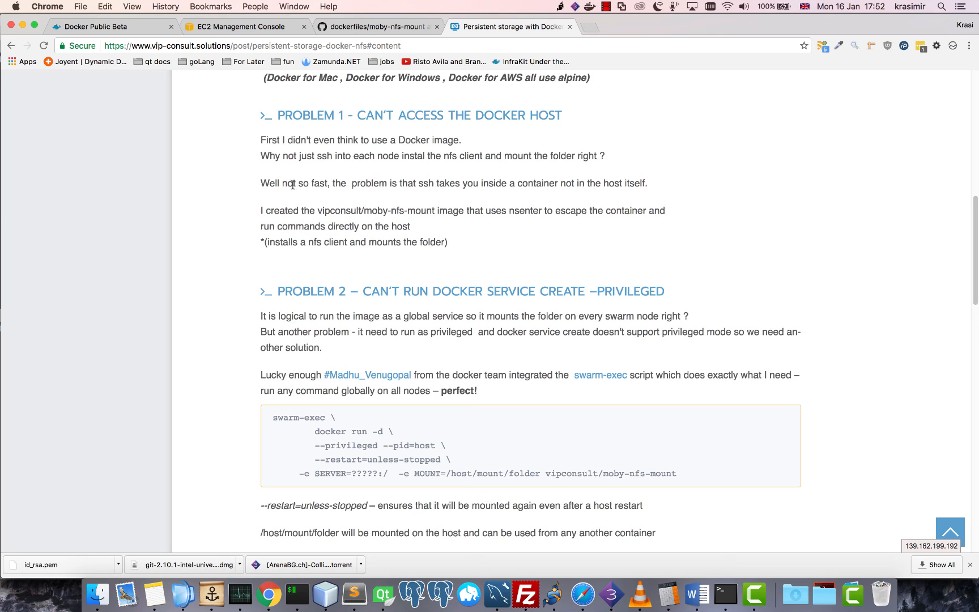
mouse_move(274, 167)
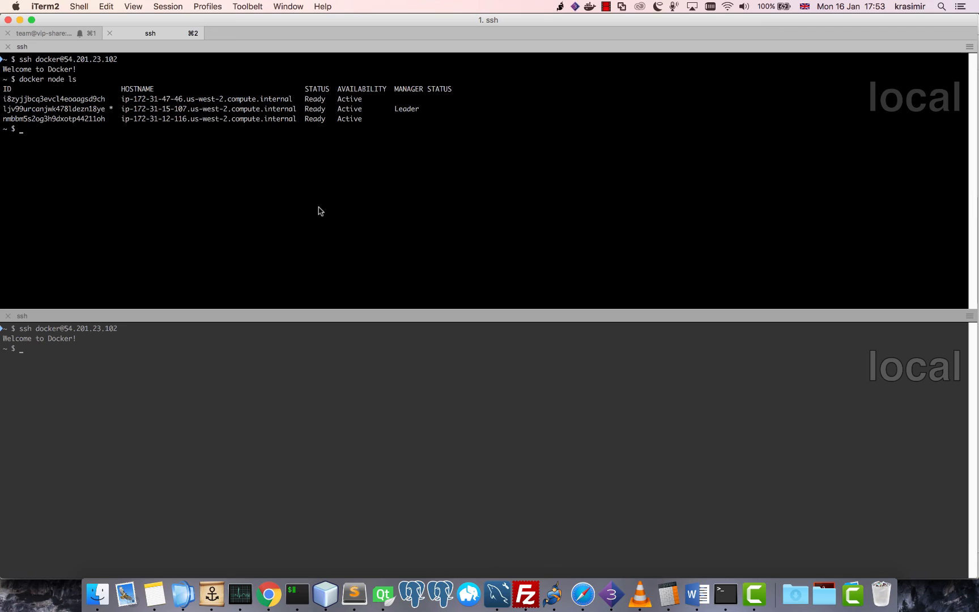
Enter the top command in the manager's SSH session.
text(s)
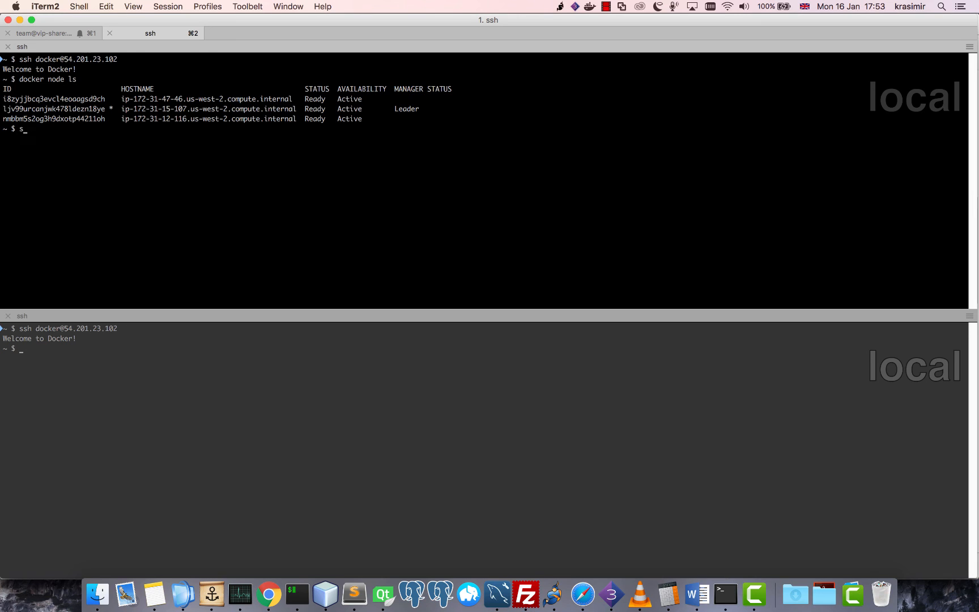
text(op)
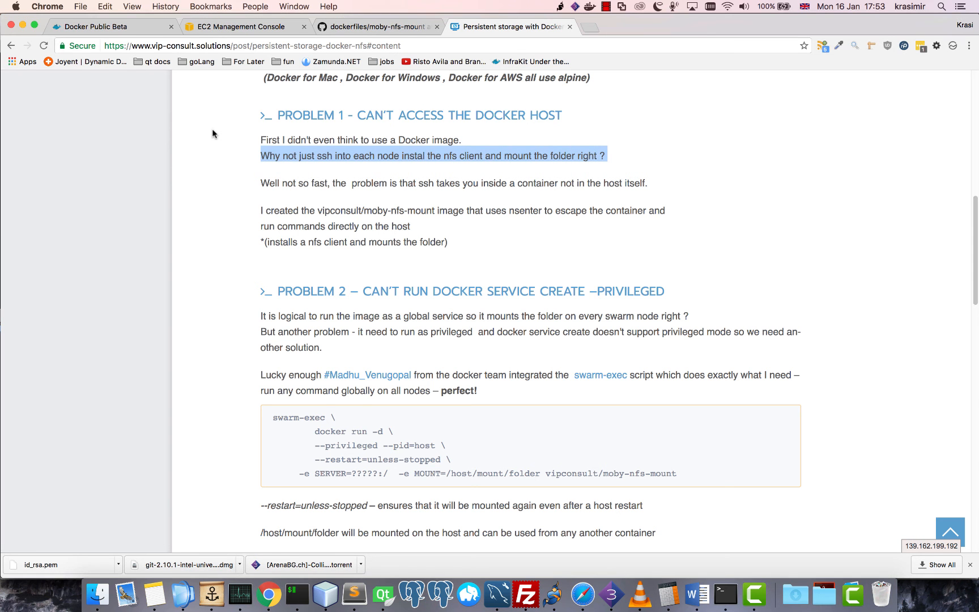
mouse_move(267, 187)
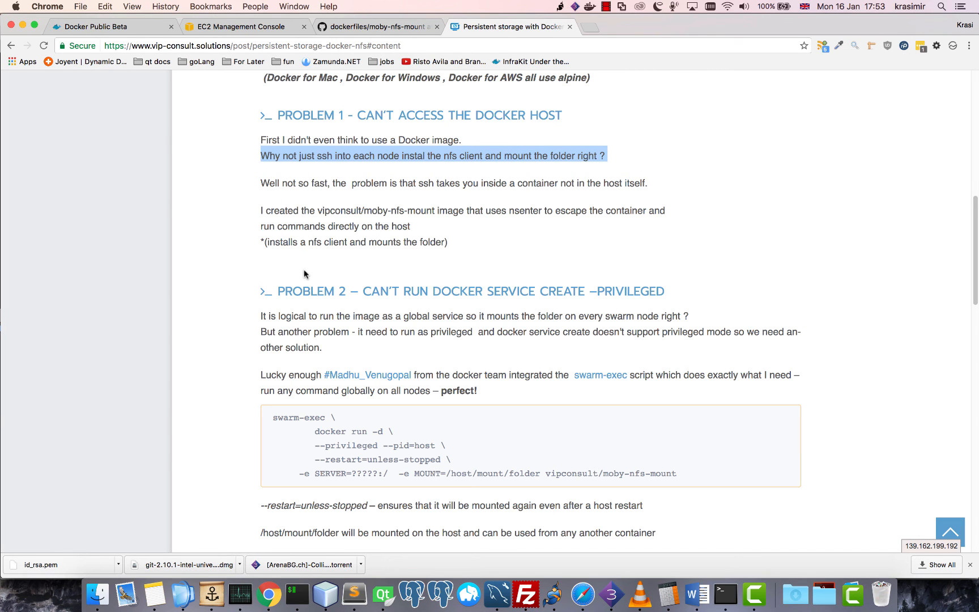
Scroll to Problem 2, highlighting nsenter, --privileged, the swarm-exec credit and moby-nfs-mount image.
scroll(down, 3)
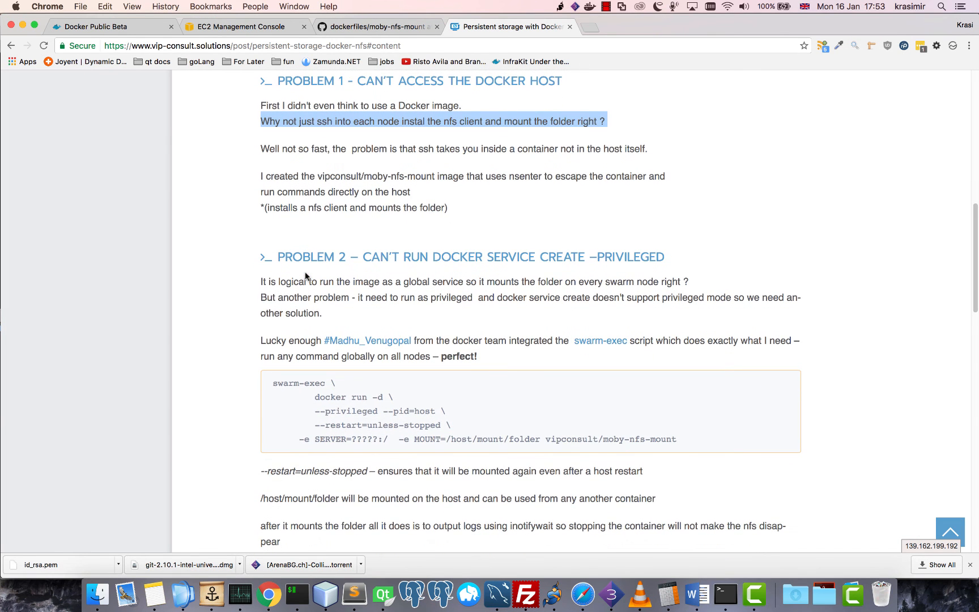
double_click(525, 176)
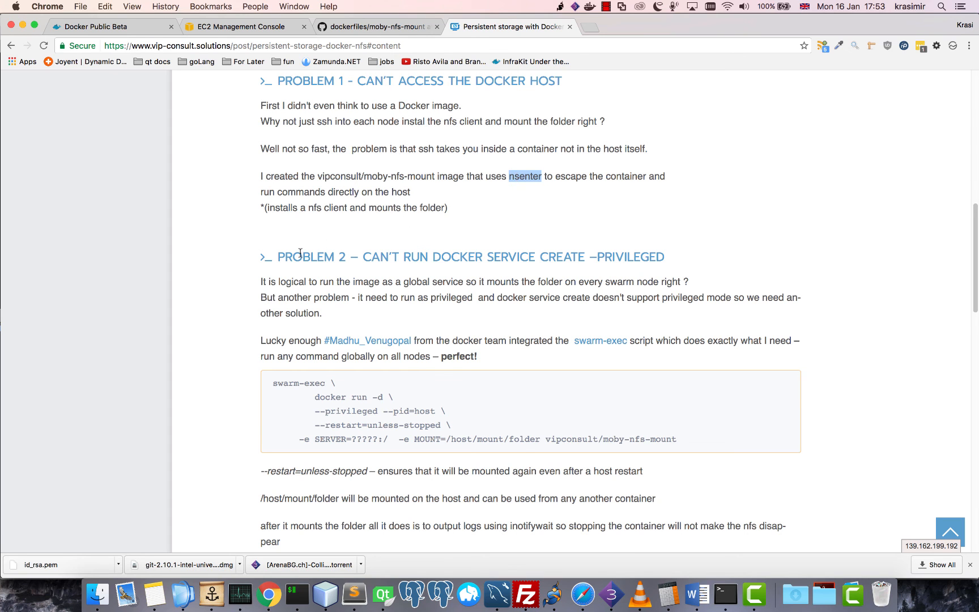
scroll(down, 3)
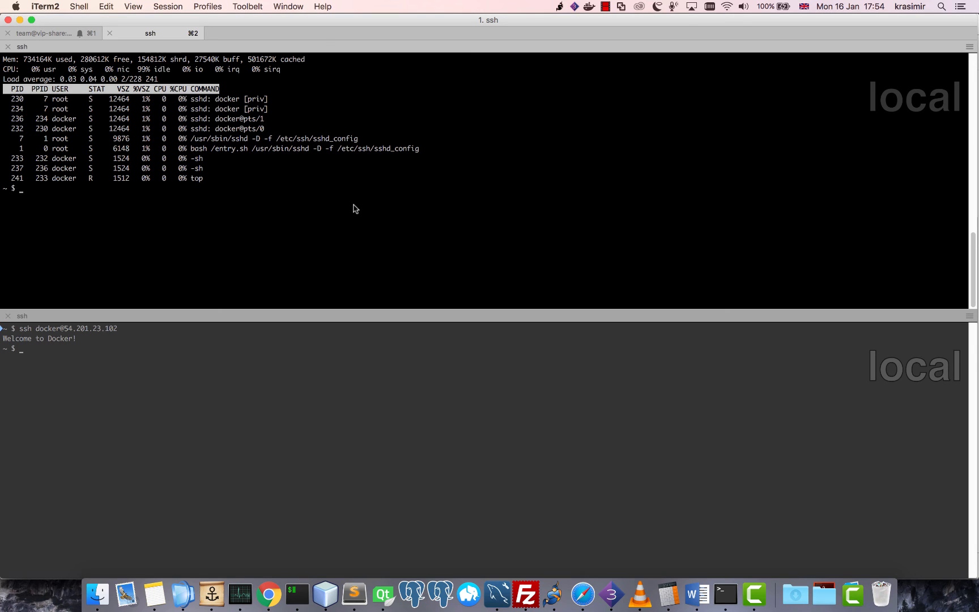
mouse_move(355, 209)
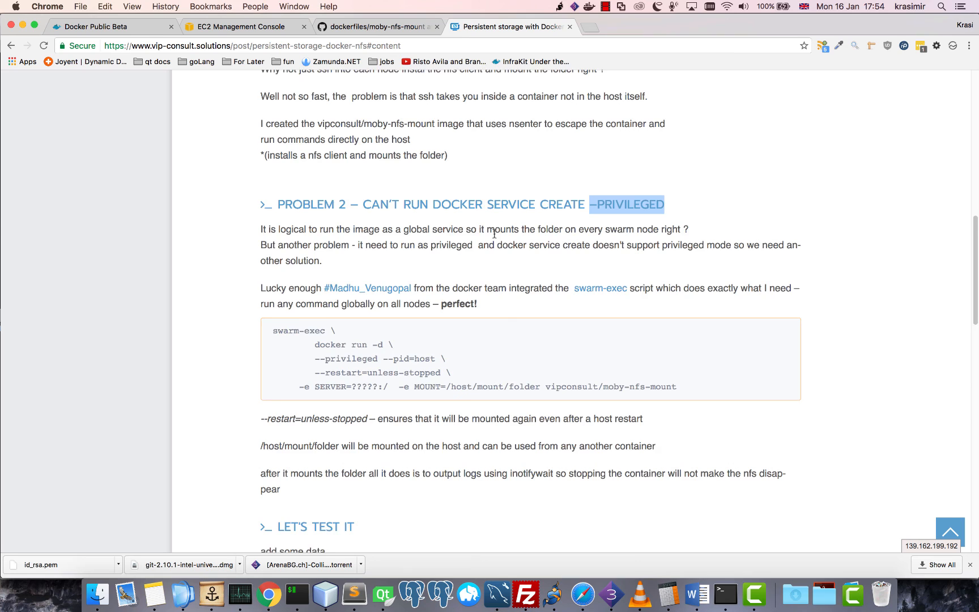
scroll(down, 3)
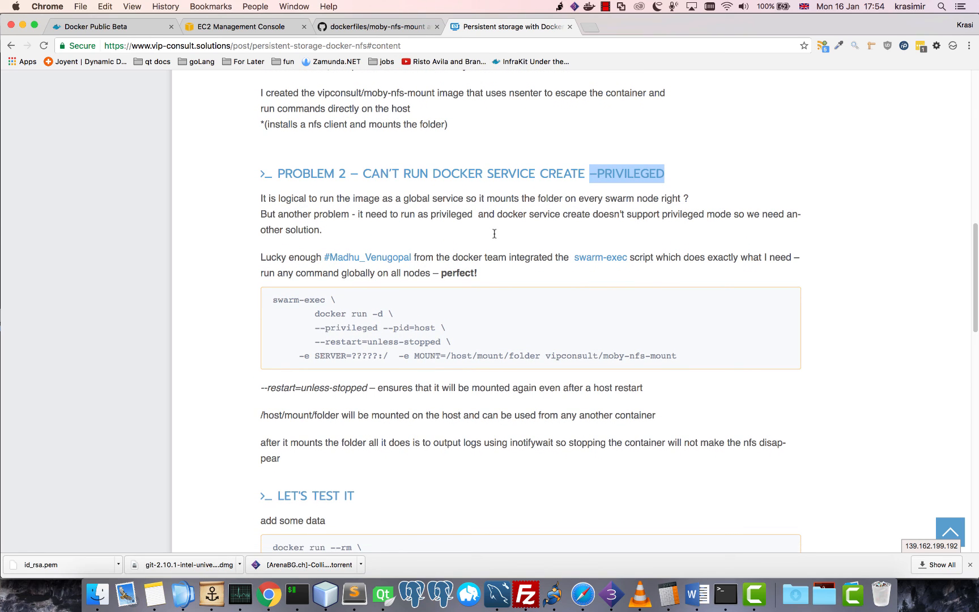
click(316, 327)
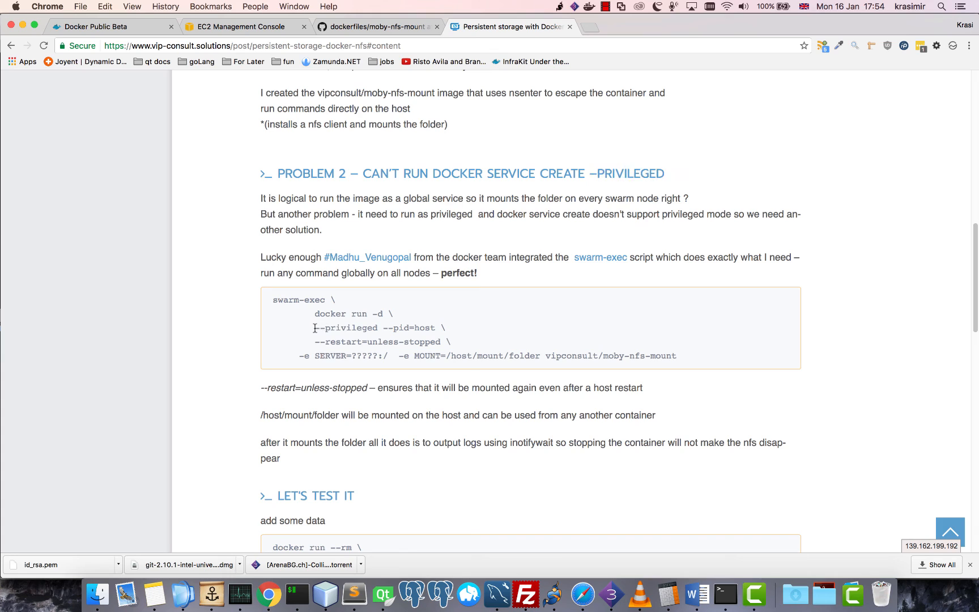
double_click(345, 327)
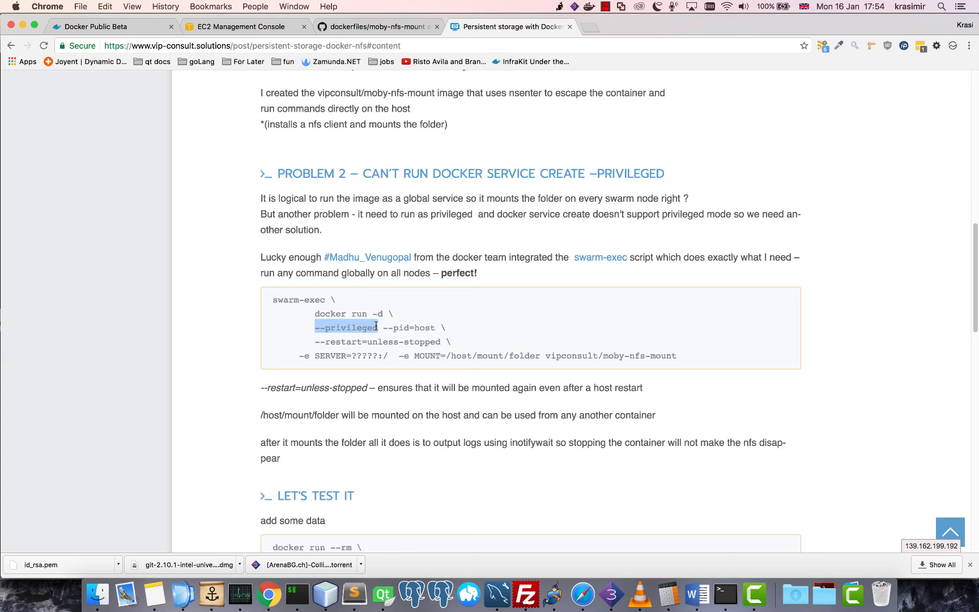
mouse_move(371, 313)
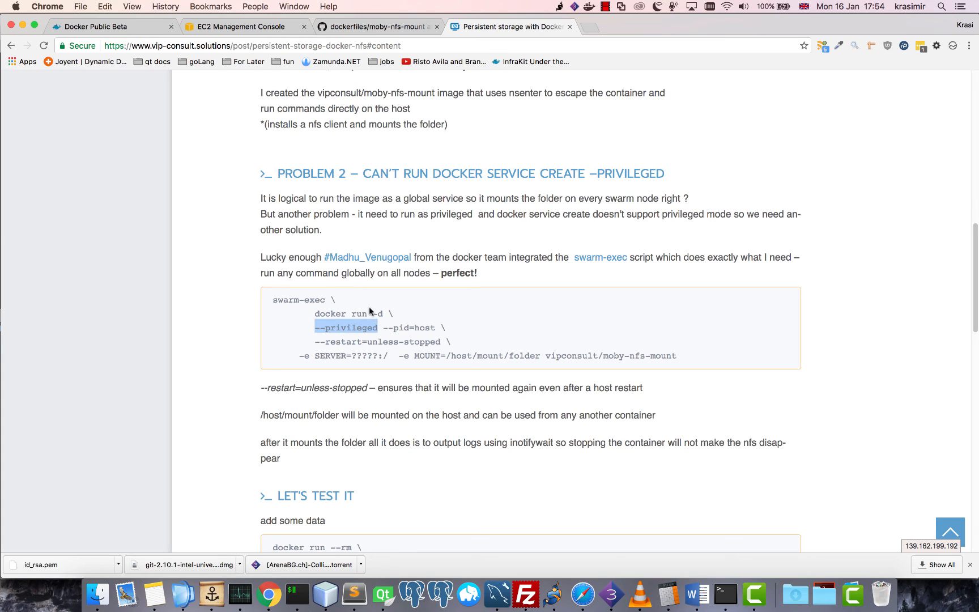
drag(260, 256, 477, 273)
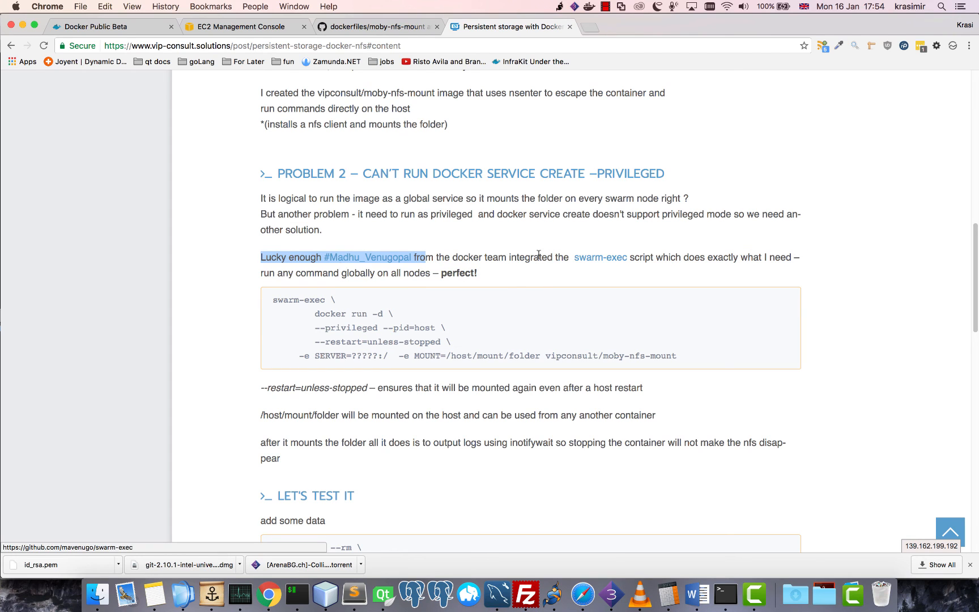
mouse_move(573, 257)
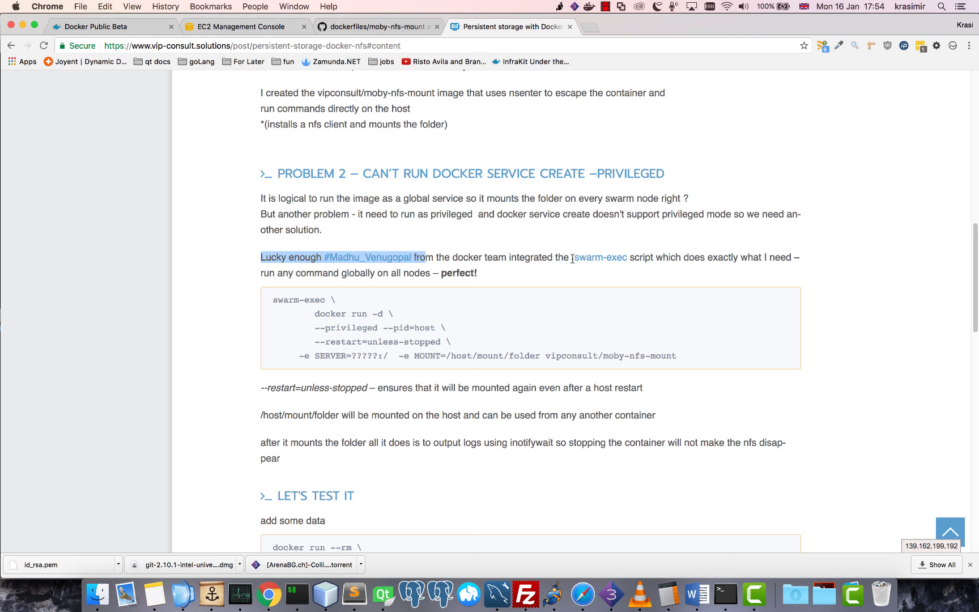
mouse_move(351, 306)
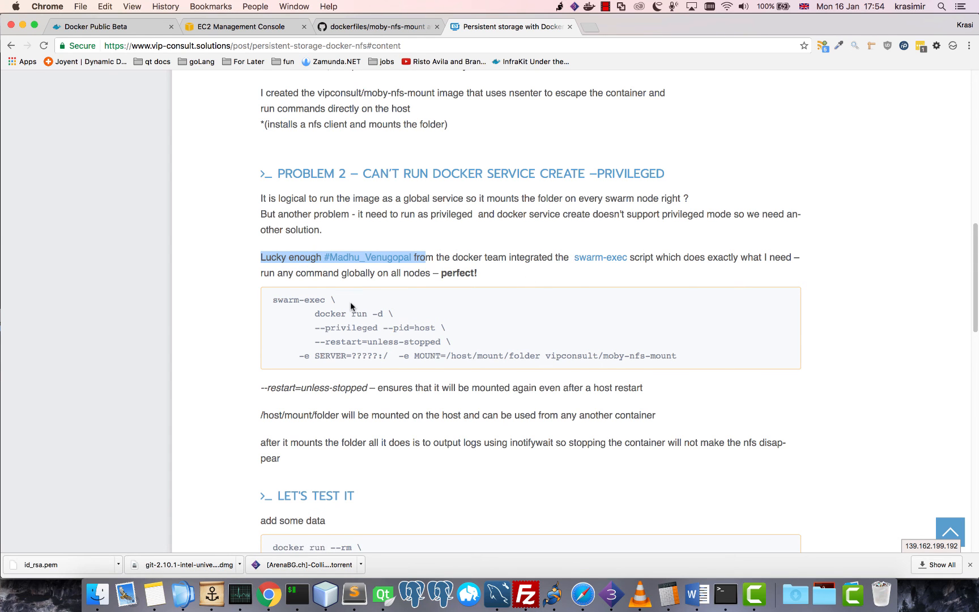
scroll(down, 3)
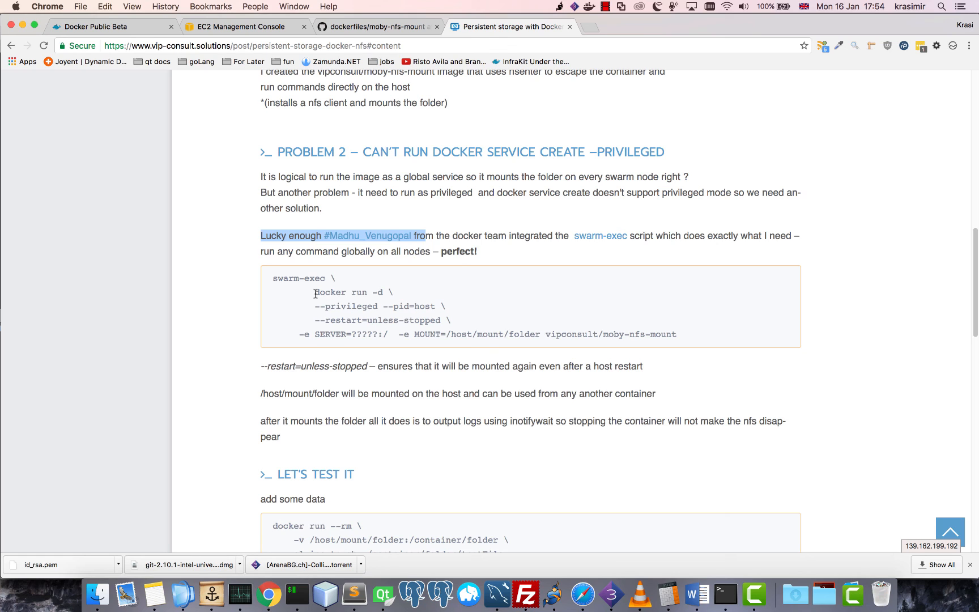
drag(313, 292, 364, 320)
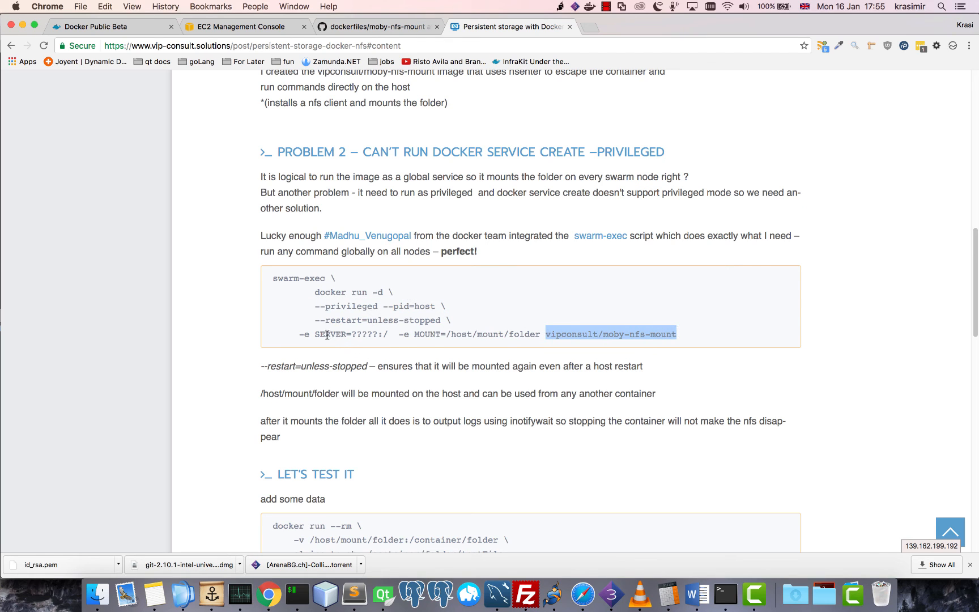
mouse_move(310, 305)
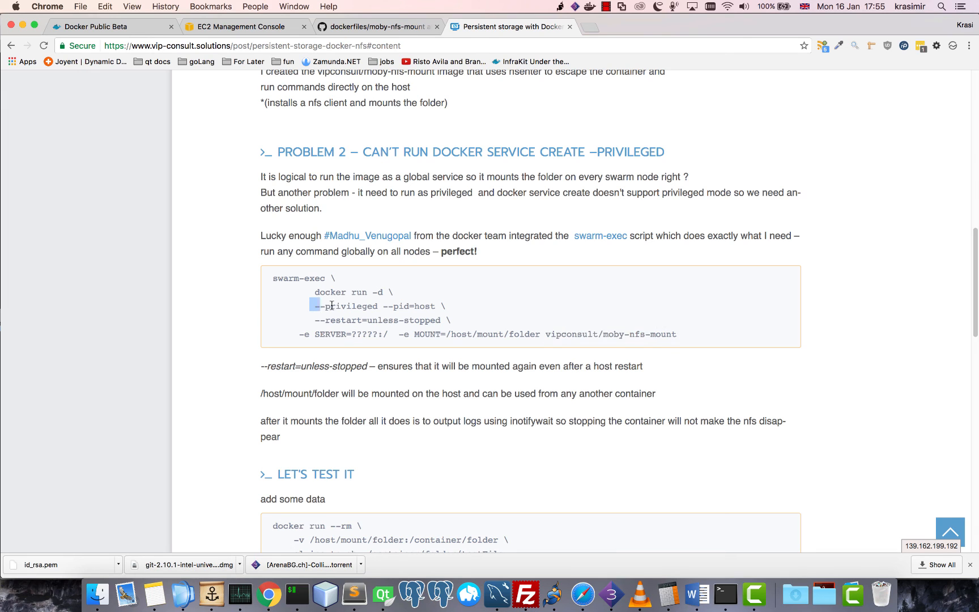
Highlight the restart option, docker run options and inotifywait, then copy the whole swarm-exec command.
double_click(344, 305)
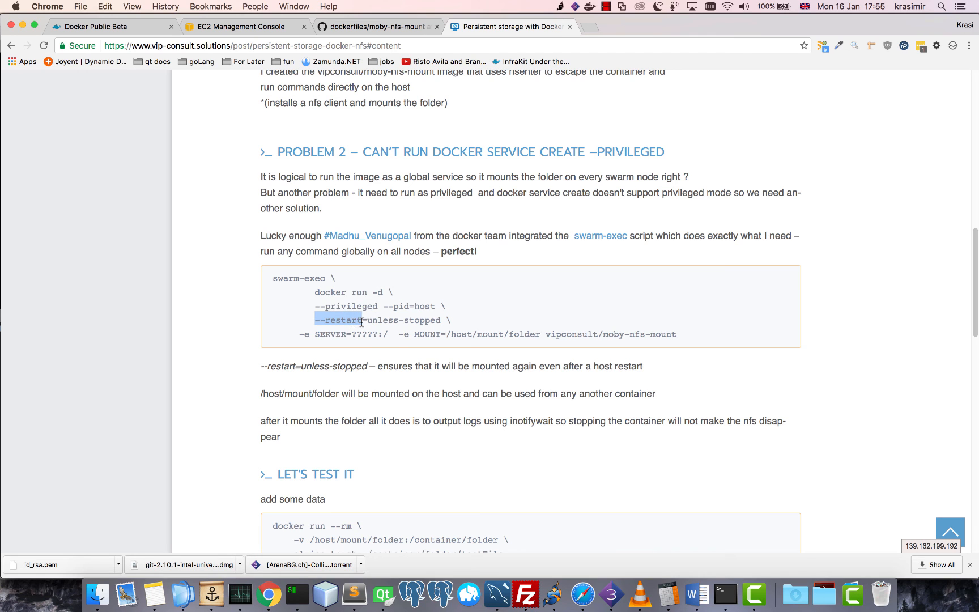
scroll(down, 3)
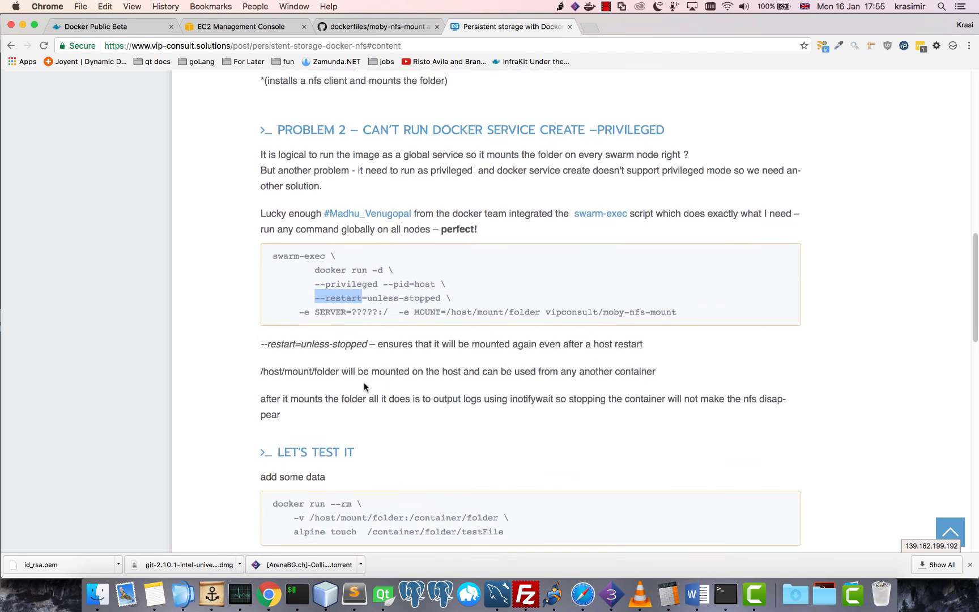
scroll(down, 3)
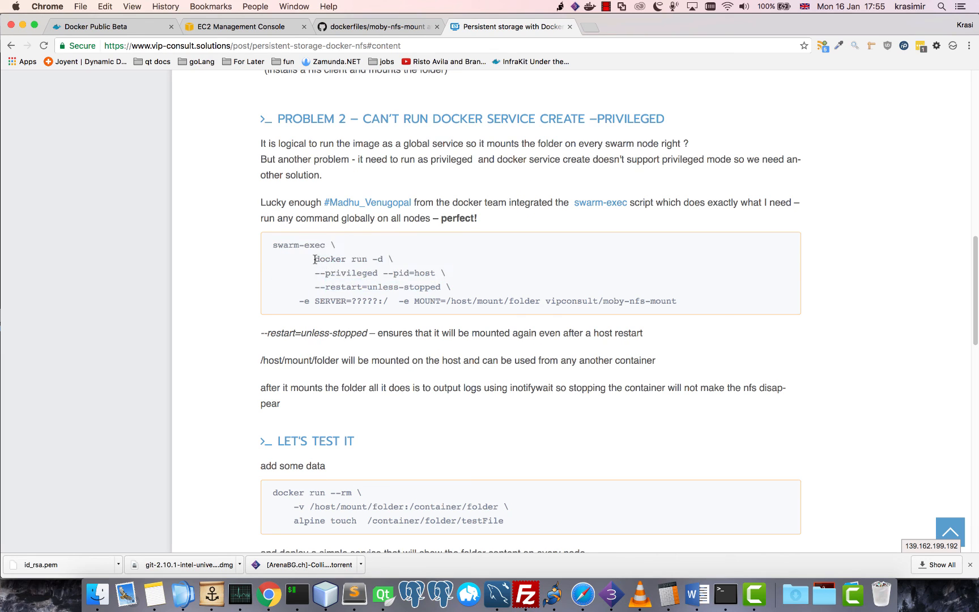
drag(313, 258, 442, 286)
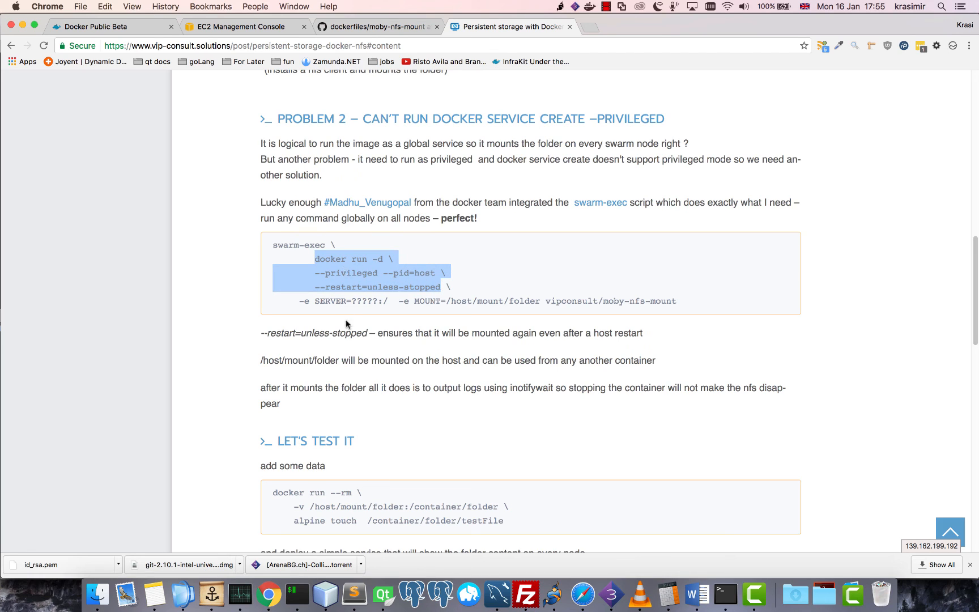
mouse_move(345, 339)
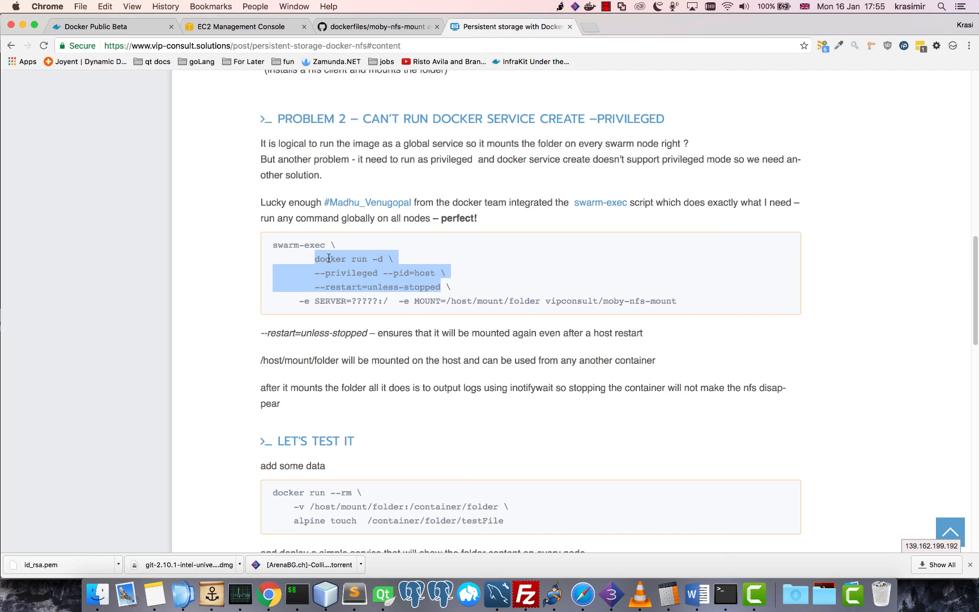
double_click(528, 388)
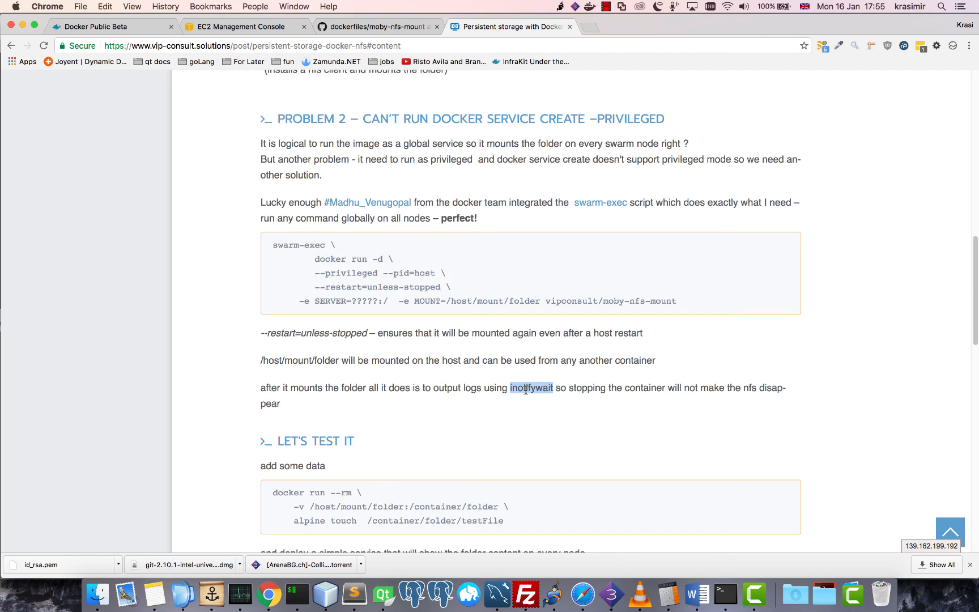
mouse_move(368, 283)
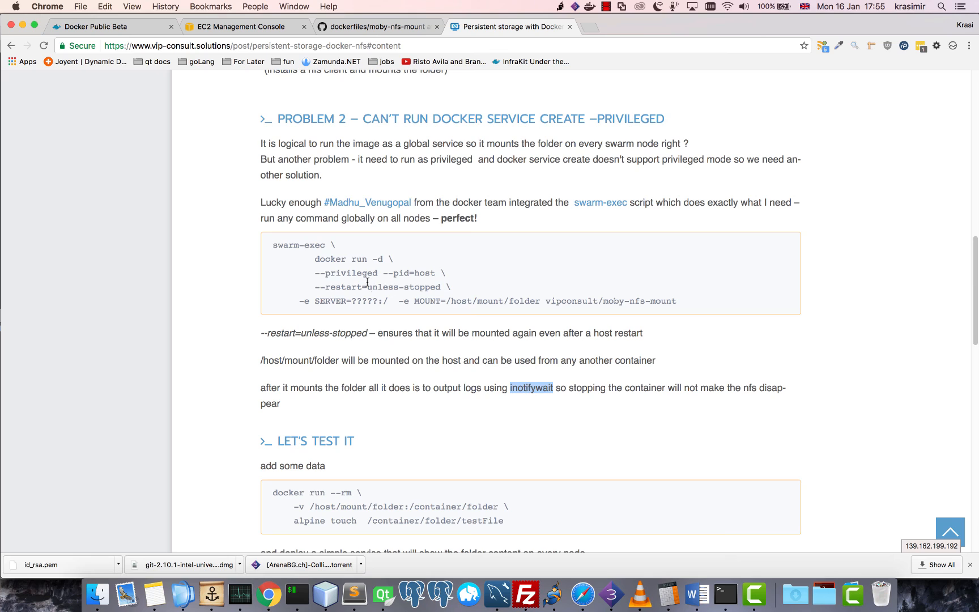
mouse_move(563, 388)
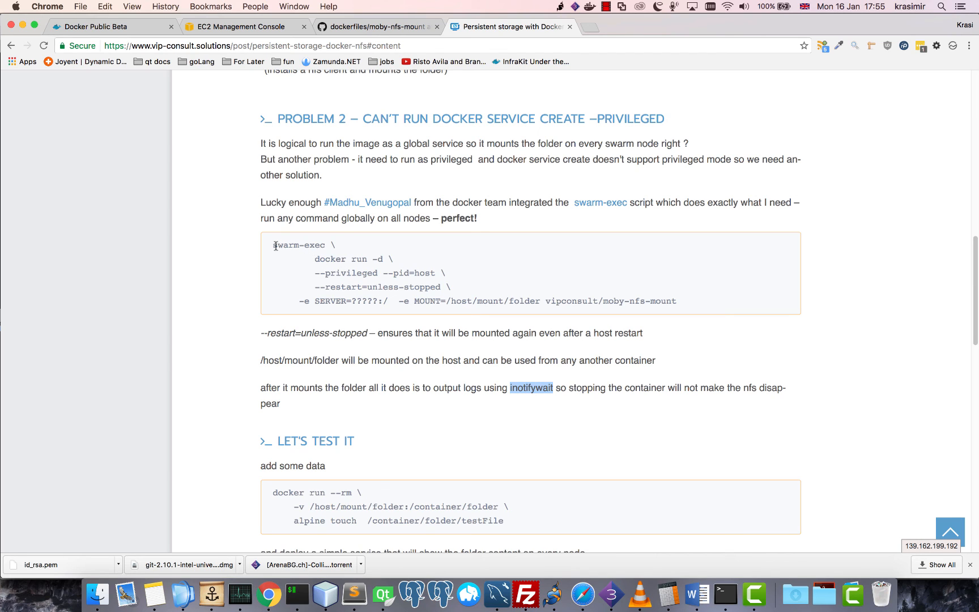
drag(273, 244, 675, 300)
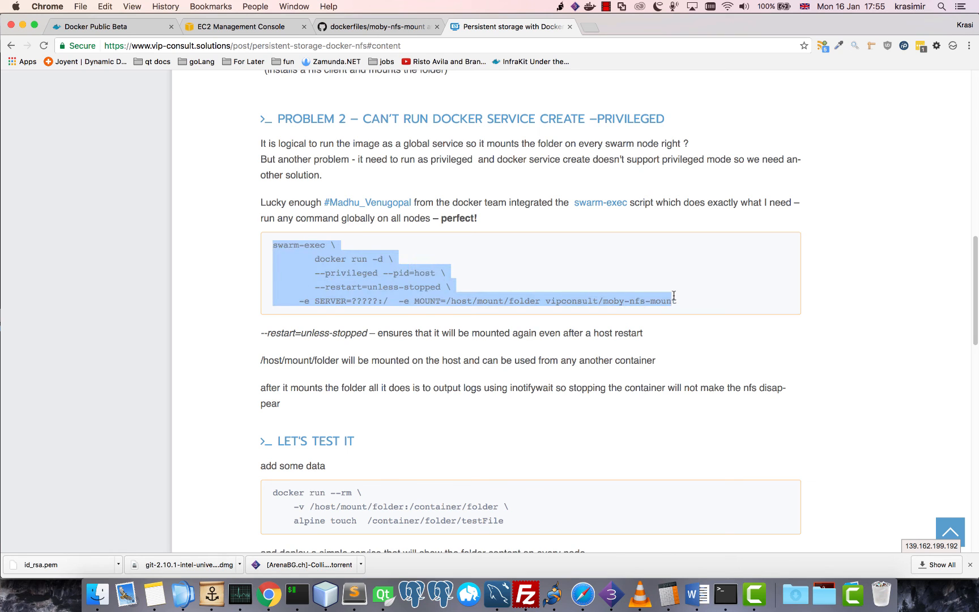
click(296, 591)
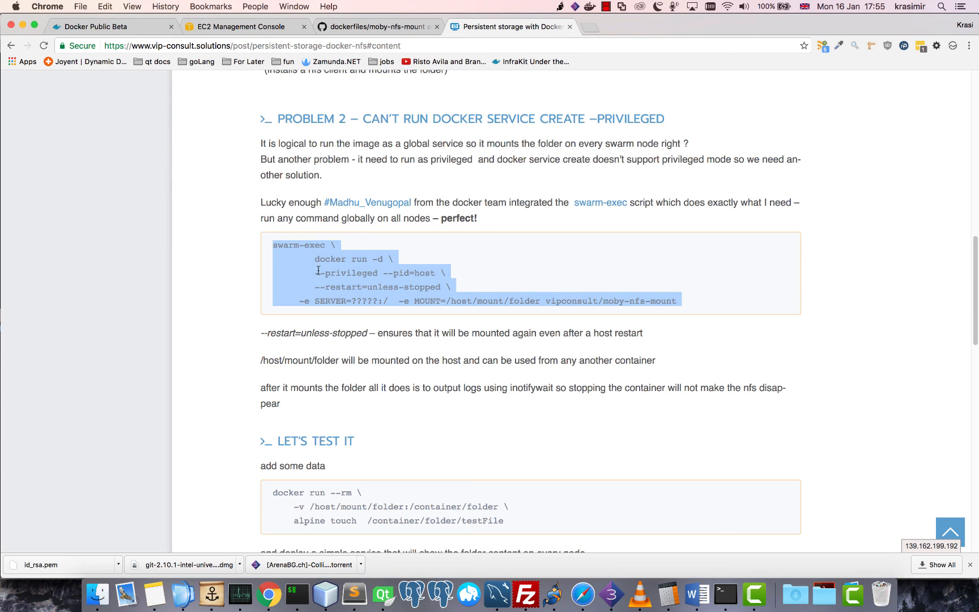
click(314, 301)
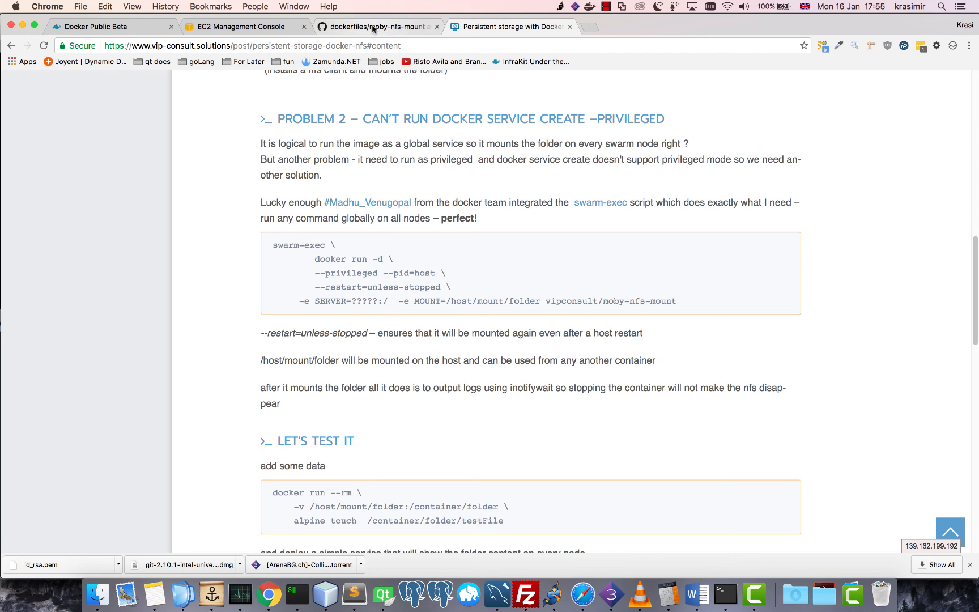
Return to the AWS console tab and open EFS from the Services menu.
click(240, 27)
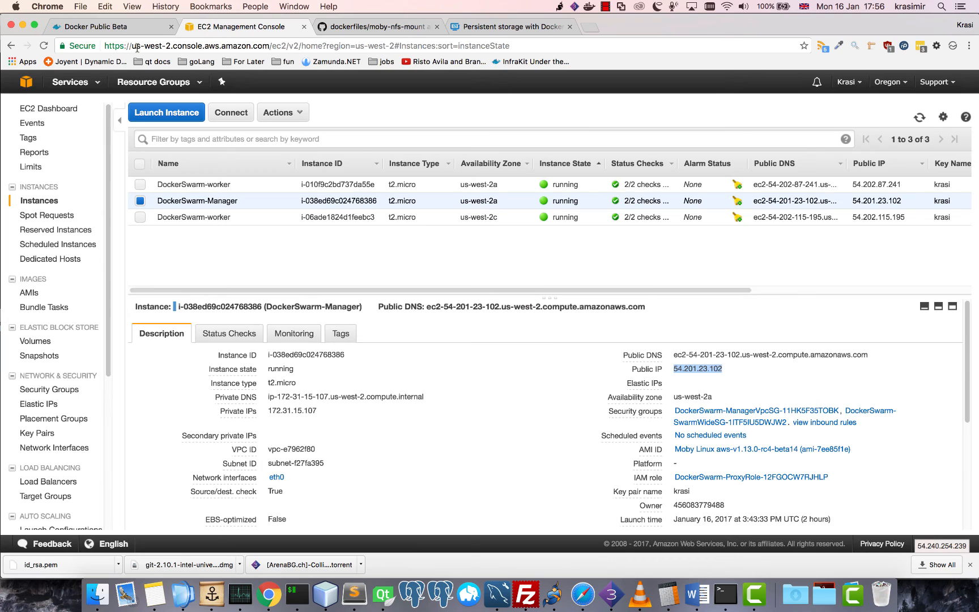
click(70, 82)
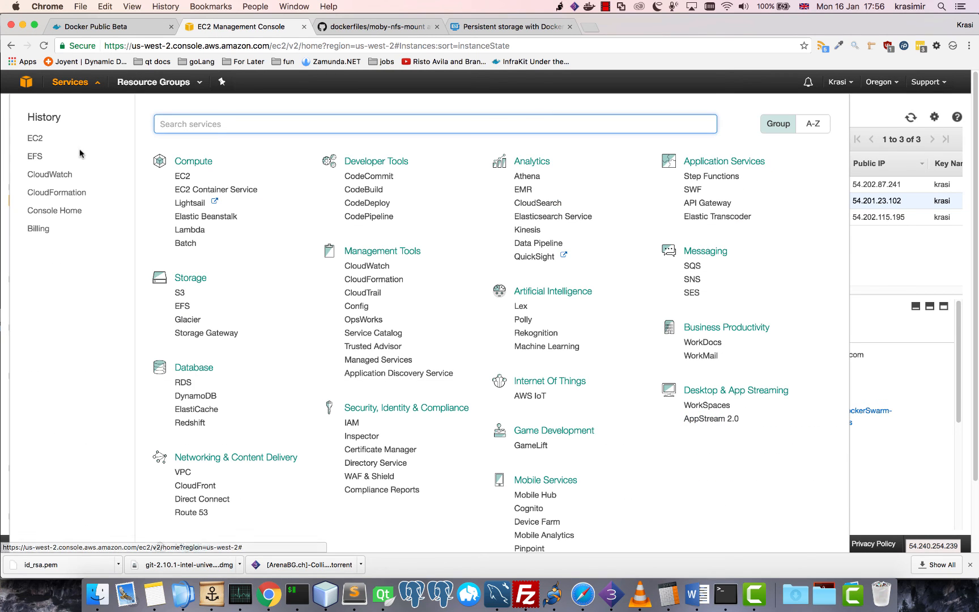
click(35, 156)
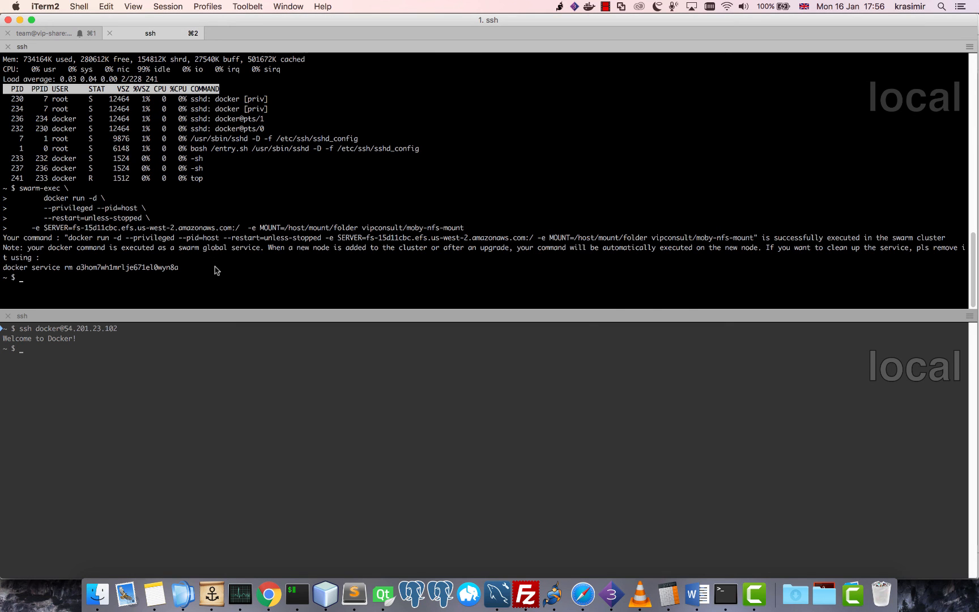
Run docker ps on the manager and select the new moby-nfs-mount container pensive_hawking.
text(docker)
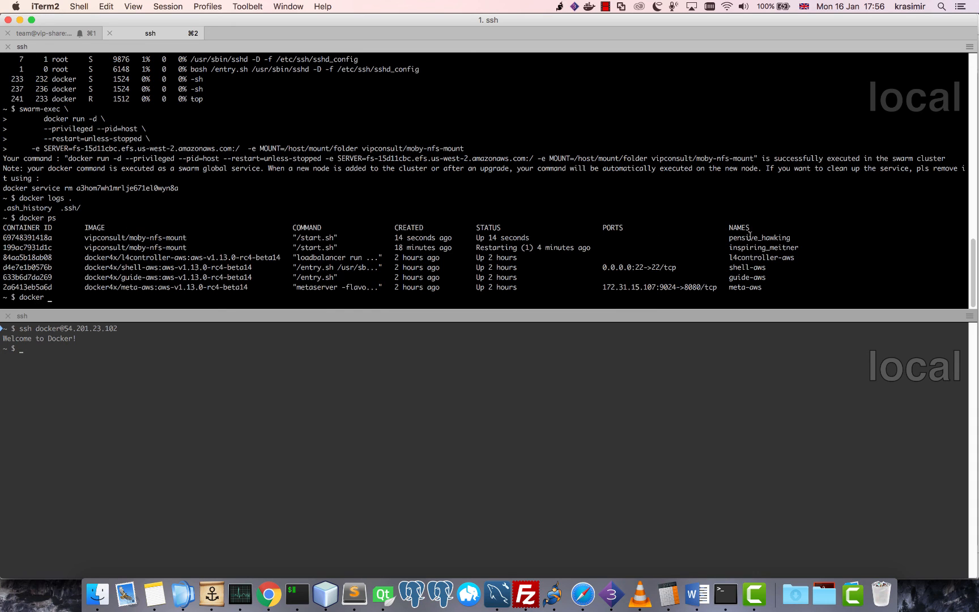
double_click(758, 237)
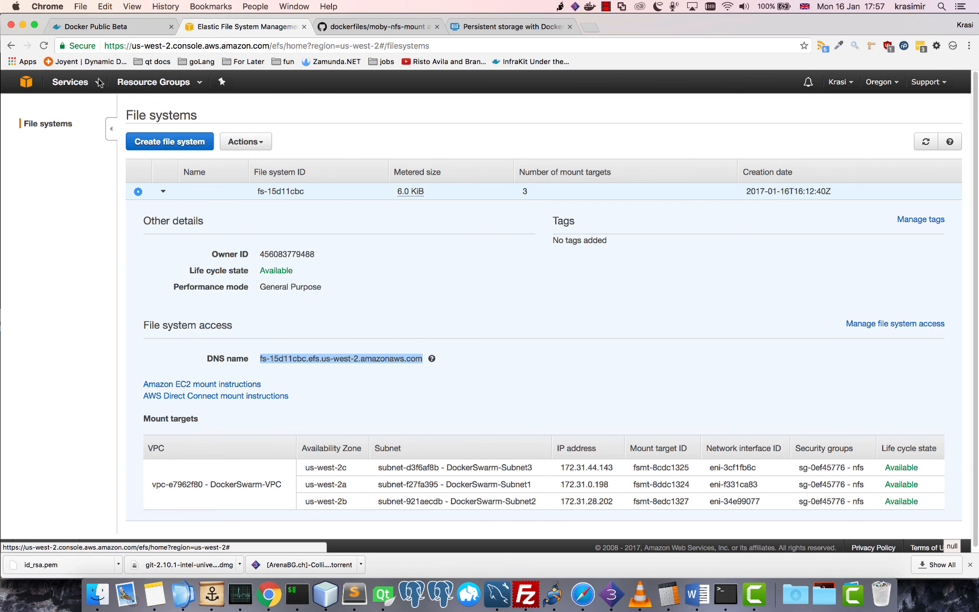
Go to CloudWatch Logs, sort DockerSwarm-lg streams by last event time, and open elated_wozniak.
click(69, 82)
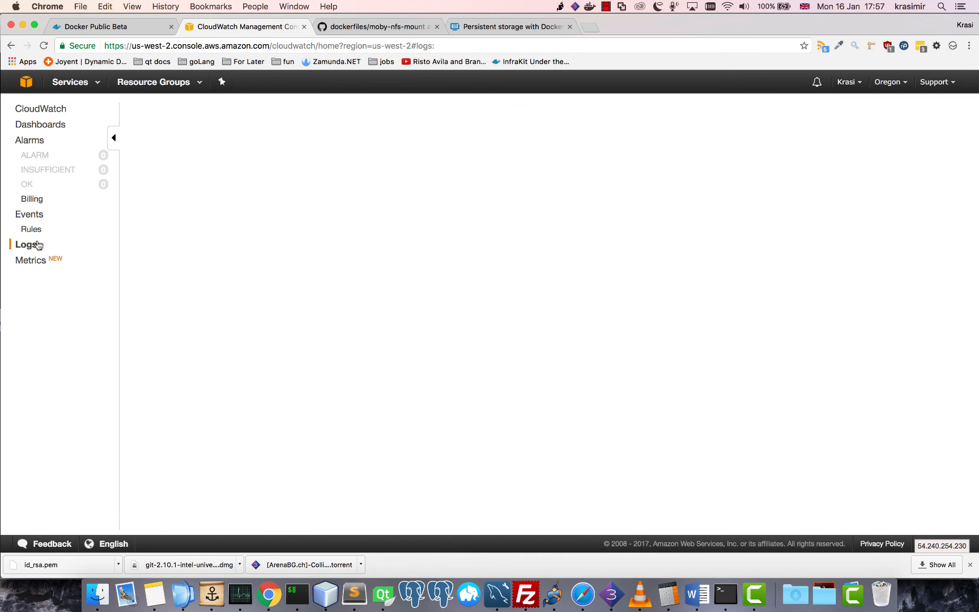
click(24, 244)
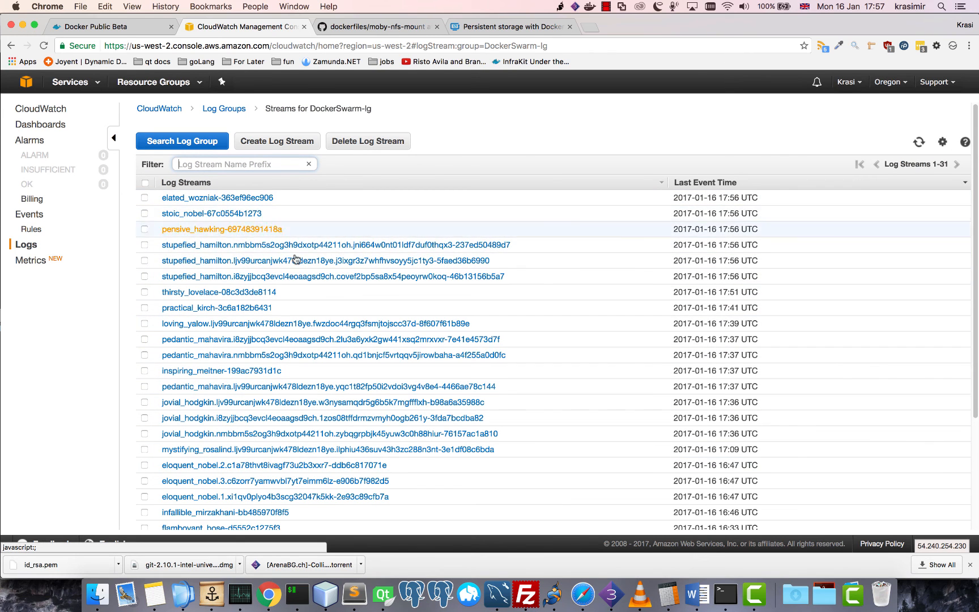
click(705, 183)
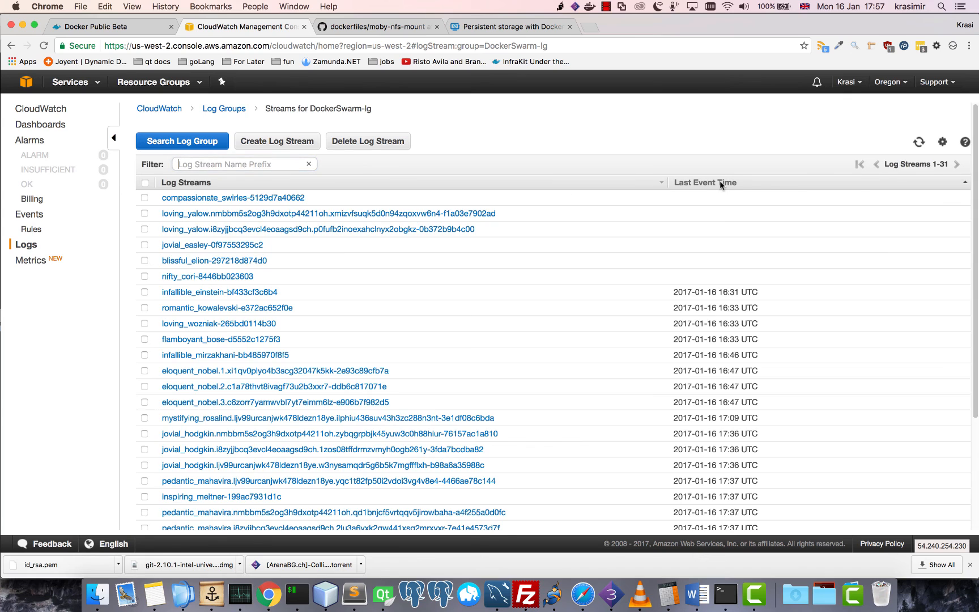
mouse_move(367, 188)
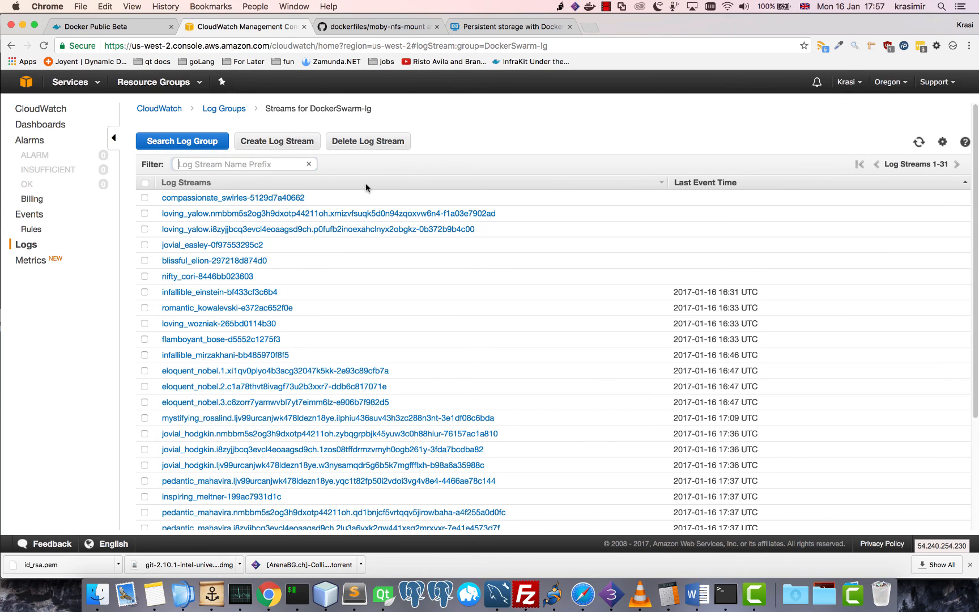
mouse_move(691, 190)
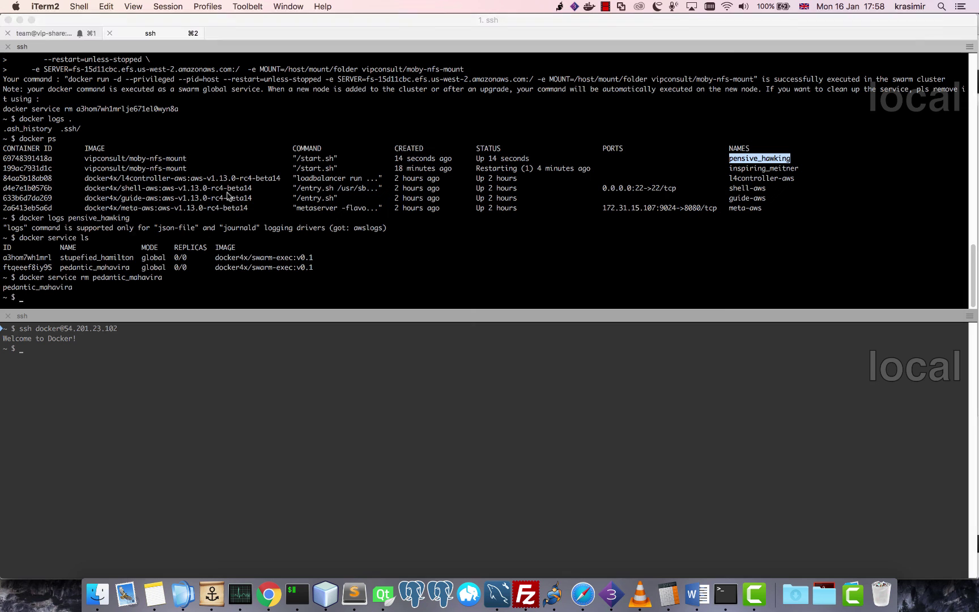
mouse_move(726, 171)
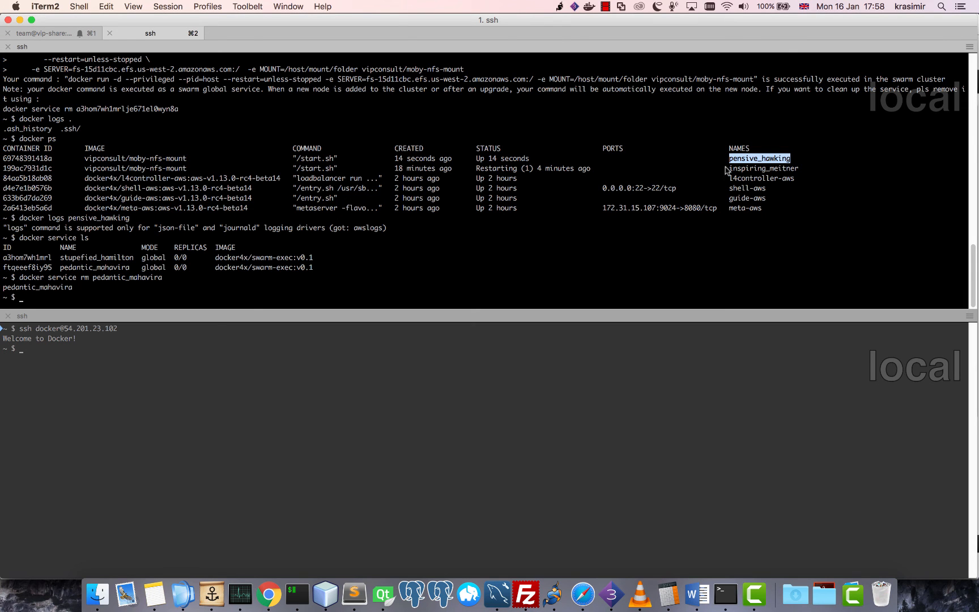
mouse_move(110, 160)
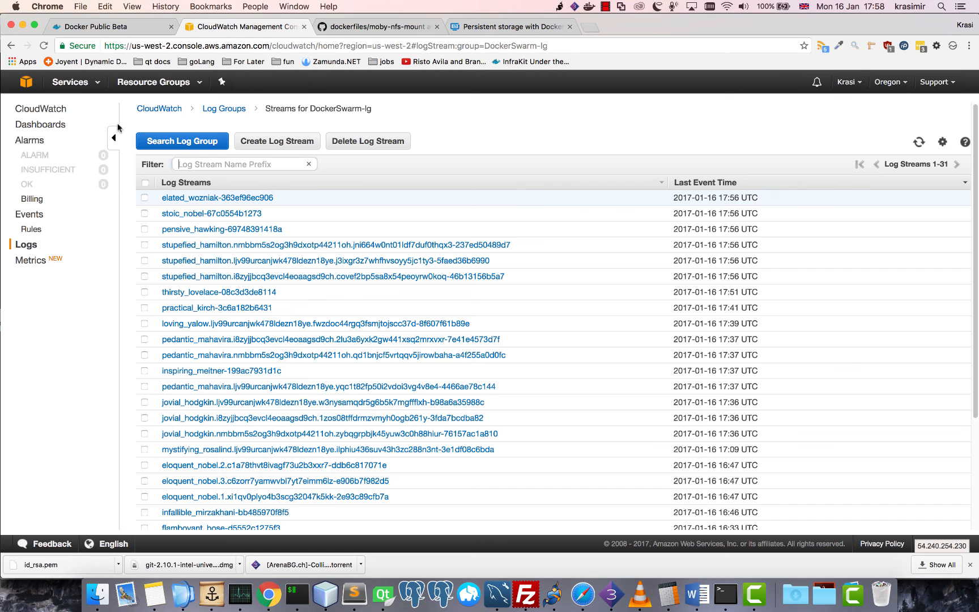
click(217, 198)
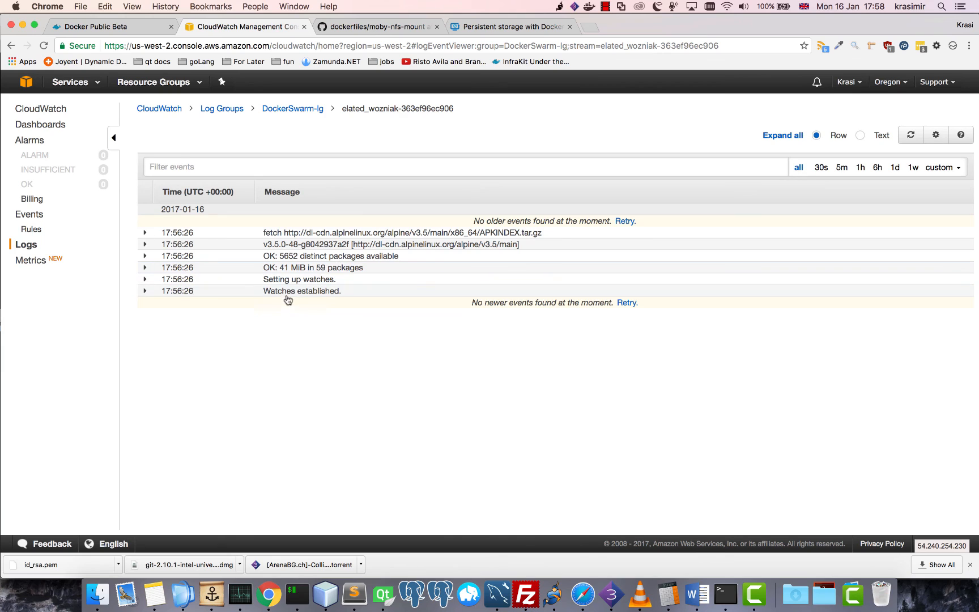
mouse_move(336, 291)
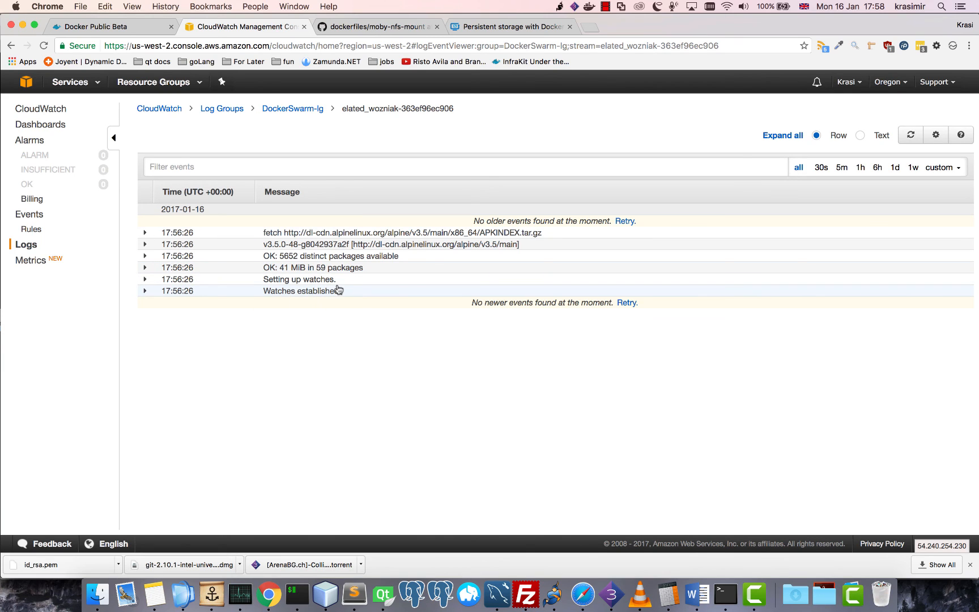
Look over the moby-nfs-mount README, then scroll the blog post to its test section.
click(380, 26)
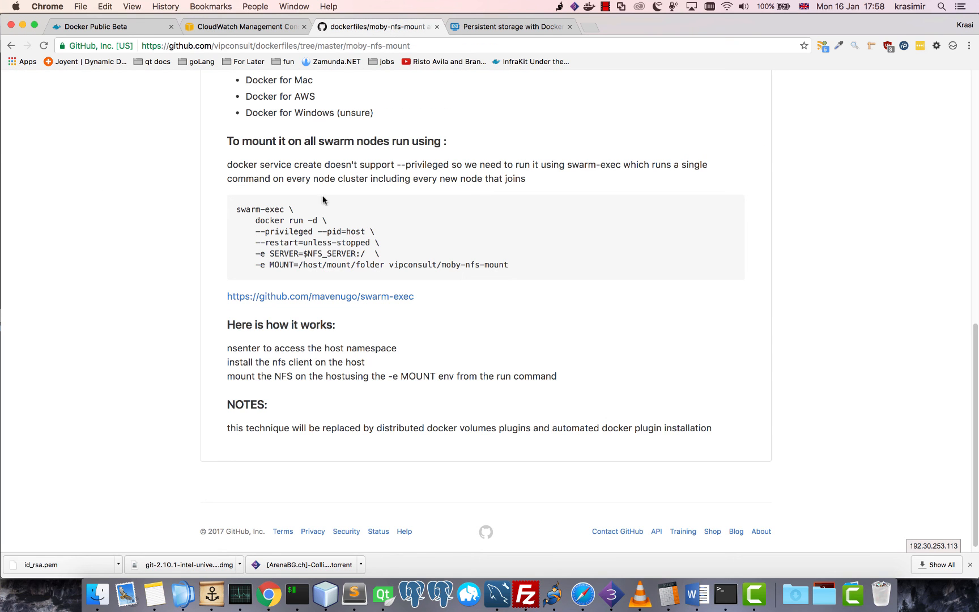
scroll(down, 3)
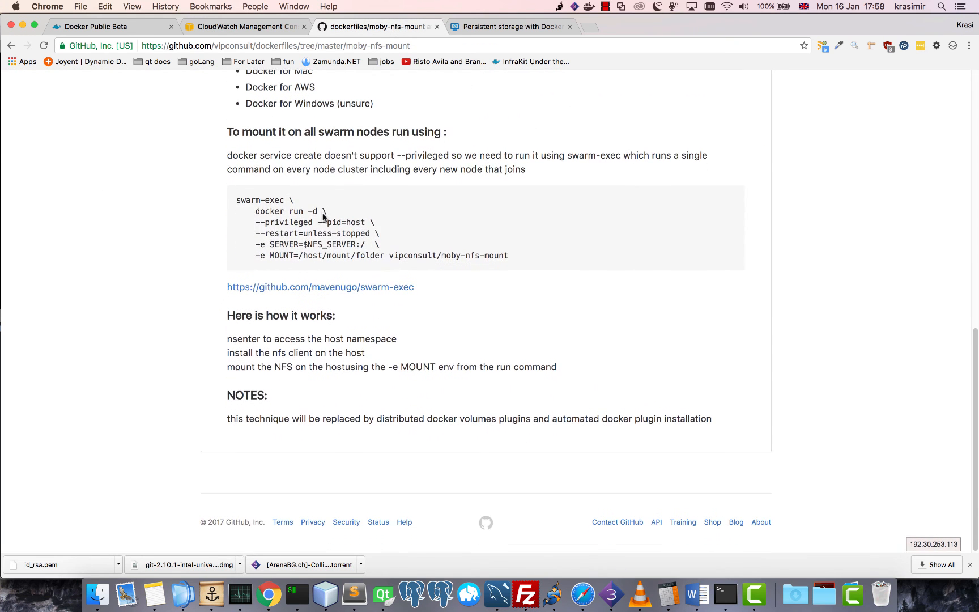
click(516, 26)
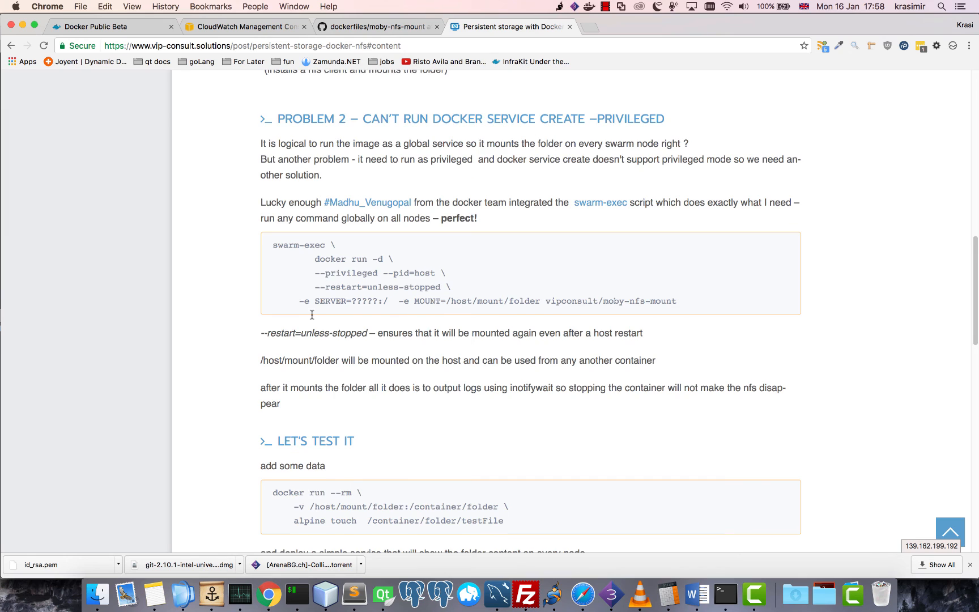
scroll(down, 3)
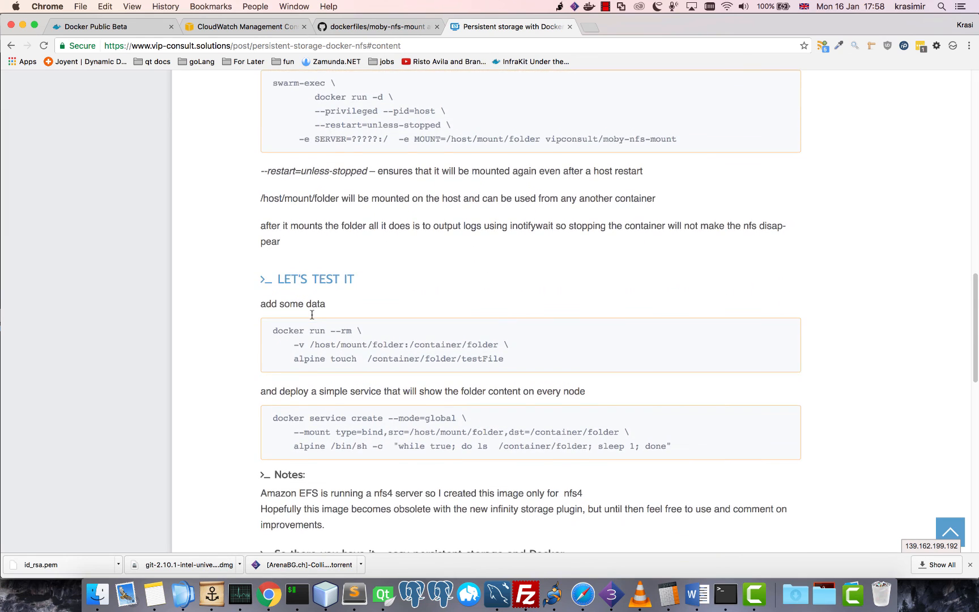
scroll(up, 3)
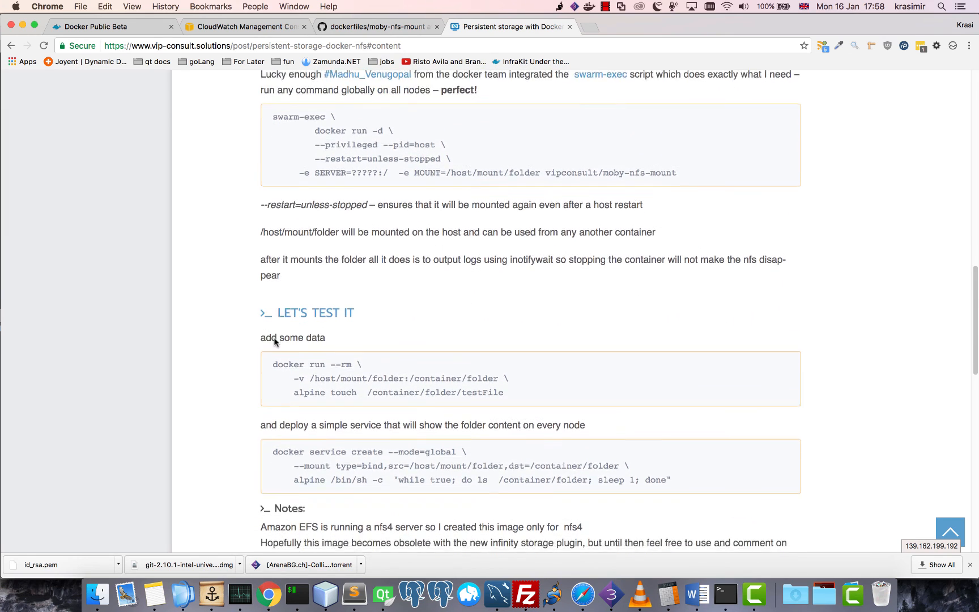
scroll(down, 3)
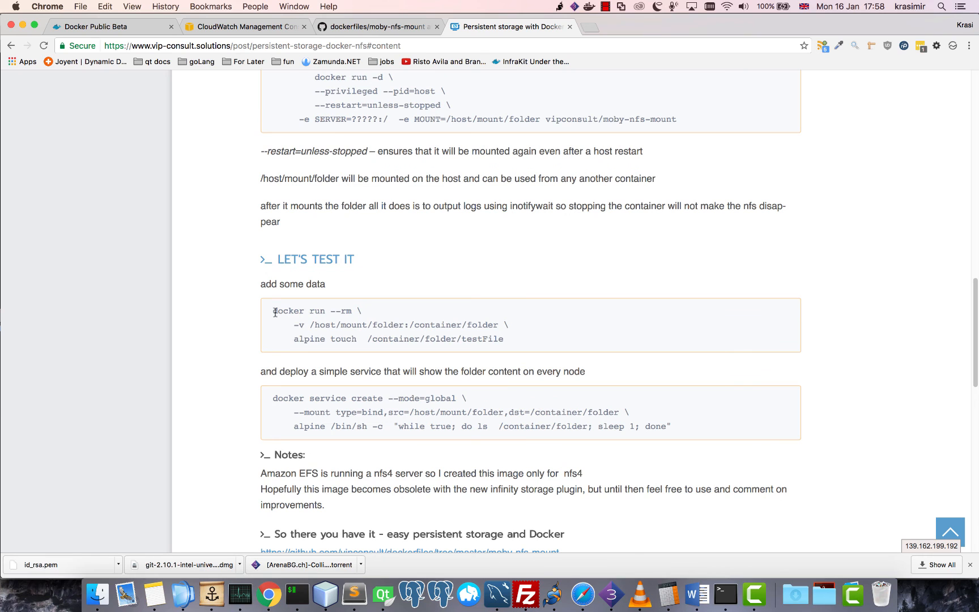
Copy the blog's add-data docker run command and the global service create command.
drag(273, 310, 502, 338)
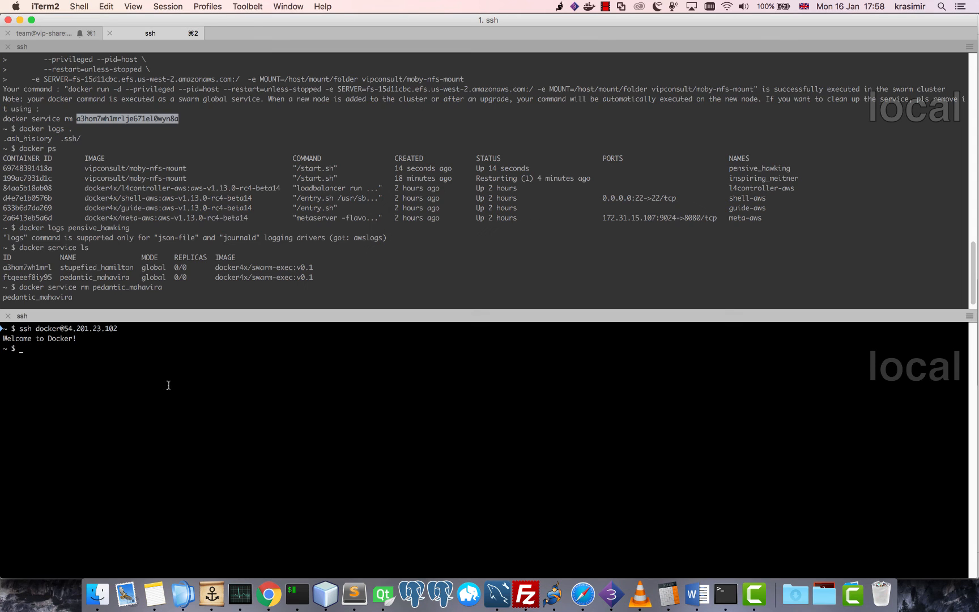
text(docker run --rm \)
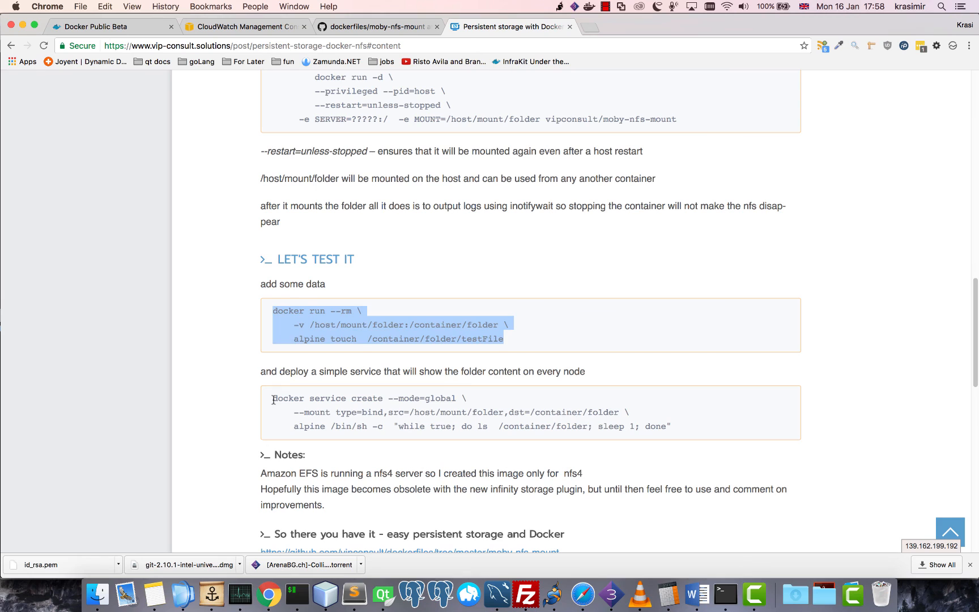
drag(271, 398, 671, 426)
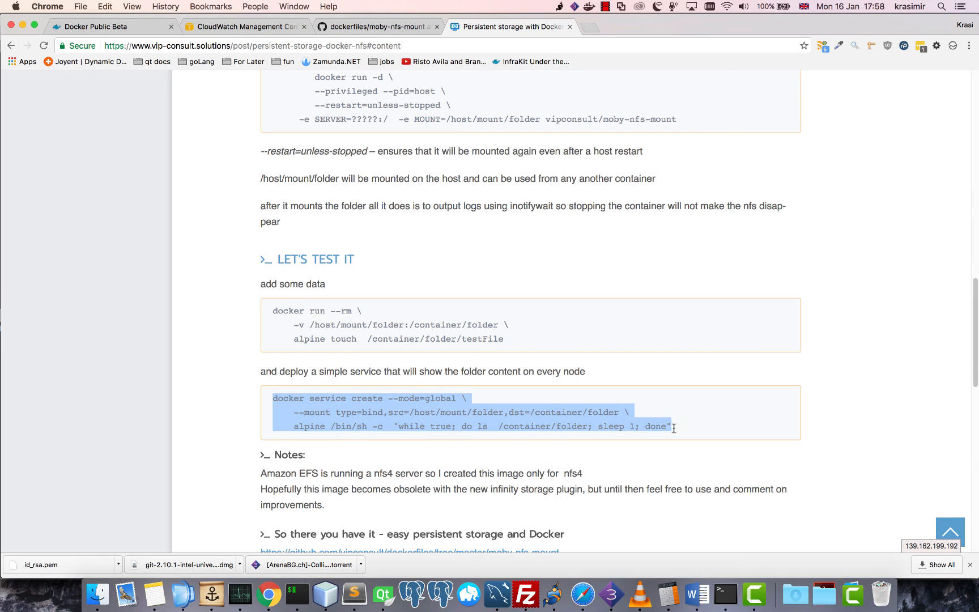
mouse_move(426, 430)
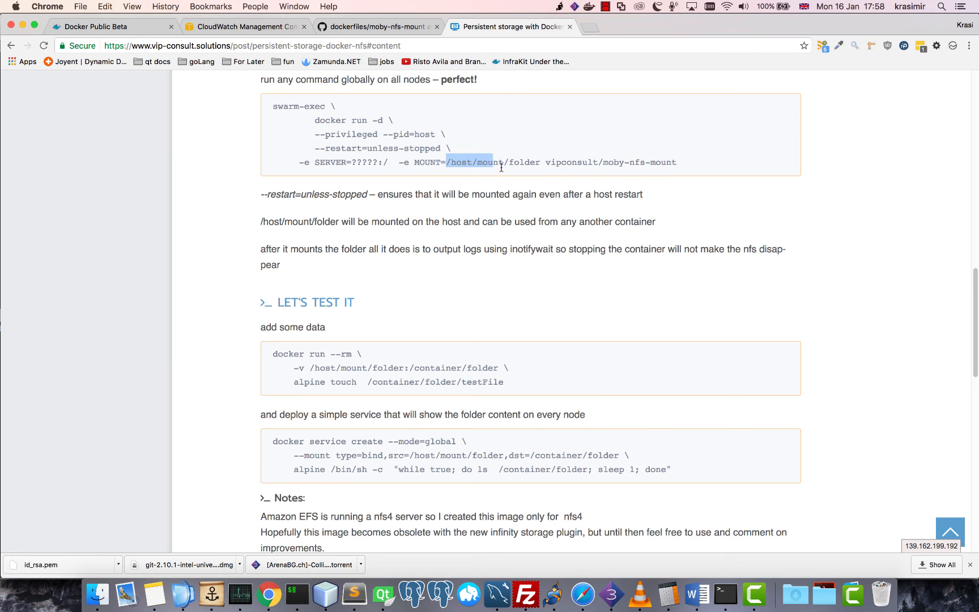
Highlight /host/mount/folder in the swarm-exec block, then select the global docker service create block.
drag(446, 163, 540, 162)
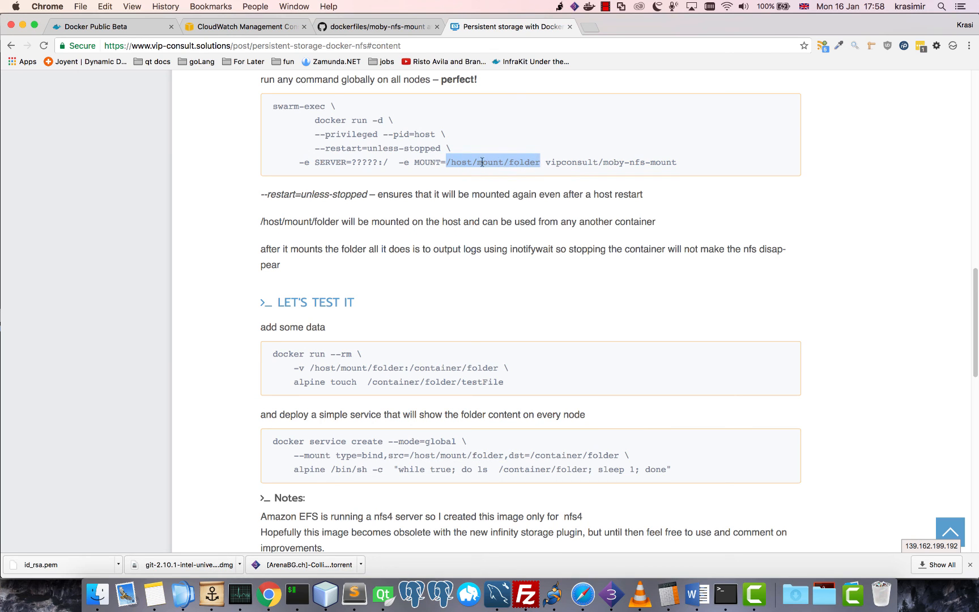
scroll(down, 3)
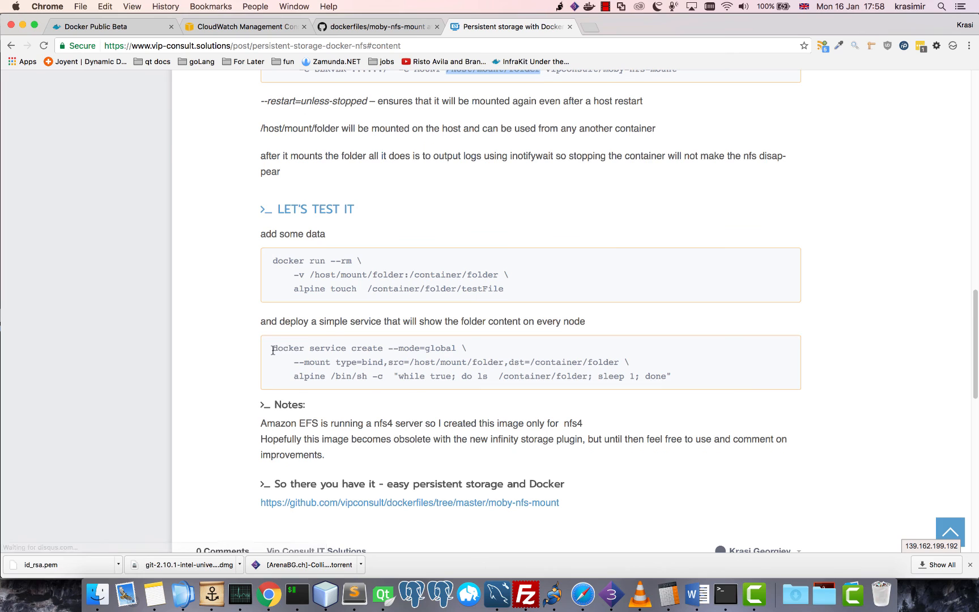
drag(272, 348, 671, 376)
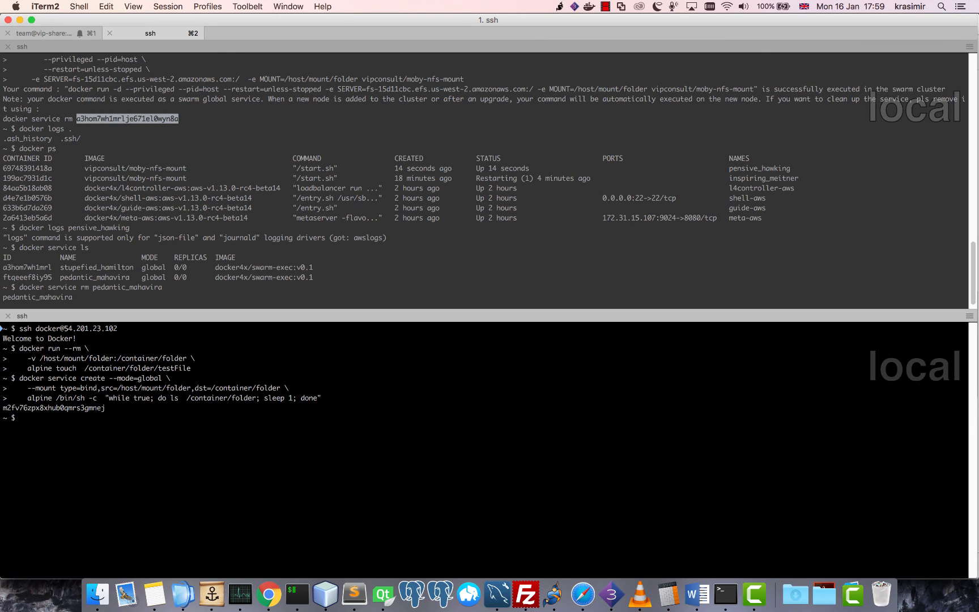
List swarm services with docker service ls and select the new service name sharp_haibt.
text(docker ser)
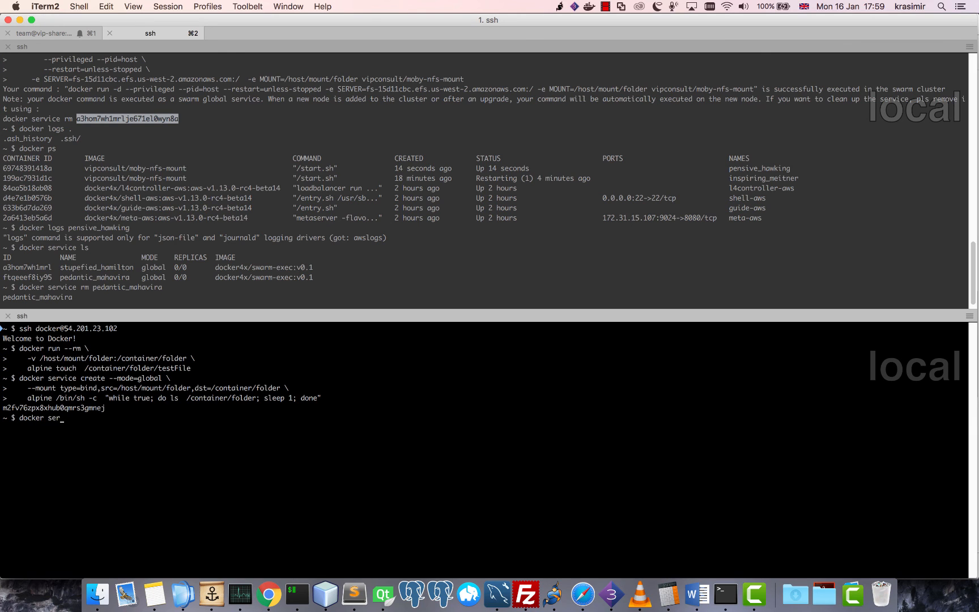
text(vice ls)
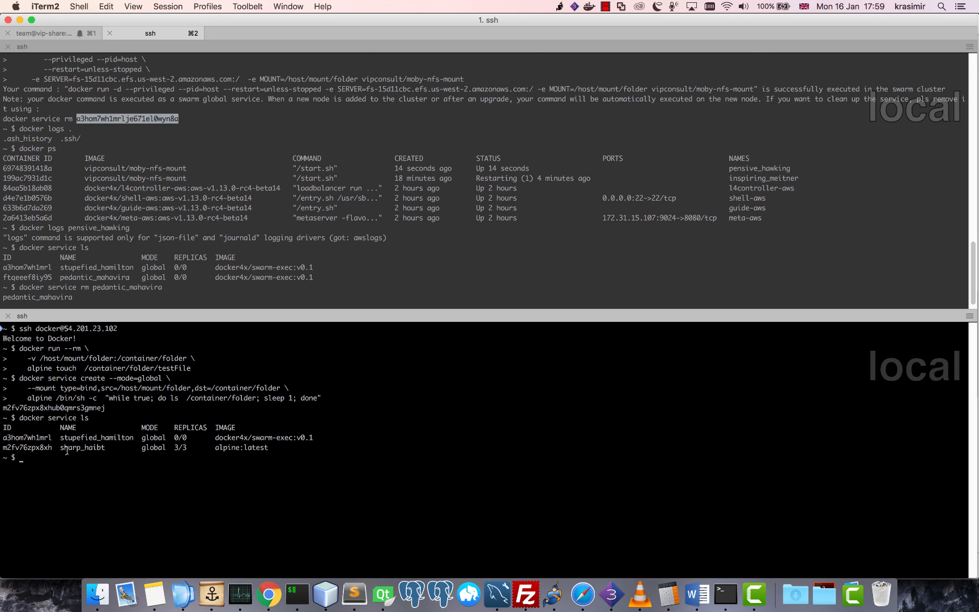
double_click(82, 447)
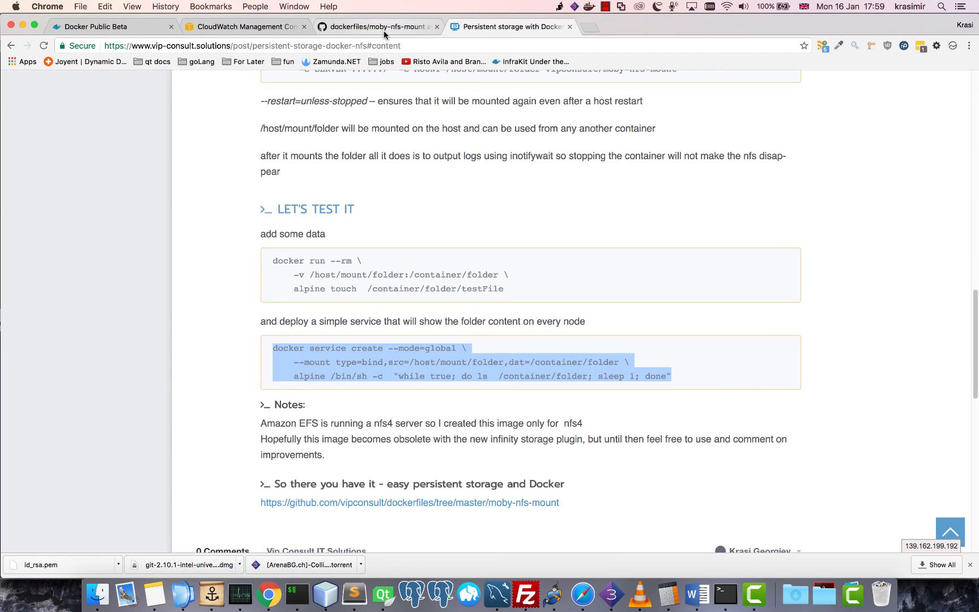
Filter the DockerSwarm-lg log streams by sharp_haibt and open the first stream.
click(246, 26)
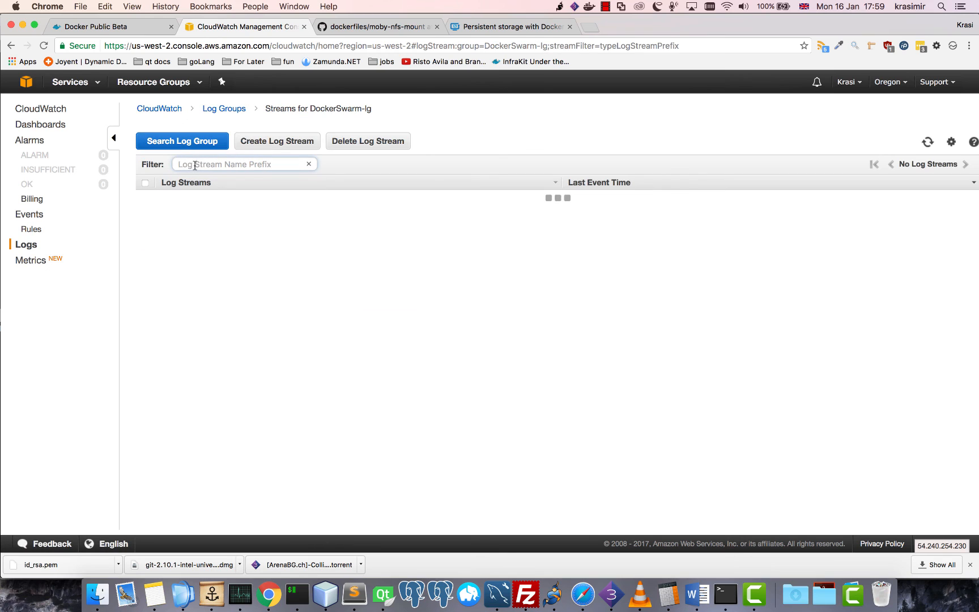
text(sharp_haibt)
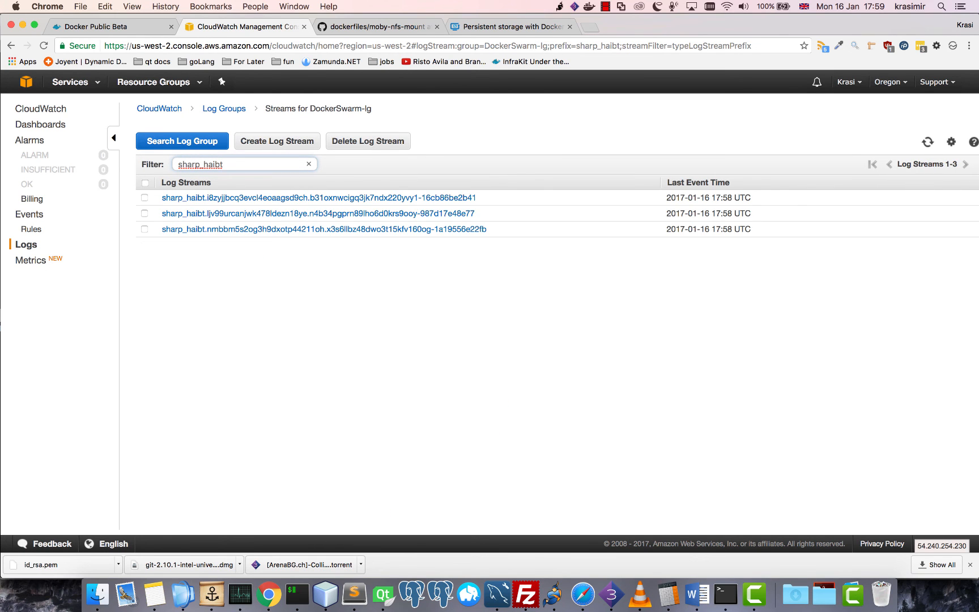
click(323, 197)
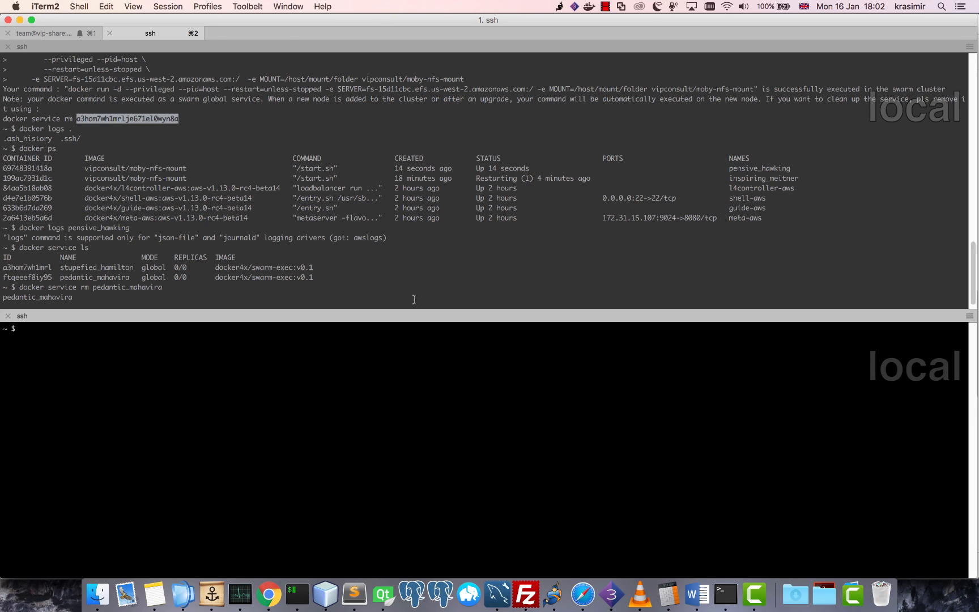
Start an interactive alpine /bin/sh container mounting /host/mount/folder at /container/folder.
text(docker run -)
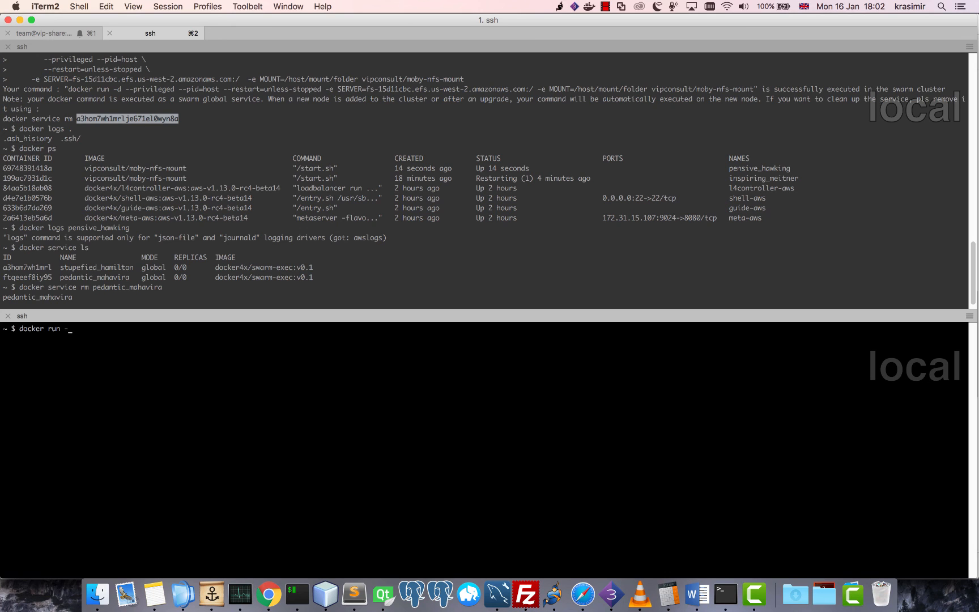
text(it)
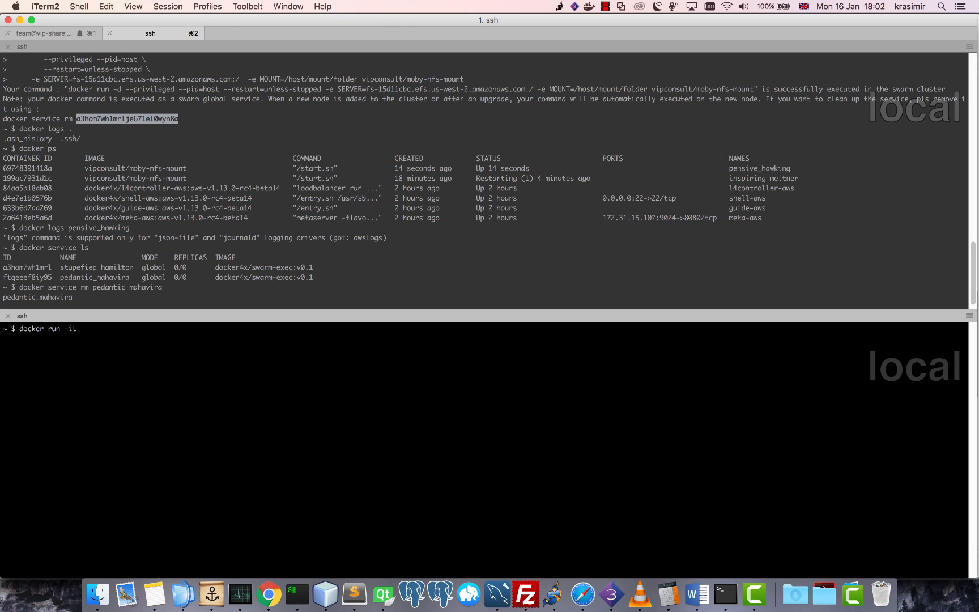
text(-v /host/mount/folder:/container/folder)
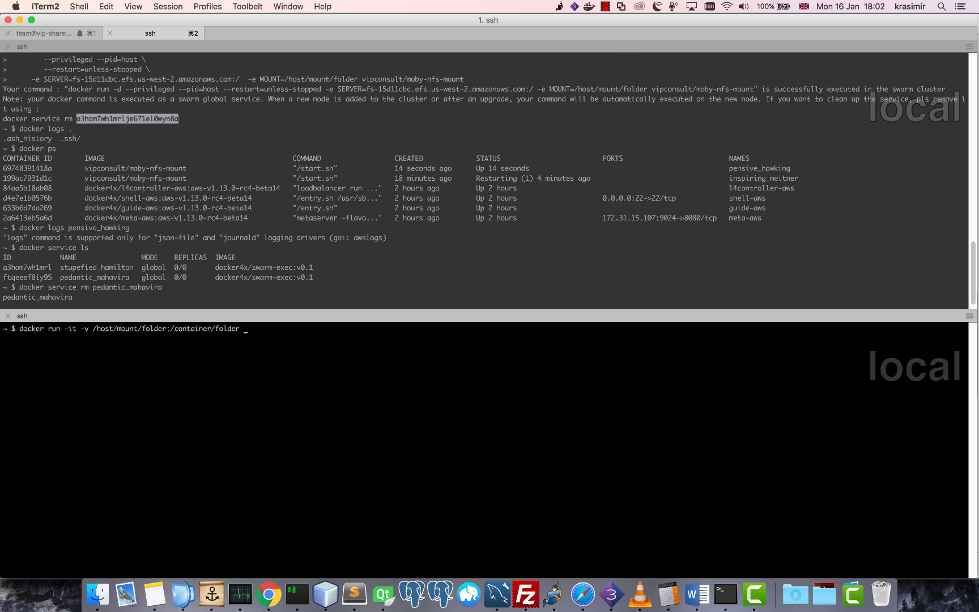
text(alpi)
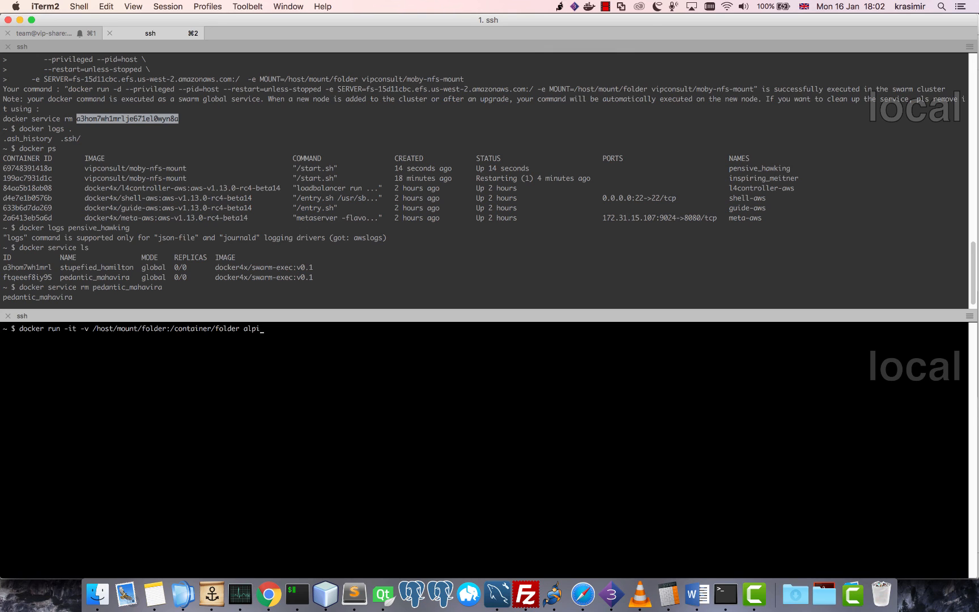
text(ne)
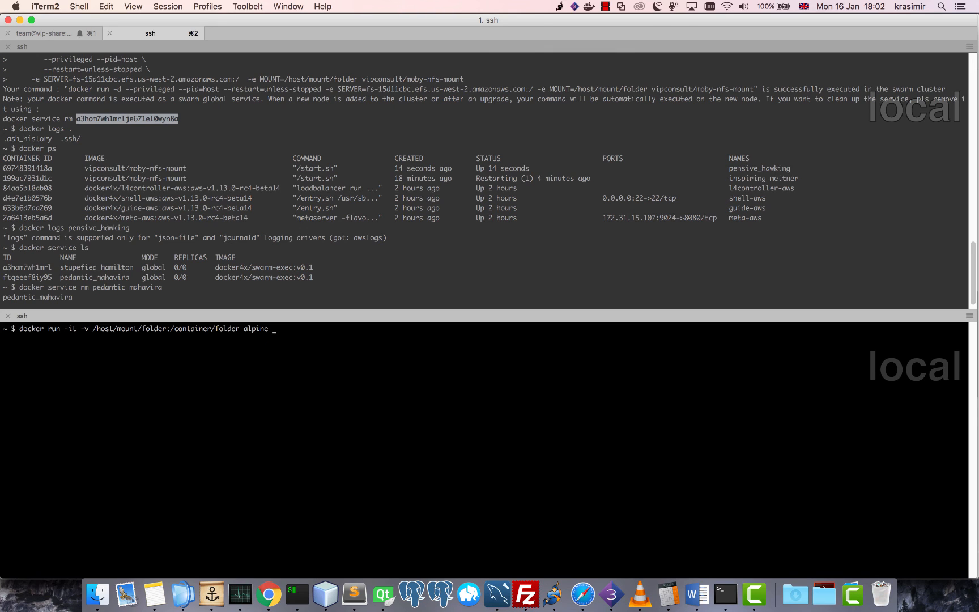
text(/)
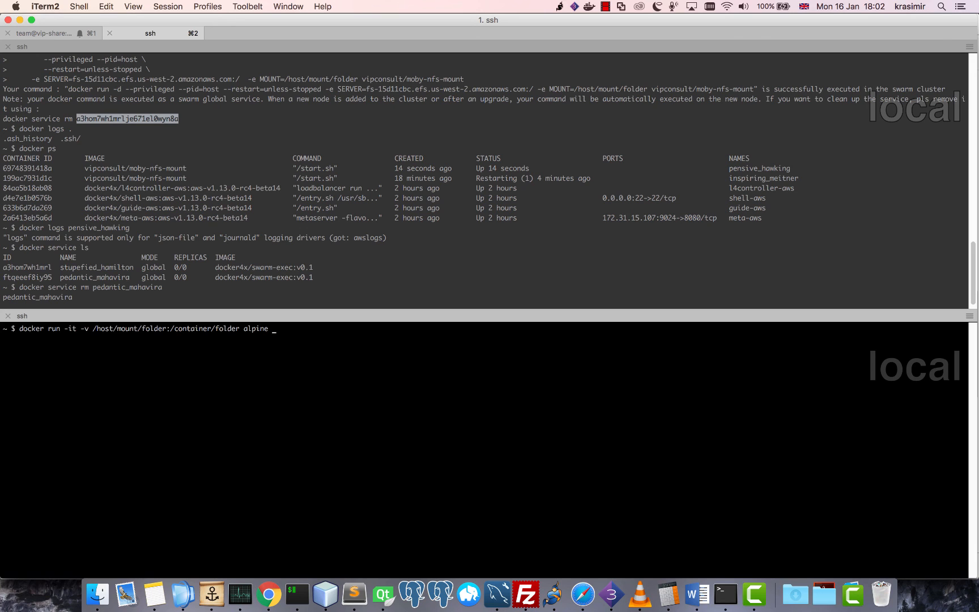
text(/bin/)
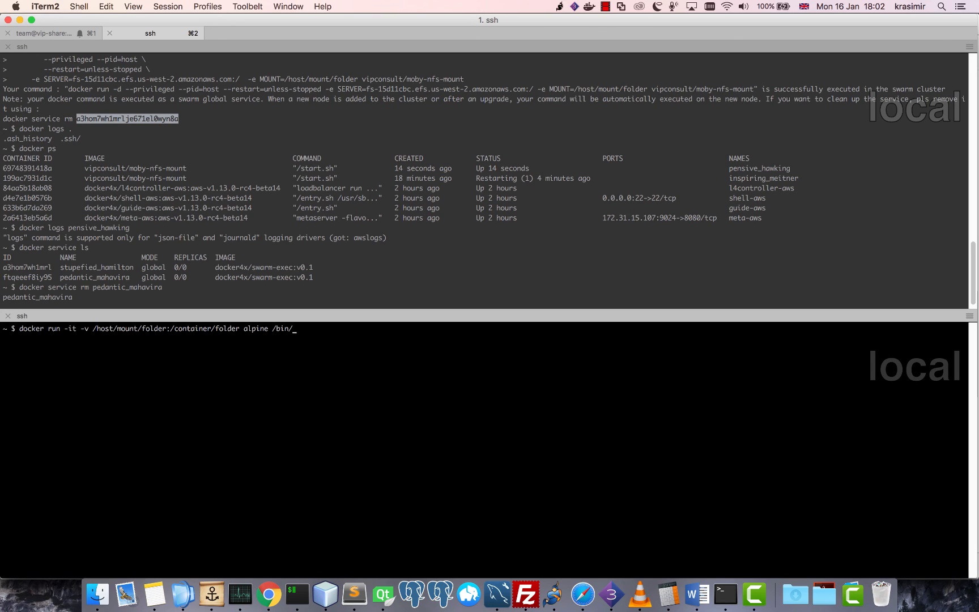
text(sh)
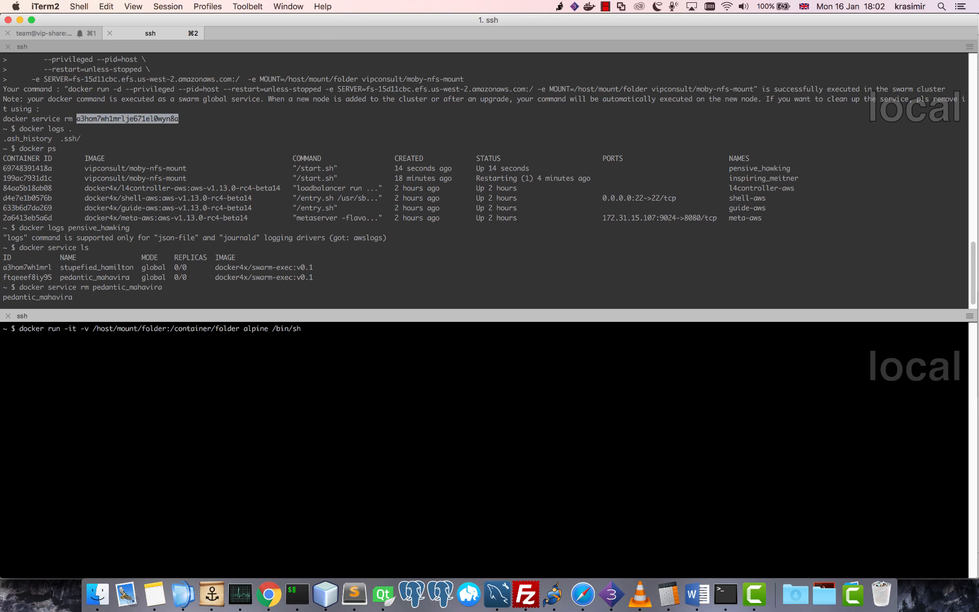
List /container/folder, remove its existing files, and touch a new file there.
text(ls /)
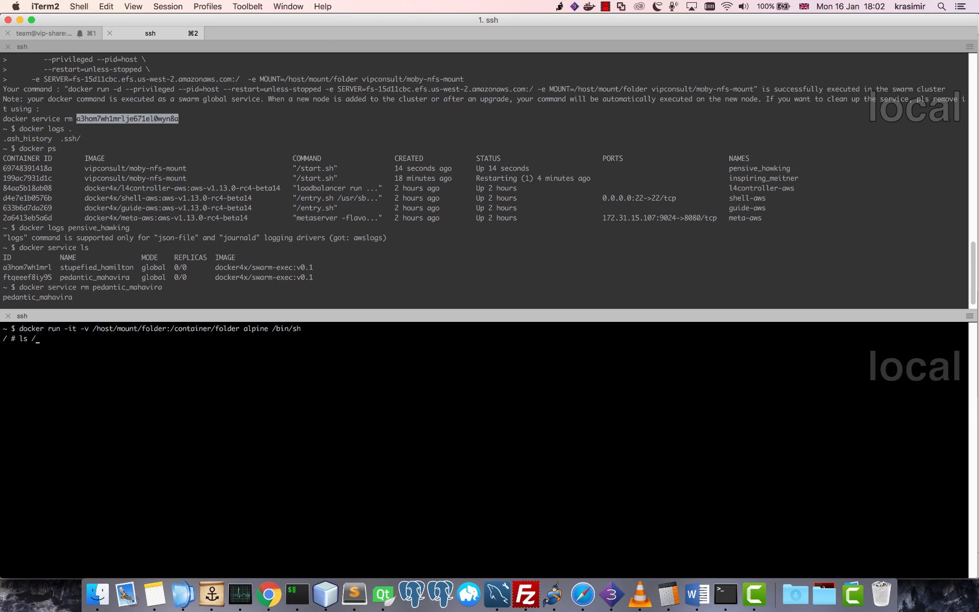
text(container/folder/)
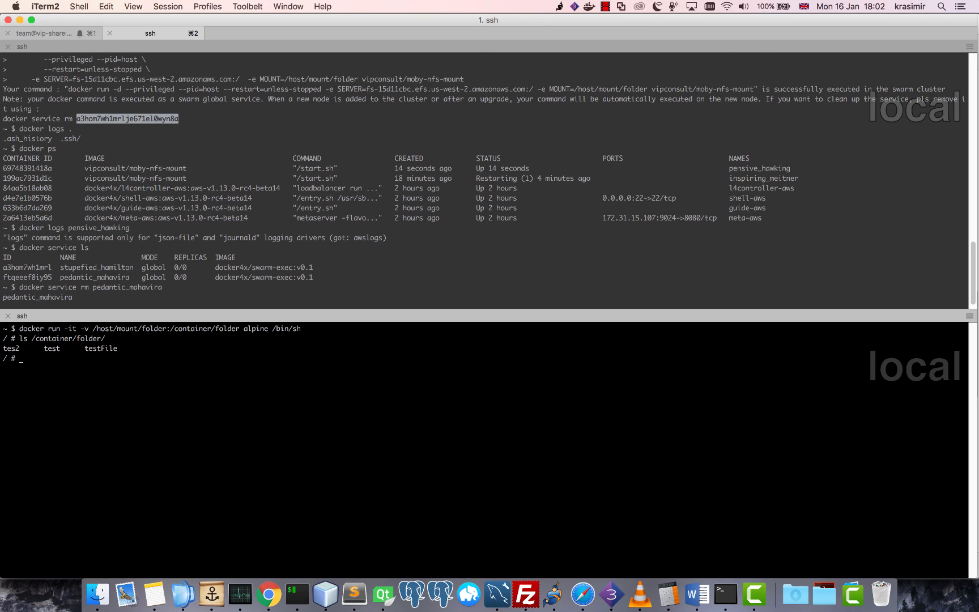
text(ls /container/folder/)
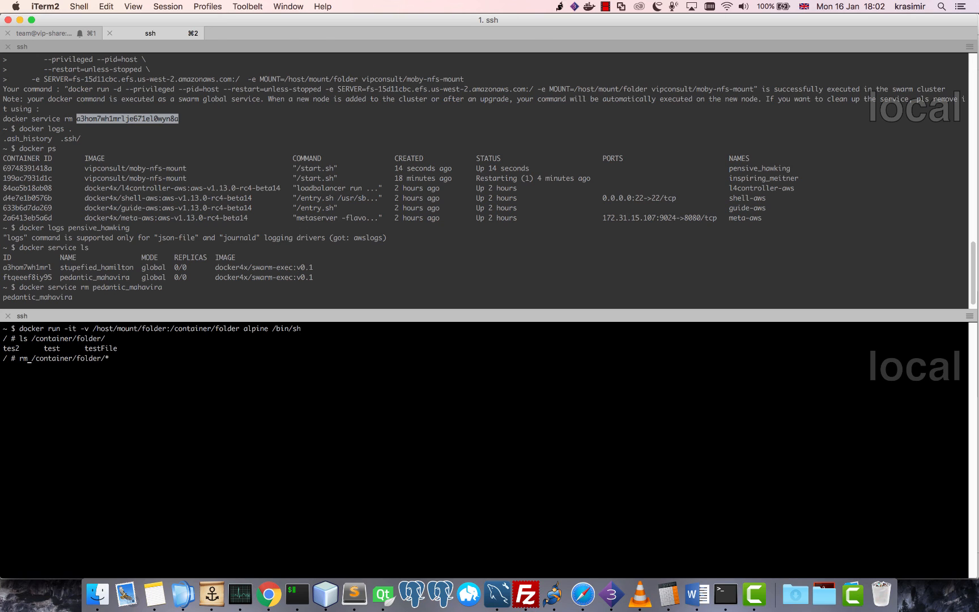
text(l)
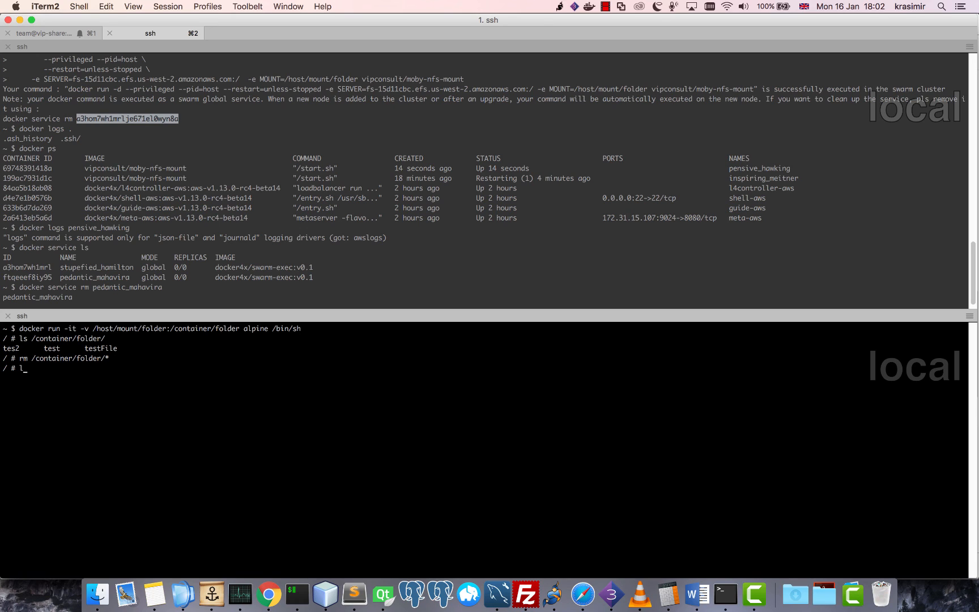
text(ouch)
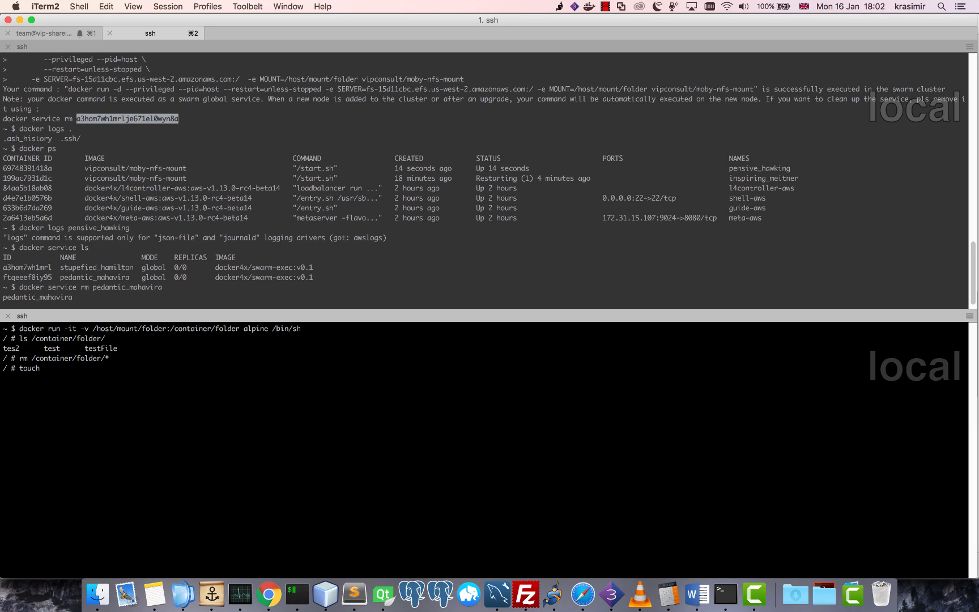
text(/)
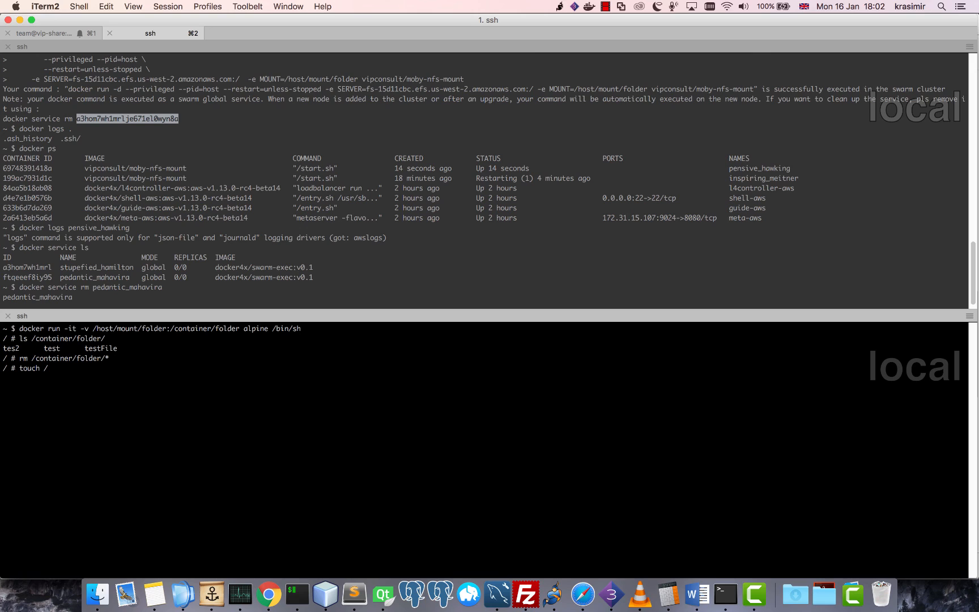
text(container/)
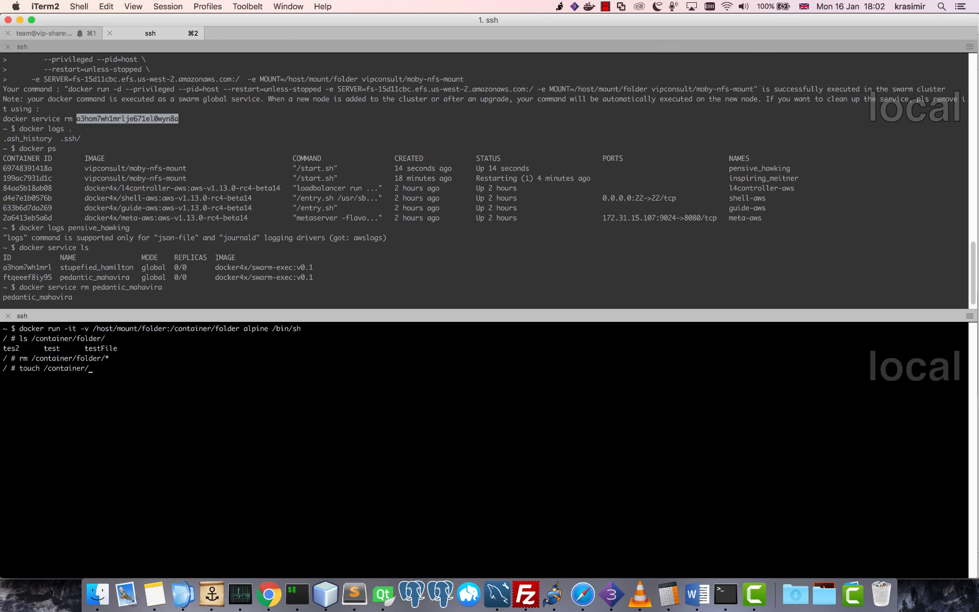
text(folder/)
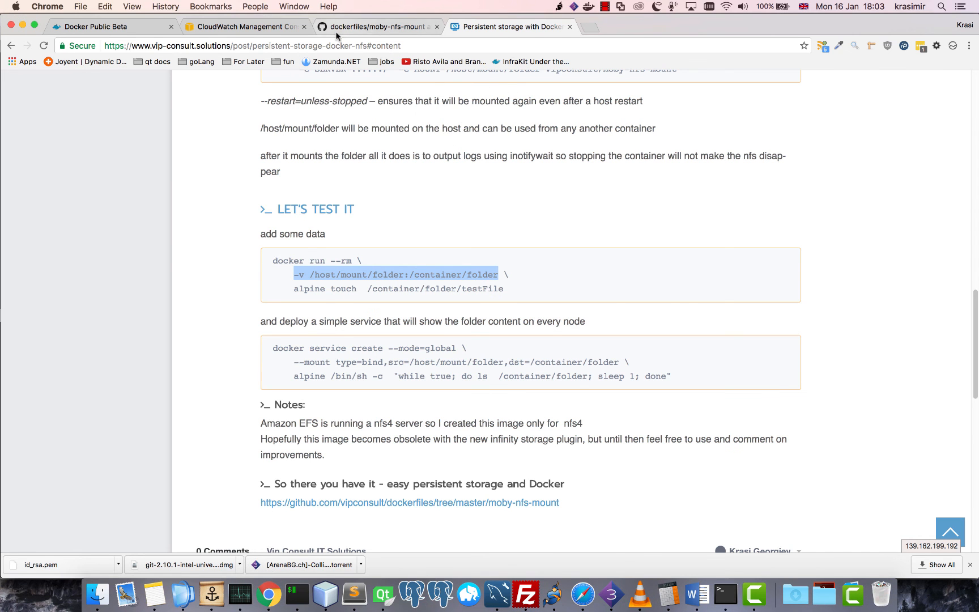
Filter DockerSwarm-lg streams by sharp_haibt, open a node's stream, and reload its events.
click(243, 26)
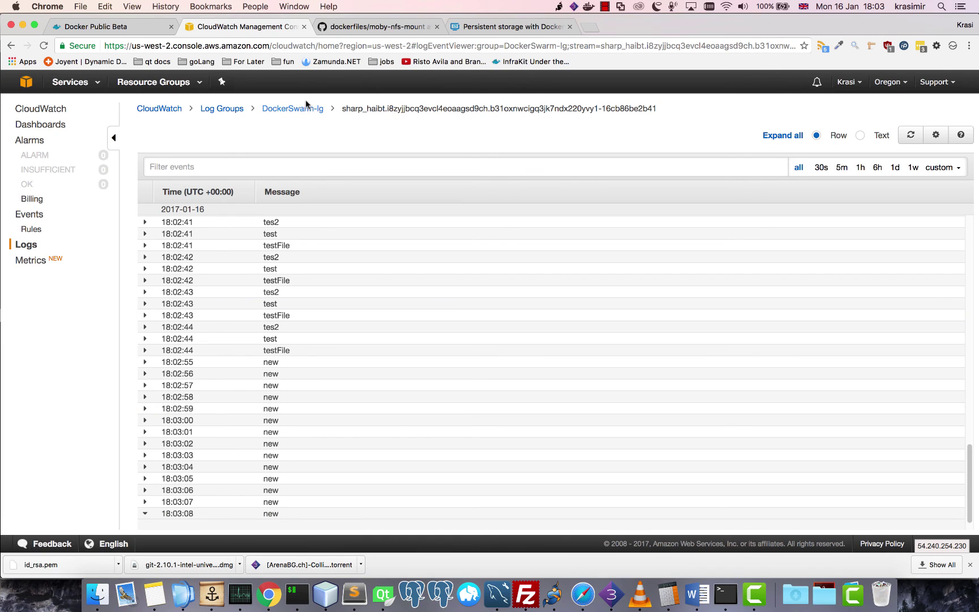
mouse_move(340, 113)
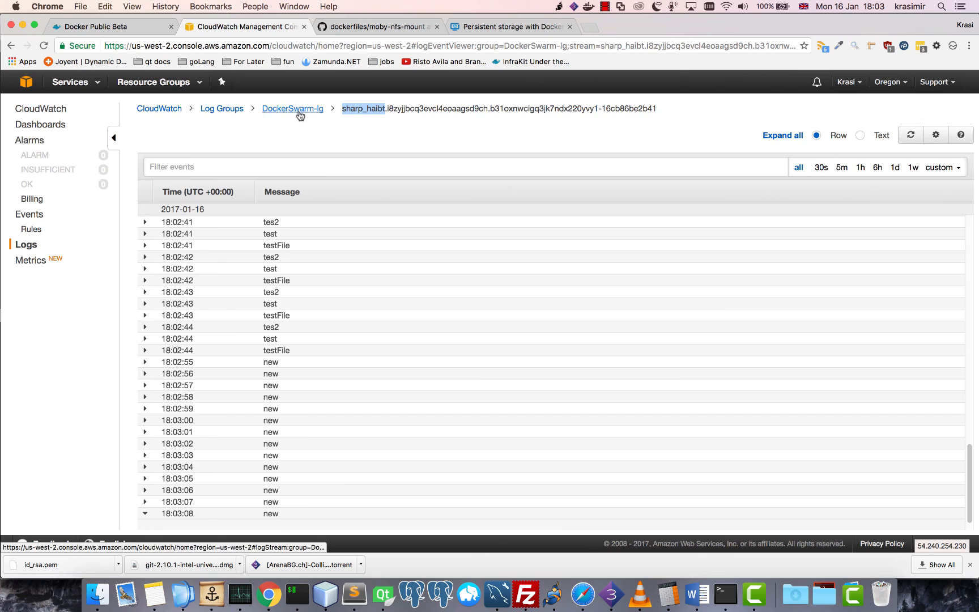
click(292, 108)
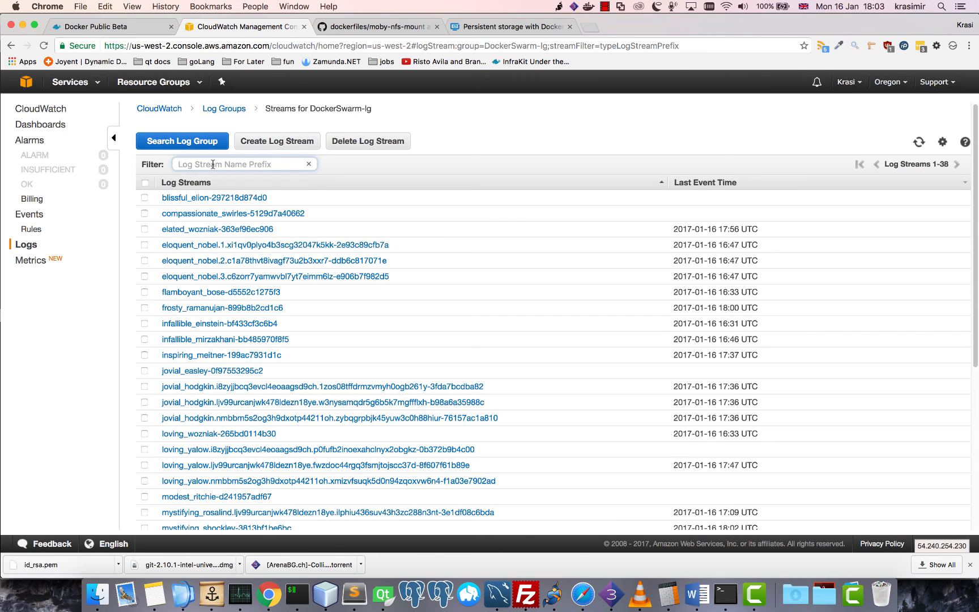
text(sharp_haibt)
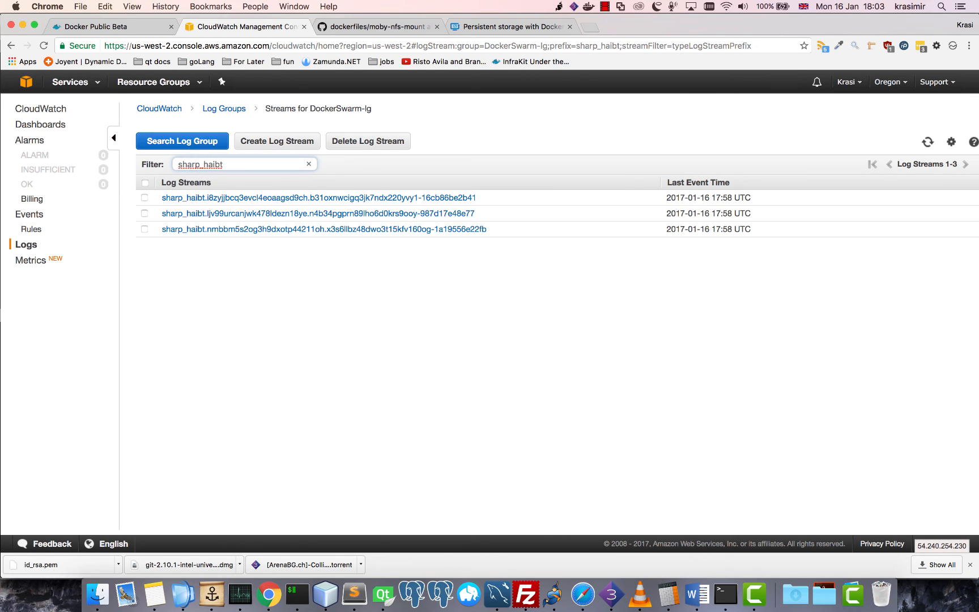
mouse_move(287, 213)
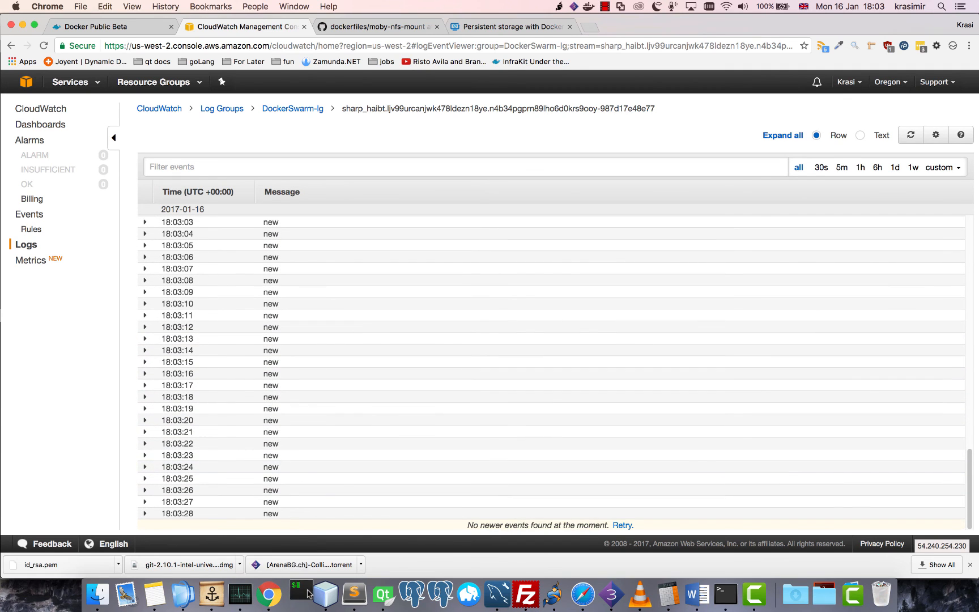
click(296, 590)
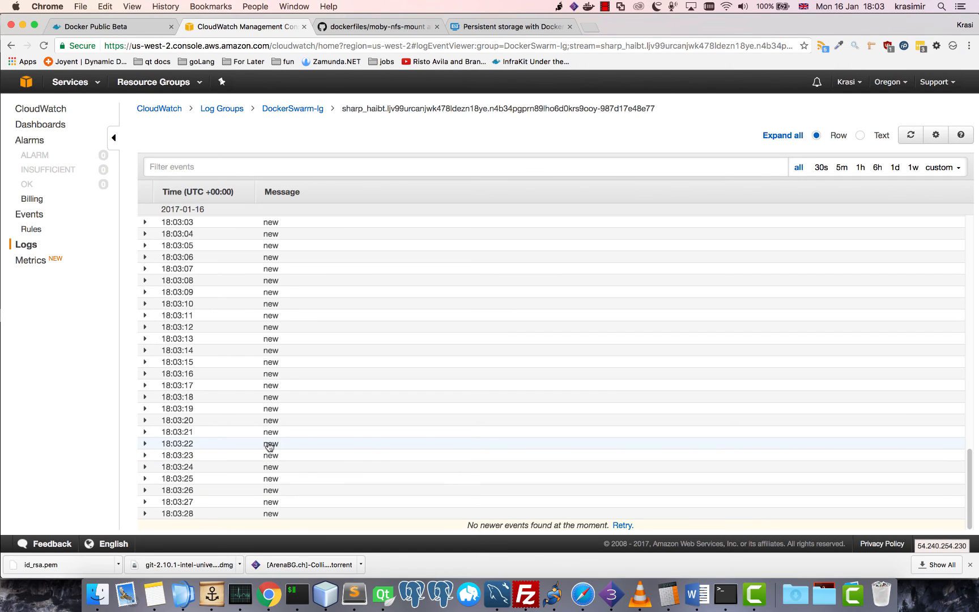
click(910, 135)
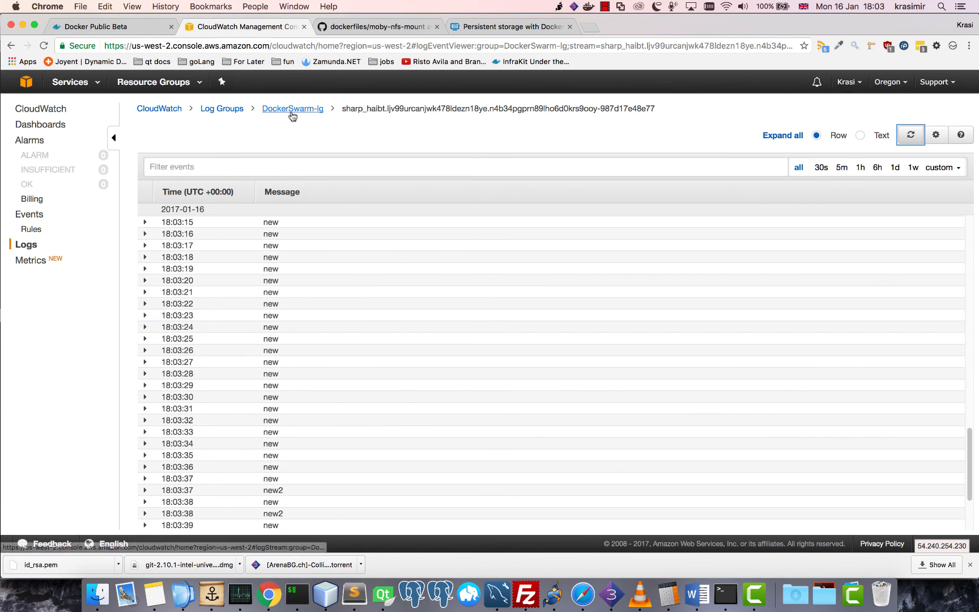
Filter by sharp_haibt again and open the third node's log stream.
click(293, 109)
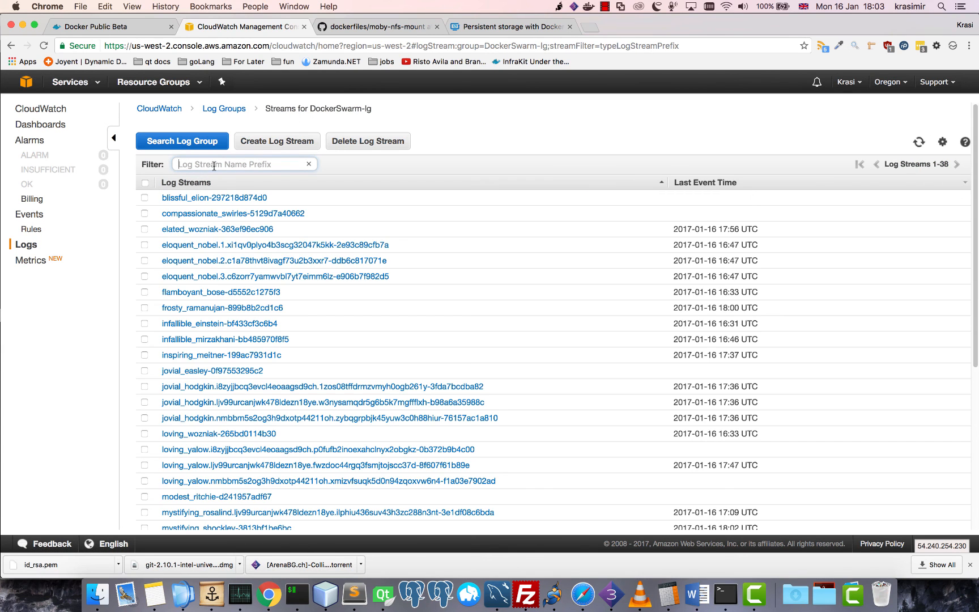
text(sharp_haibt)
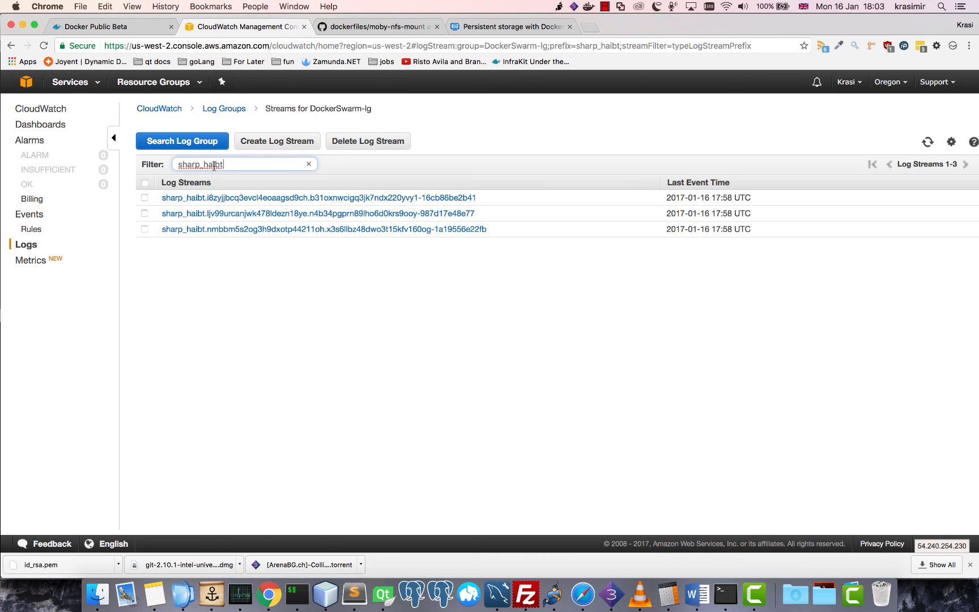
click(322, 228)
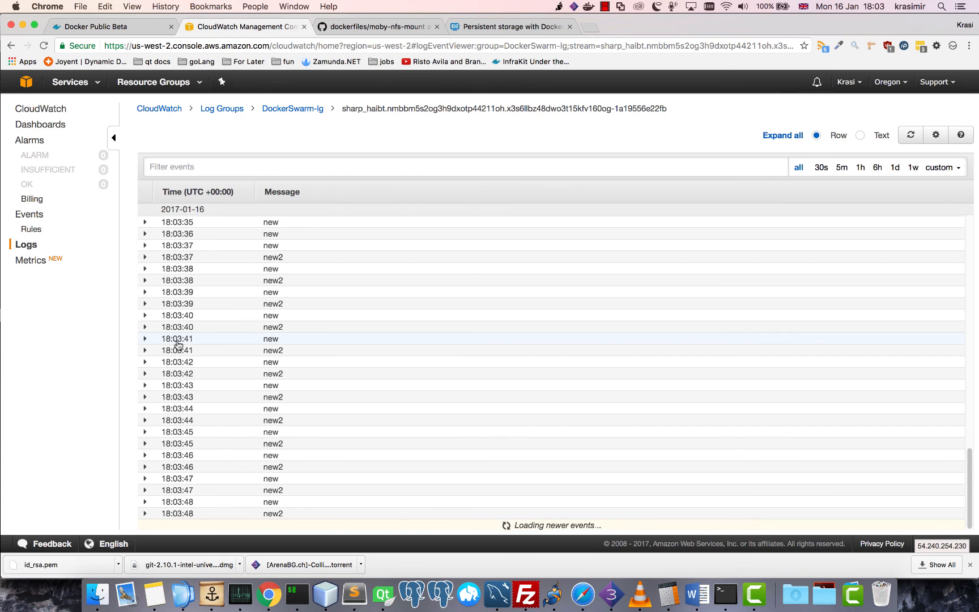
click(516, 26)
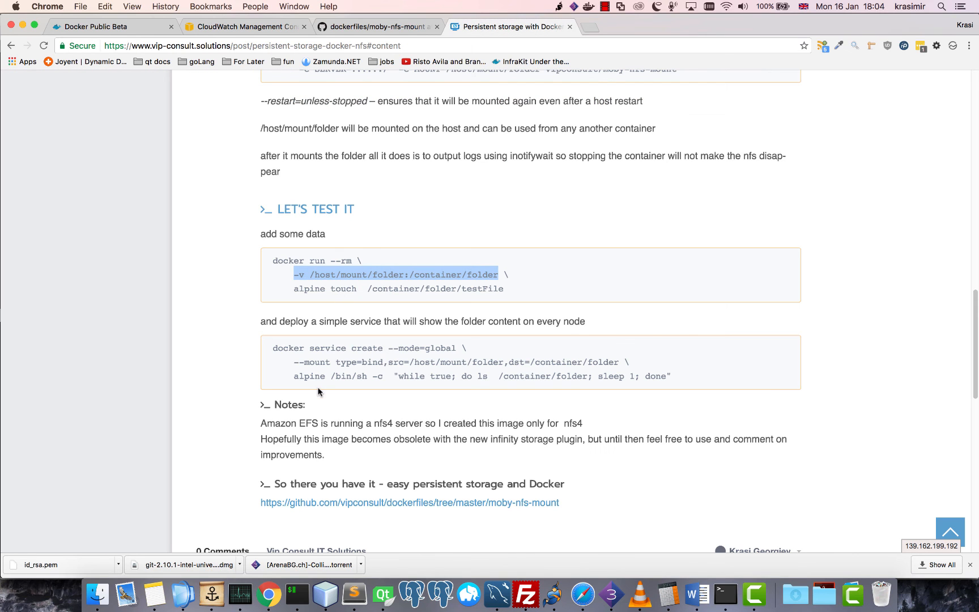
scroll(down, 3)
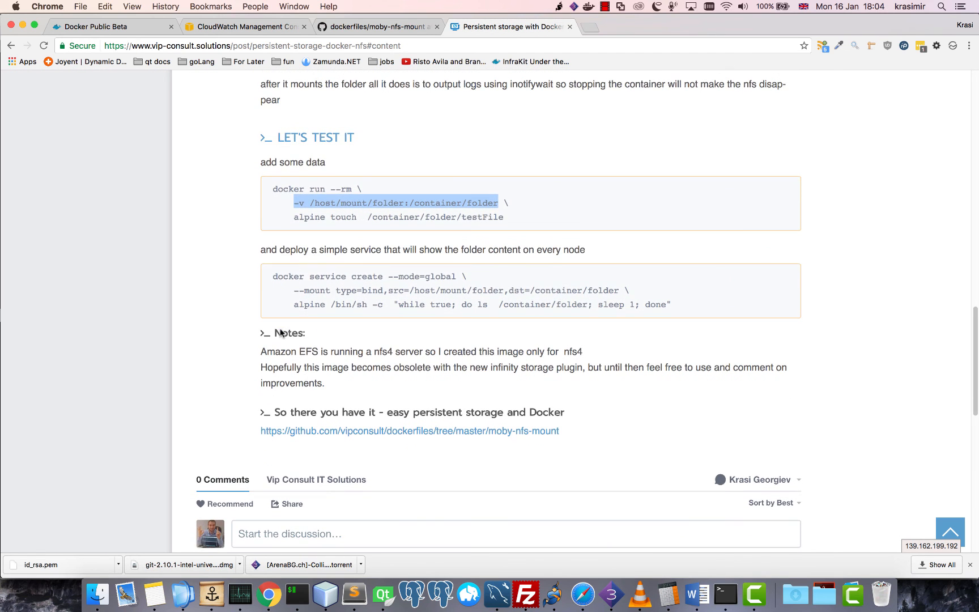
mouse_move(384, 351)
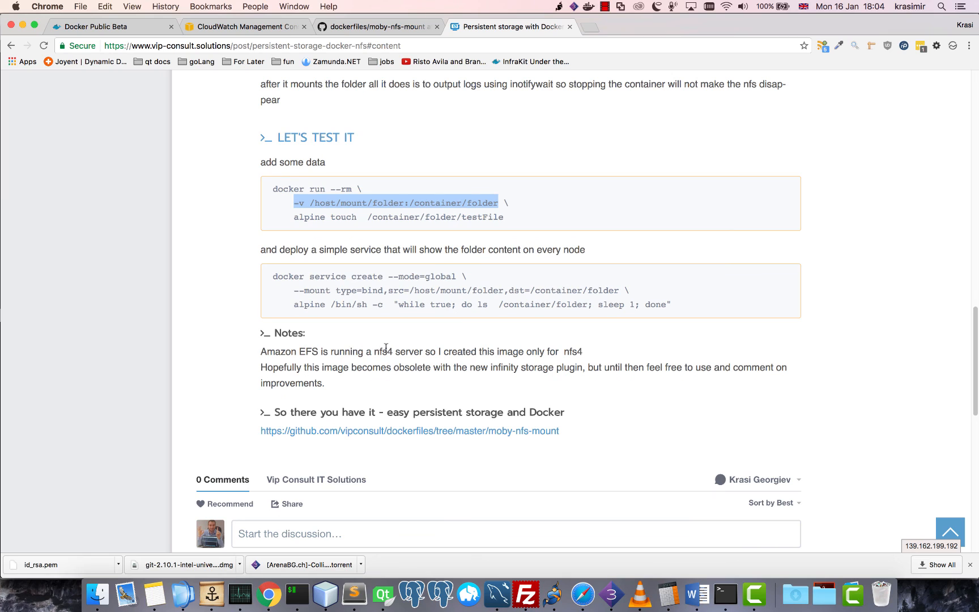
mouse_move(316, 351)
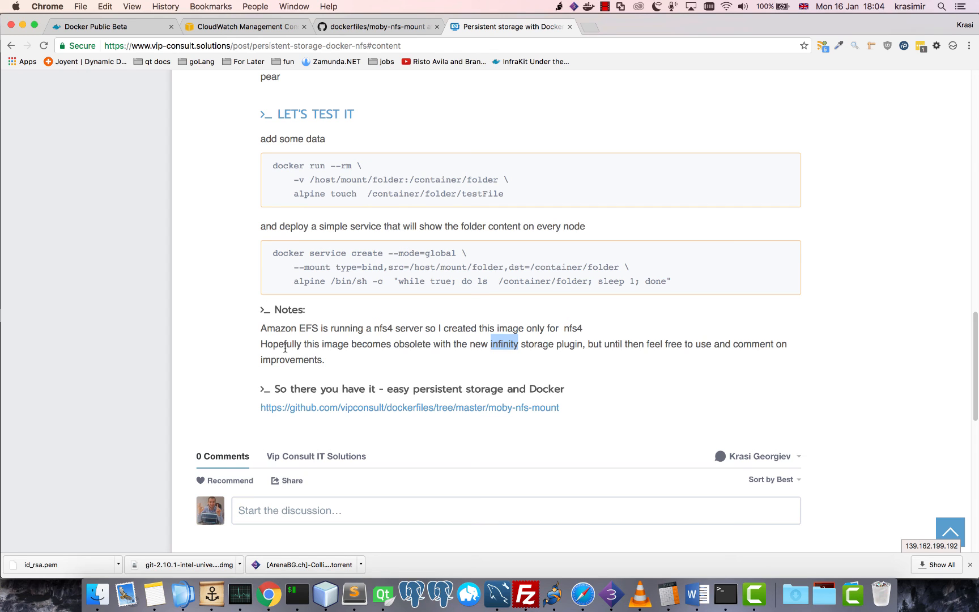
mouse_move(443, 362)
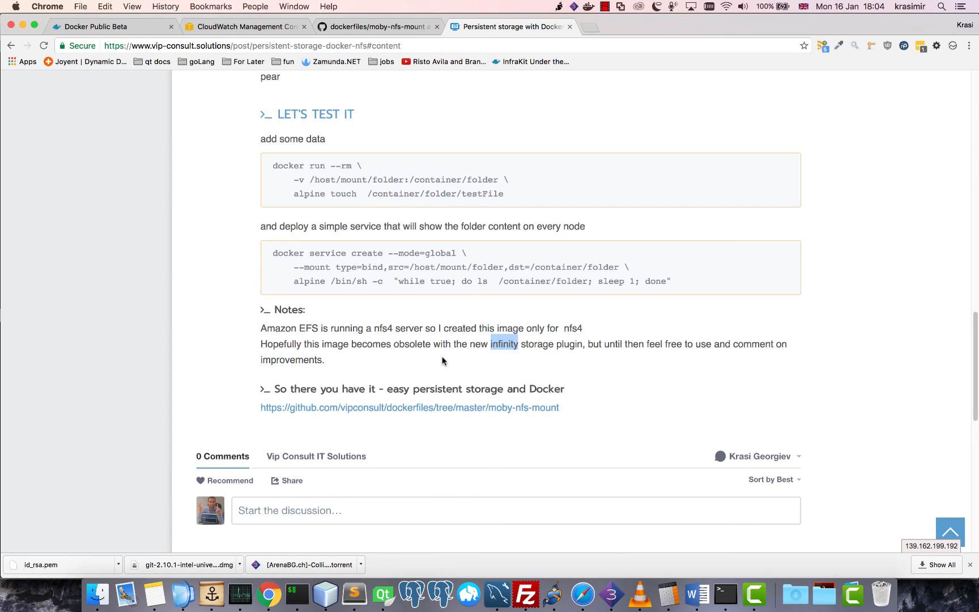
scroll(down, 3)
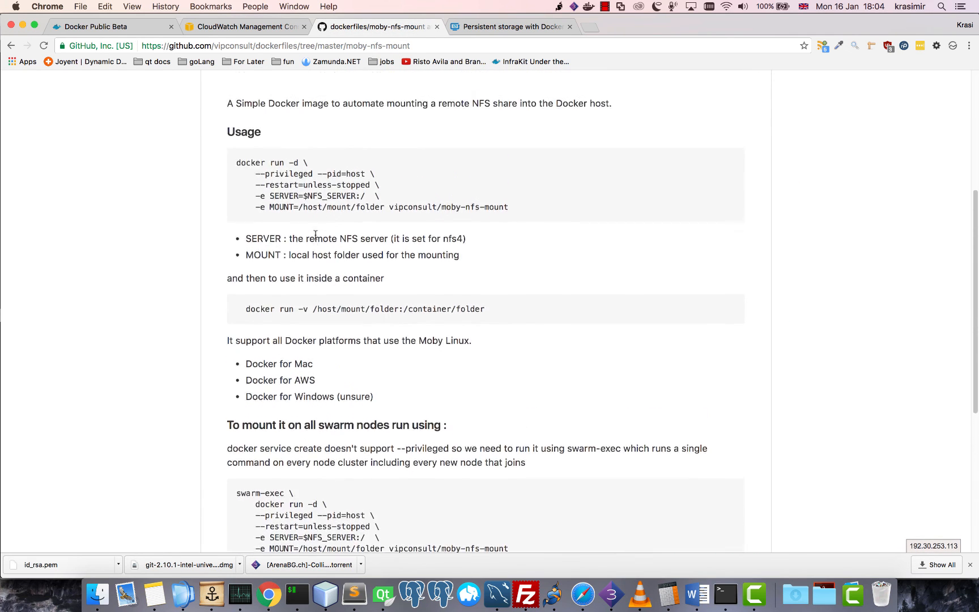
Scroll through the moby-nfs-mount README's swarm-exec usage, how-it-works and notes sections.
scroll(down, 3)
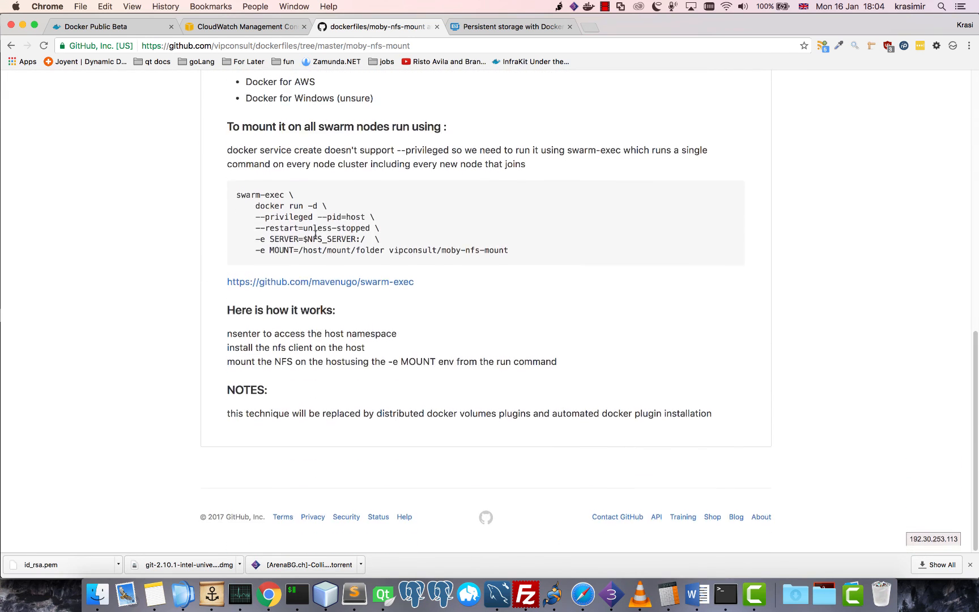
scroll(up, 3)
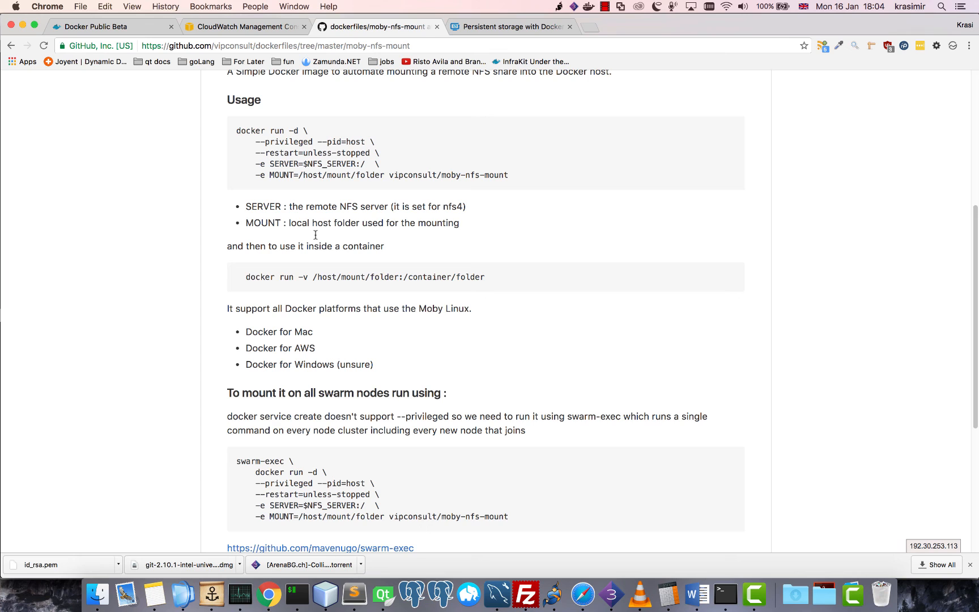
mouse_move(761, 513)
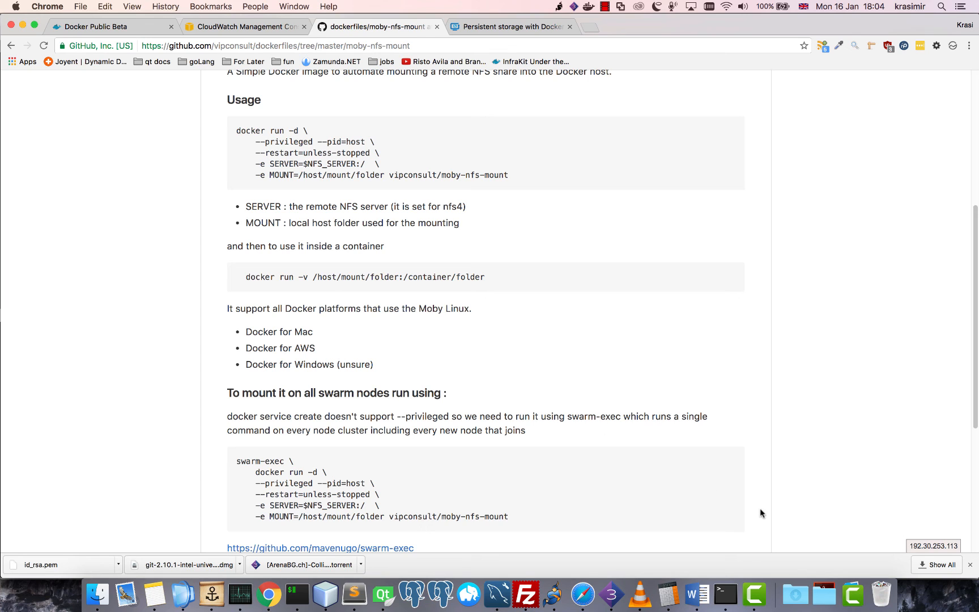